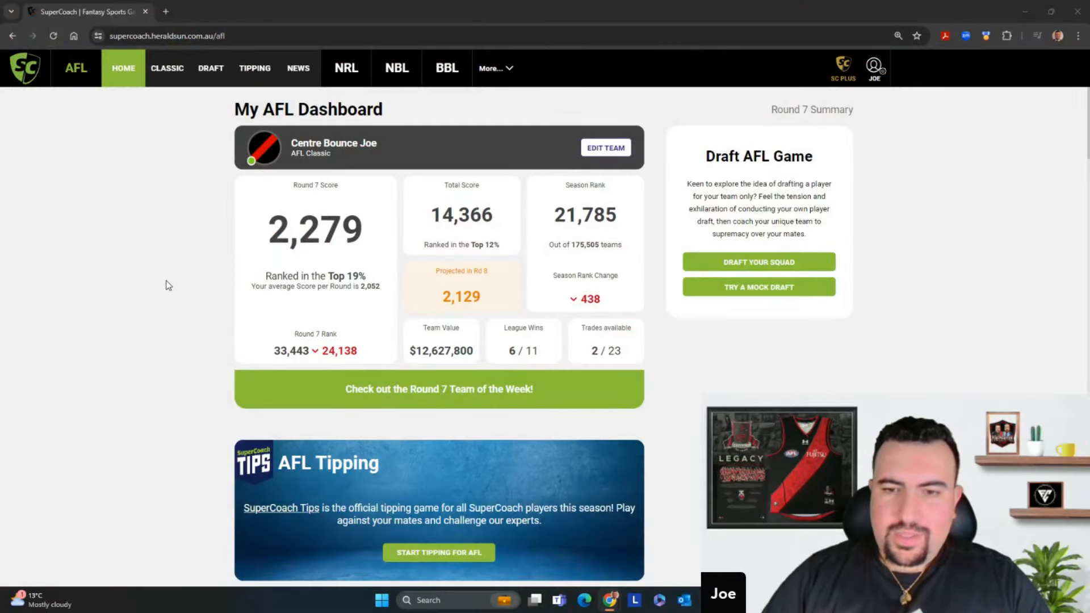
mouse_move(177, 280)
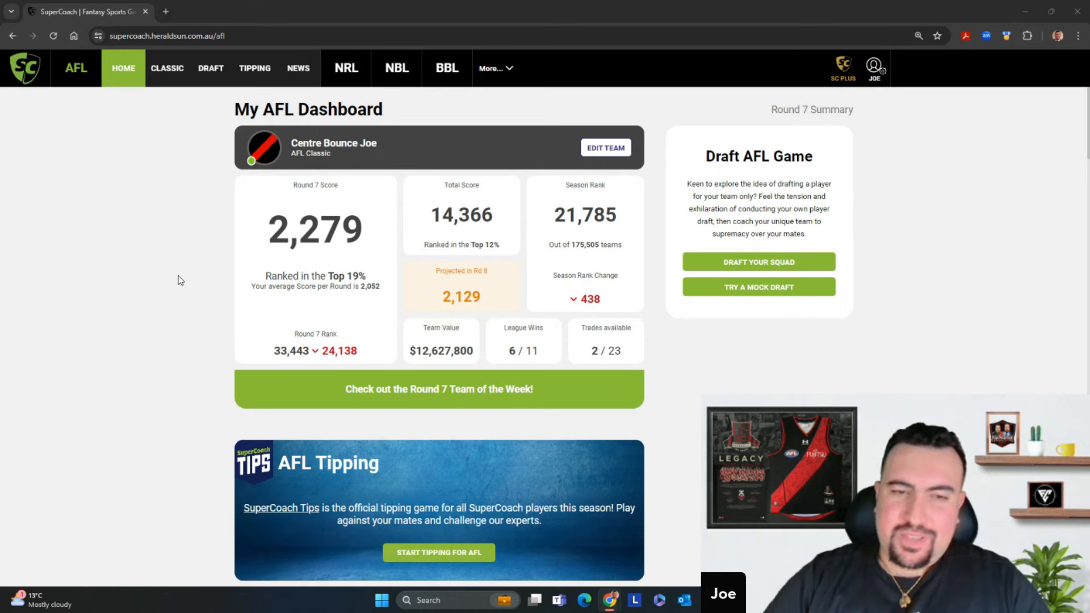
mouse_move(205, 301)
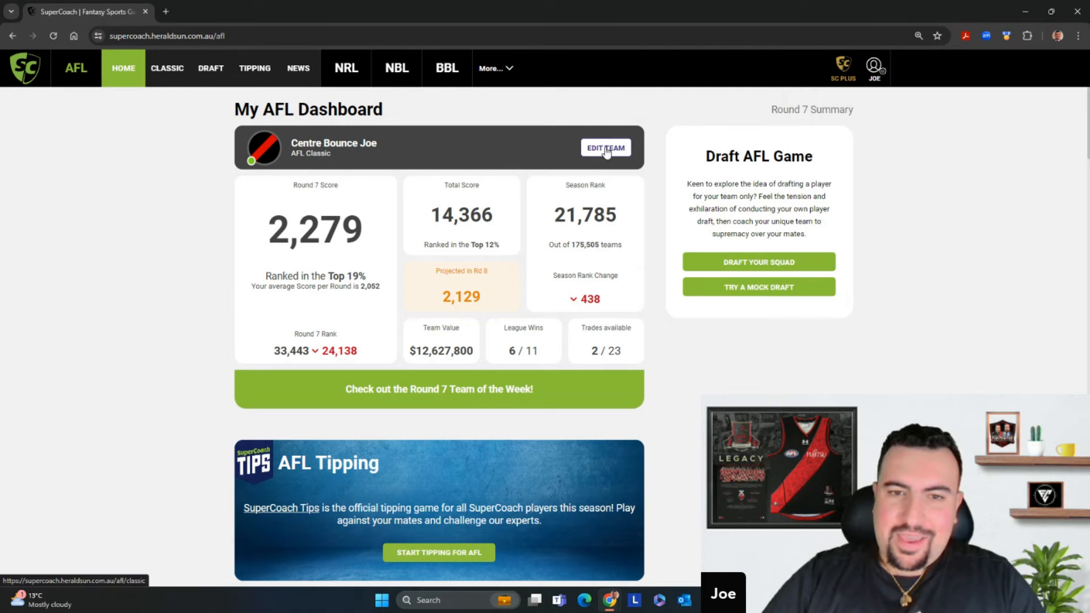
- Scroll through the profiled player's round-by-round stats and fixtures, then close the profile
left_click(605, 148)
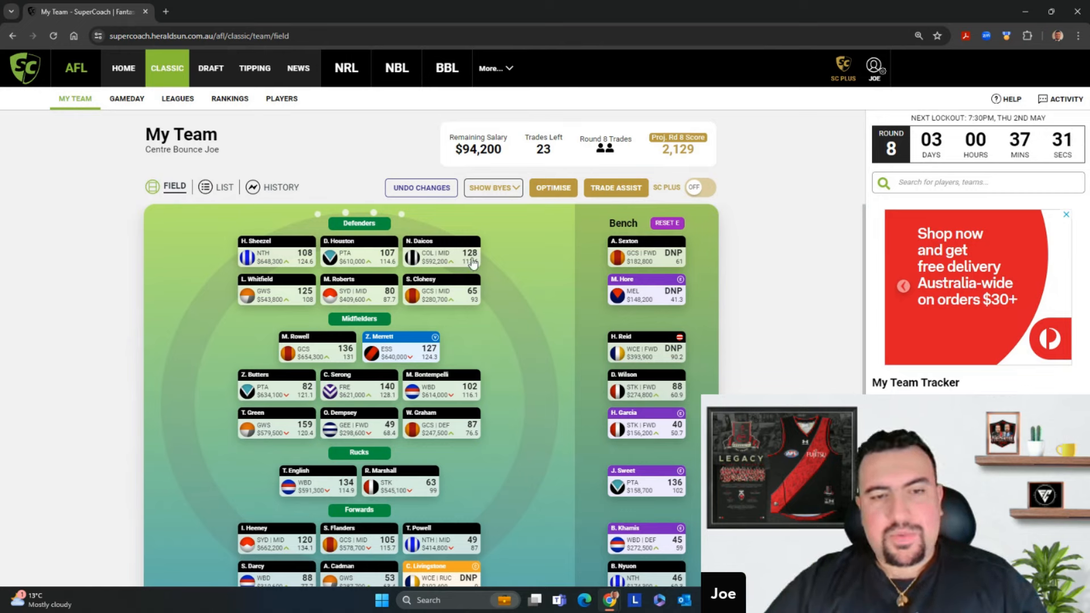
mouse_move(383, 314)
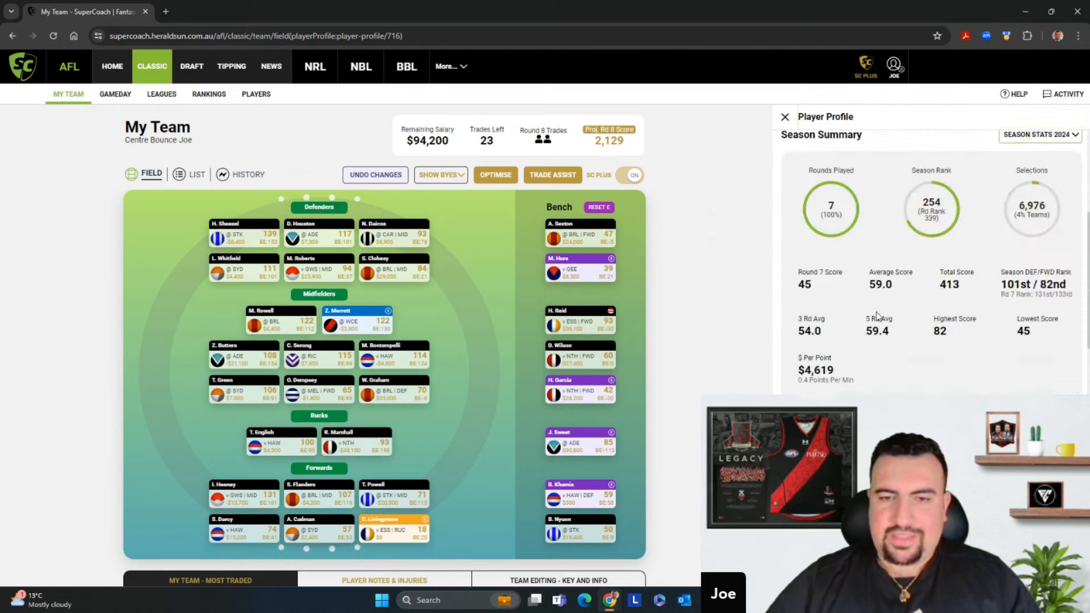
scroll("down", 3)
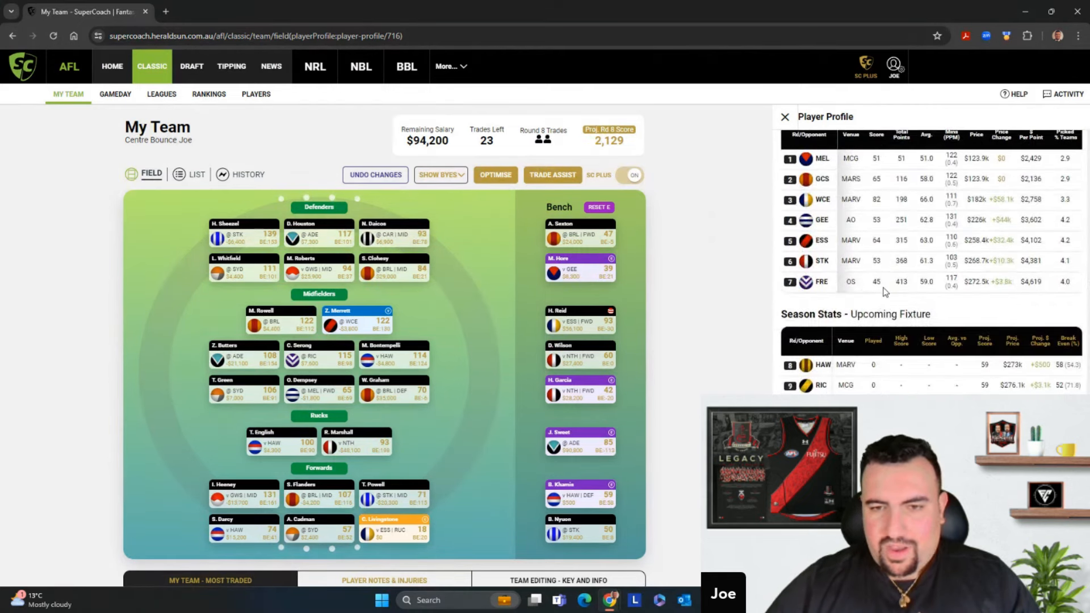
left_click(784, 115)
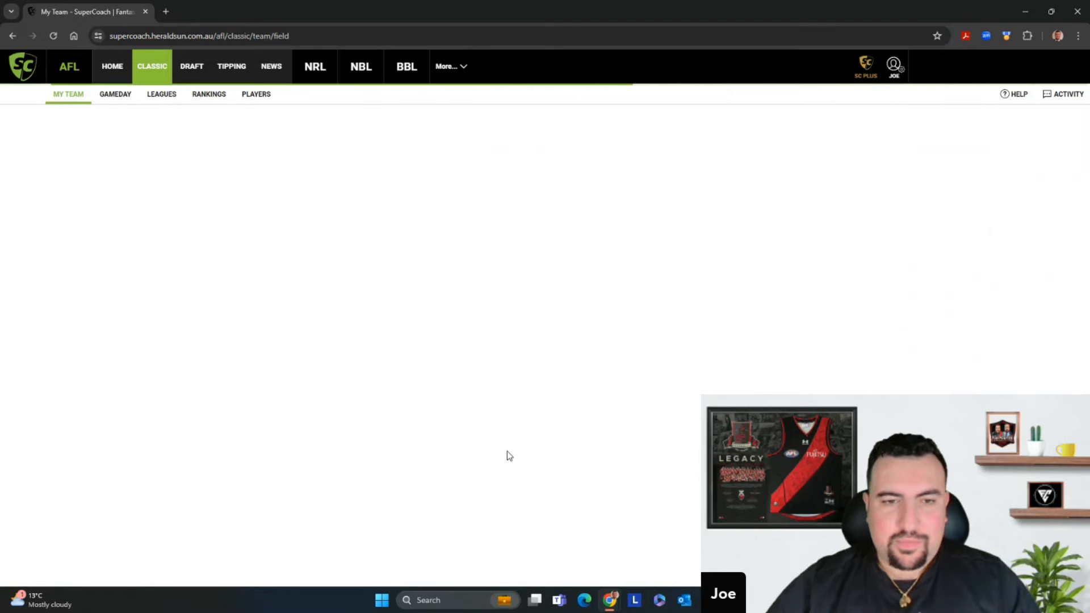
- Bring Touk Miller into the remaining MID trade-in slot
left_click(200, 37)
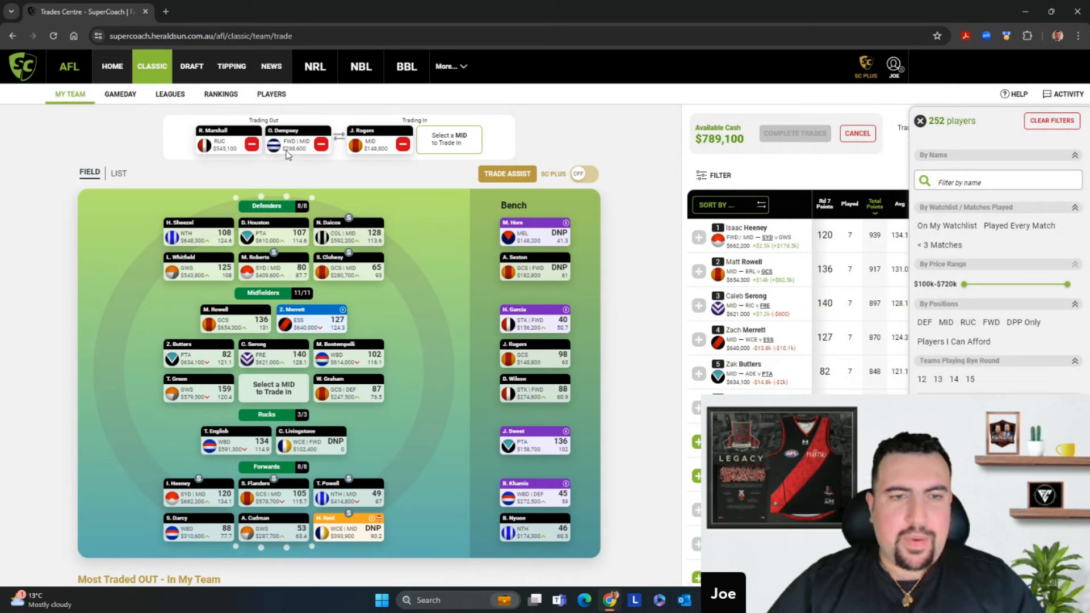
mouse_move(291, 153)
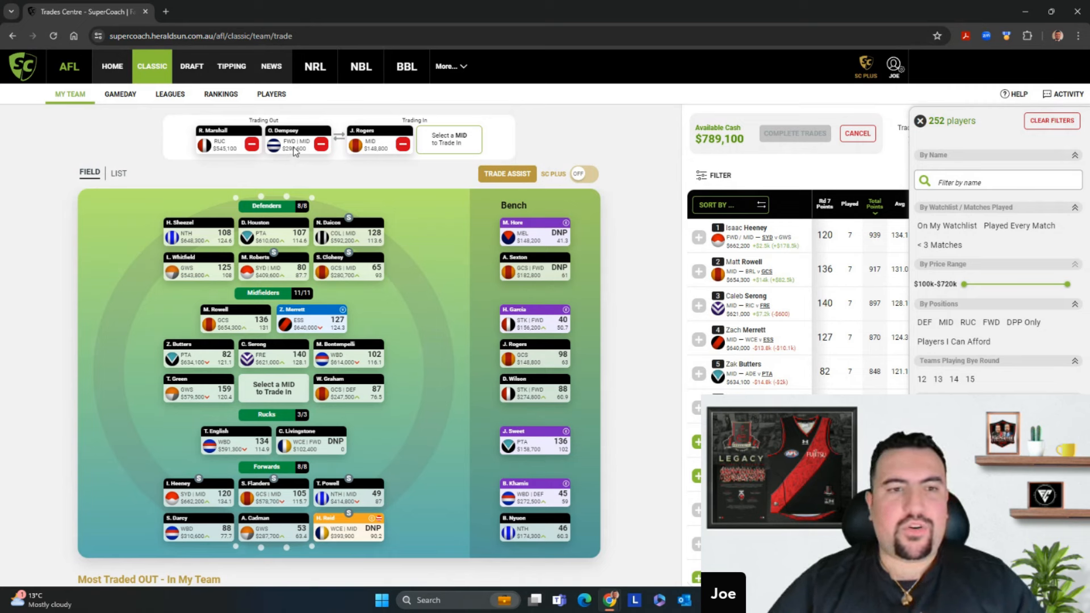
mouse_move(614, 217)
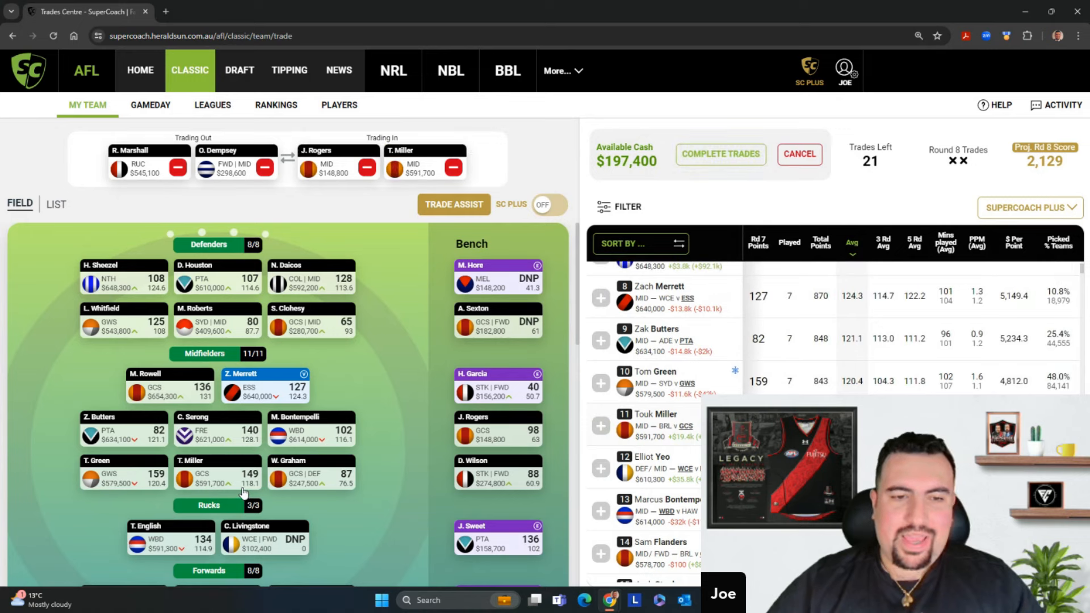
mouse_move(230, 510)
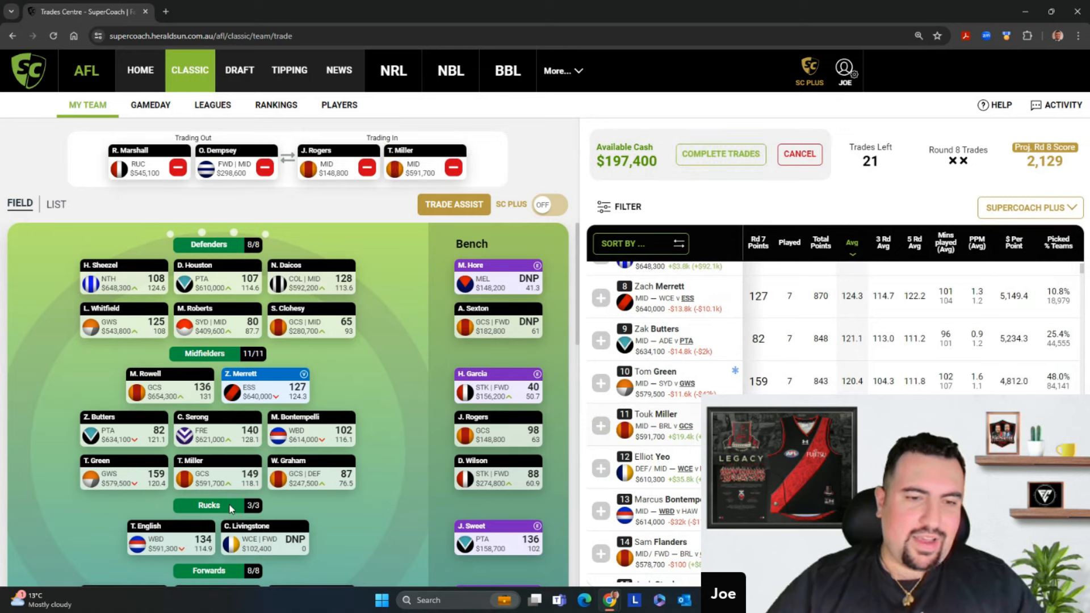
mouse_move(199, 505)
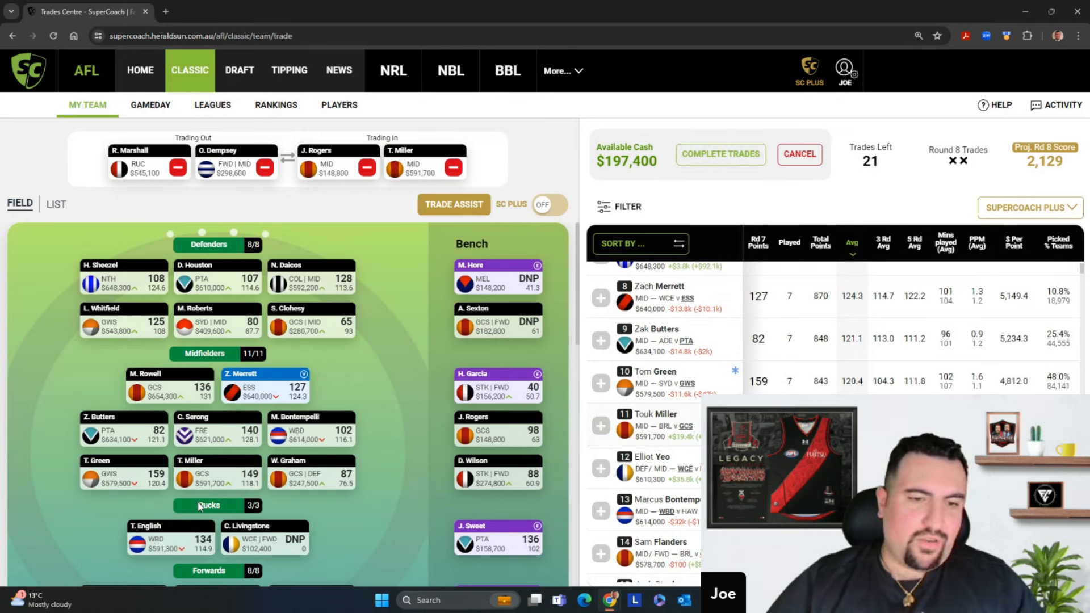
scroll("up", 3)
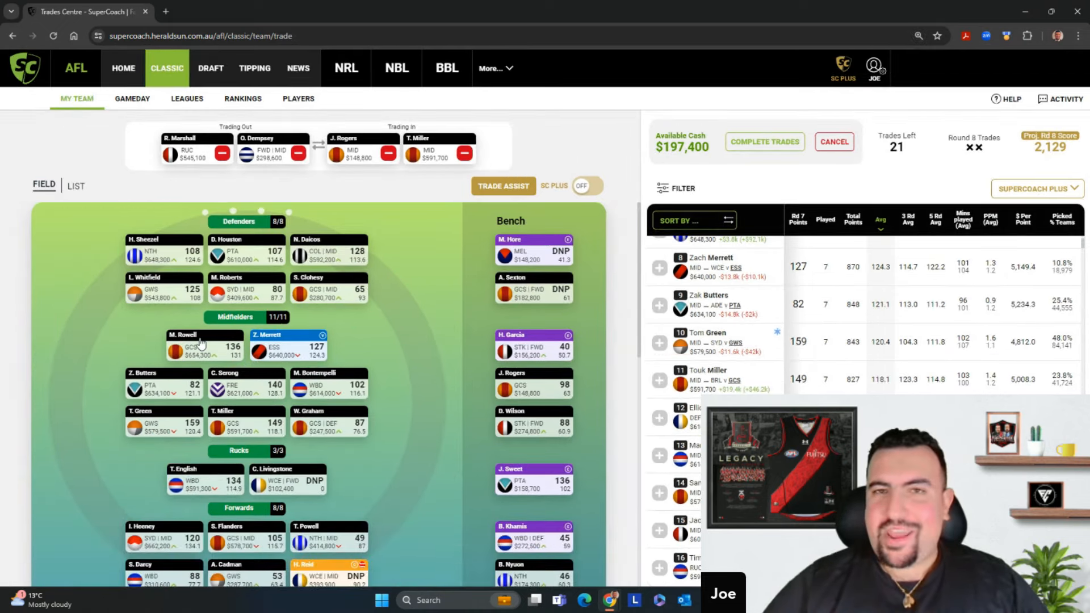
mouse_move(295, 346)
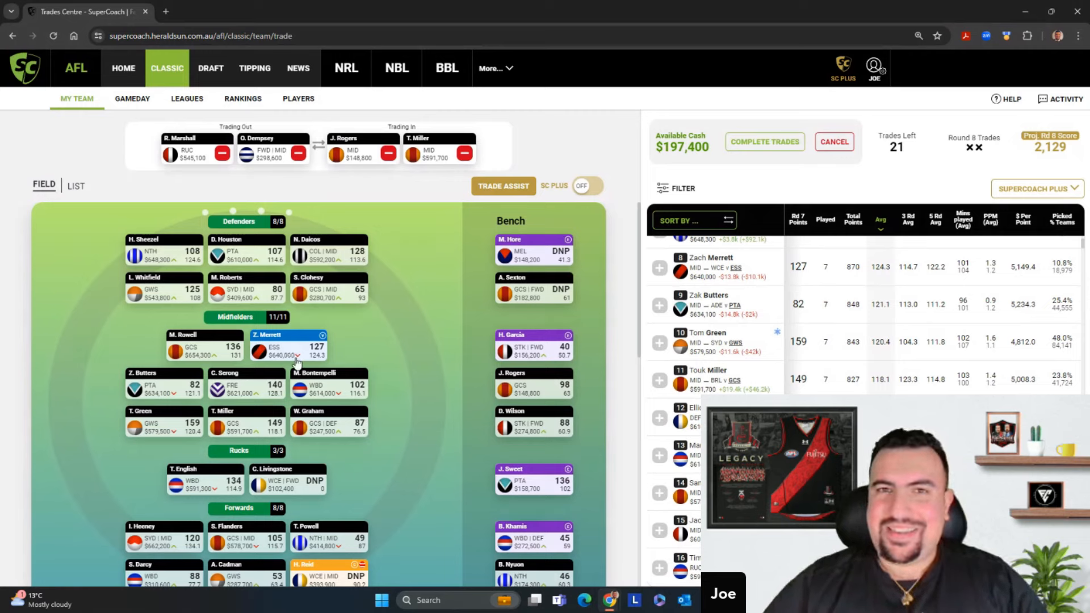
mouse_move(194, 375)
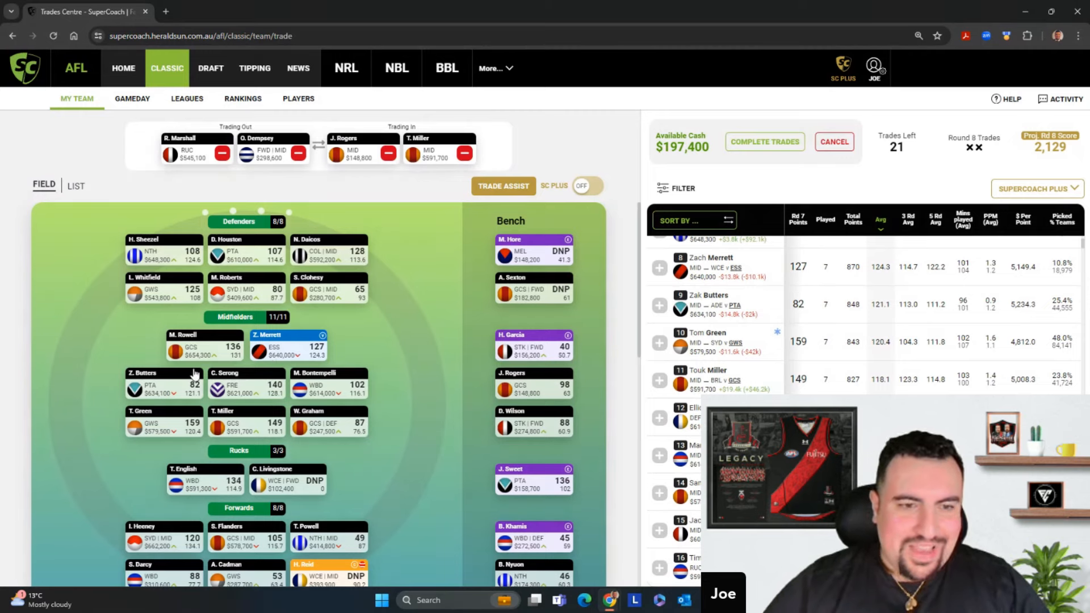
mouse_move(238, 356)
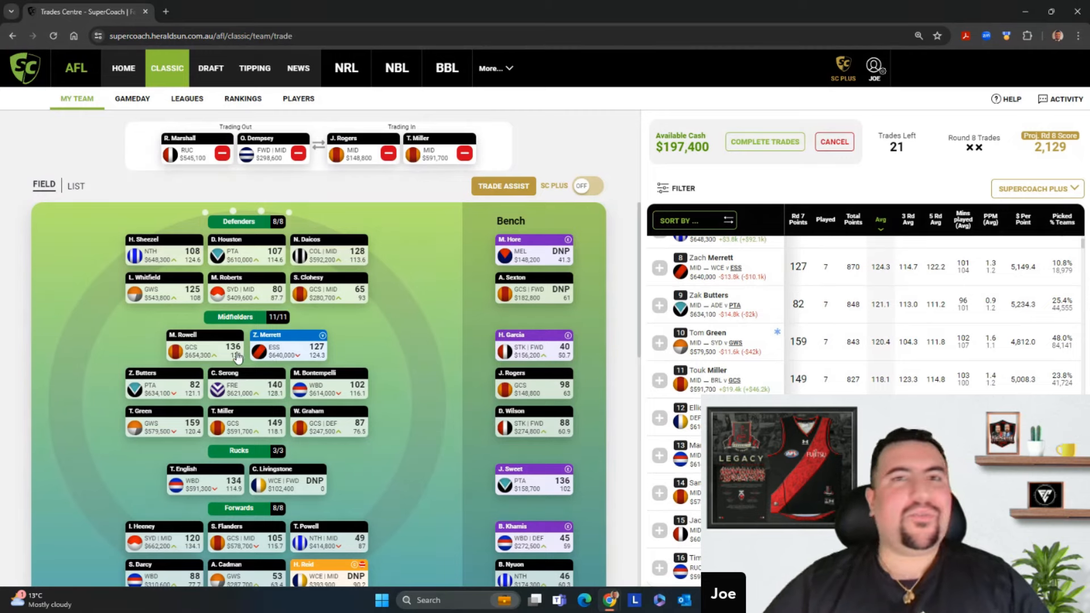
mouse_move(378, 356)
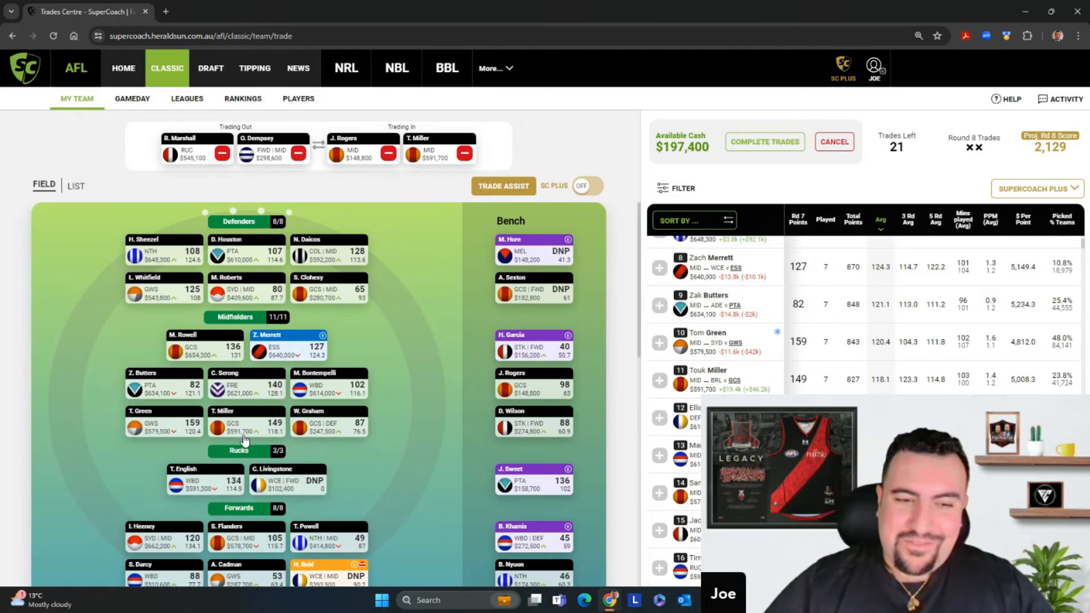
mouse_move(427, 429)
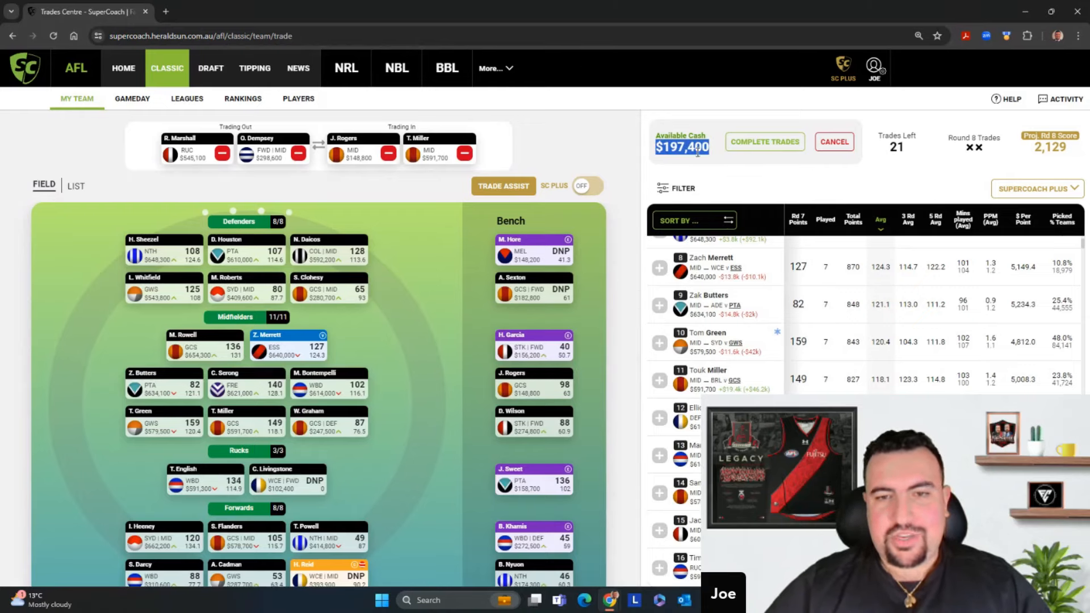
- Complete and confirm the Marshall and Dempsey trades for Rogers and Miller
left_click(764, 141)
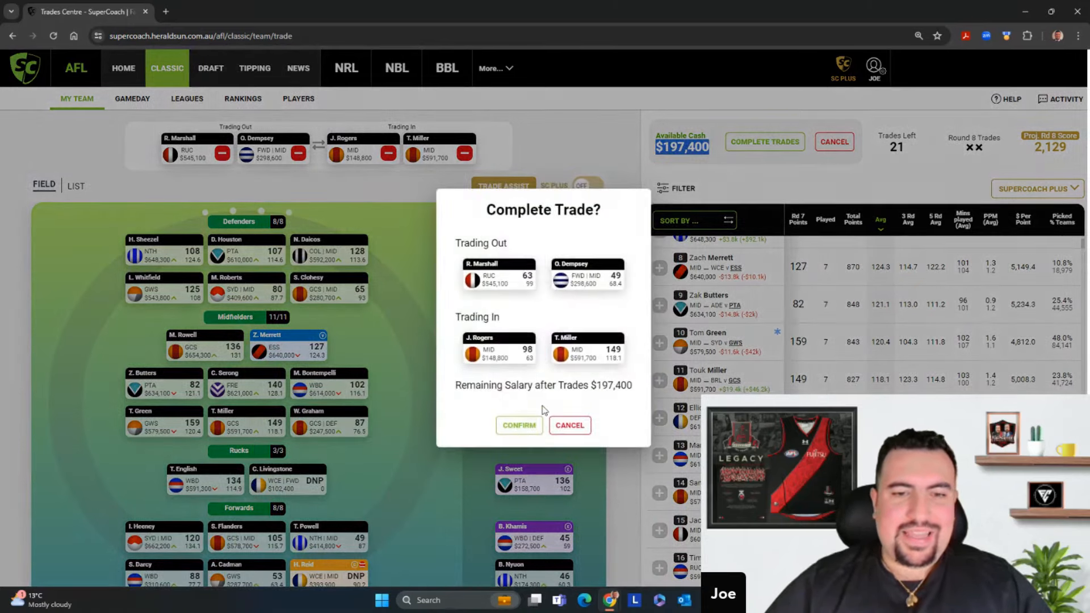
left_click(518, 425)
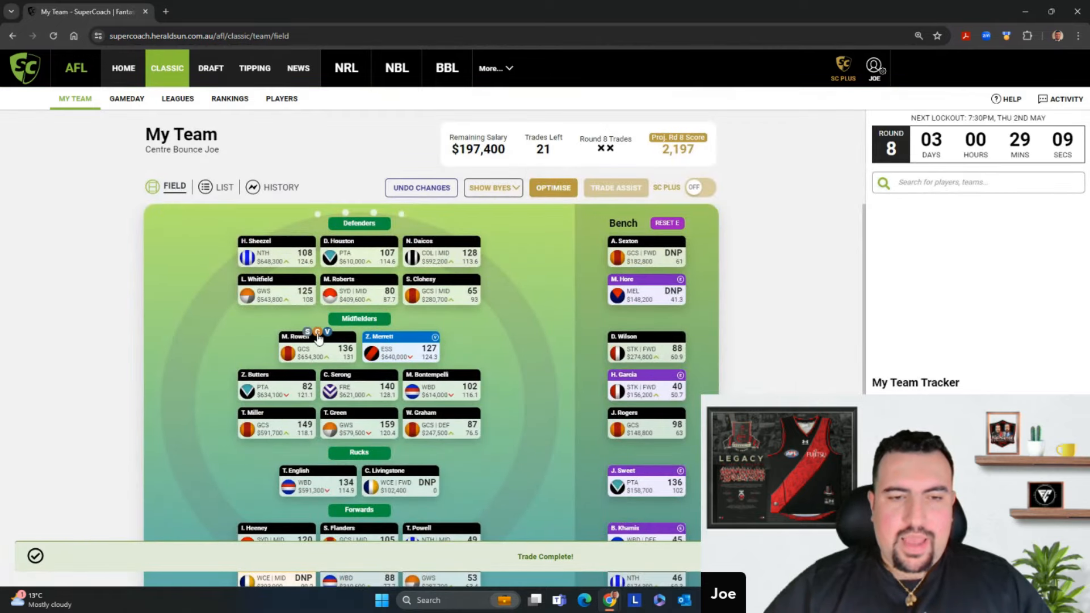
mouse_move(360, 380)
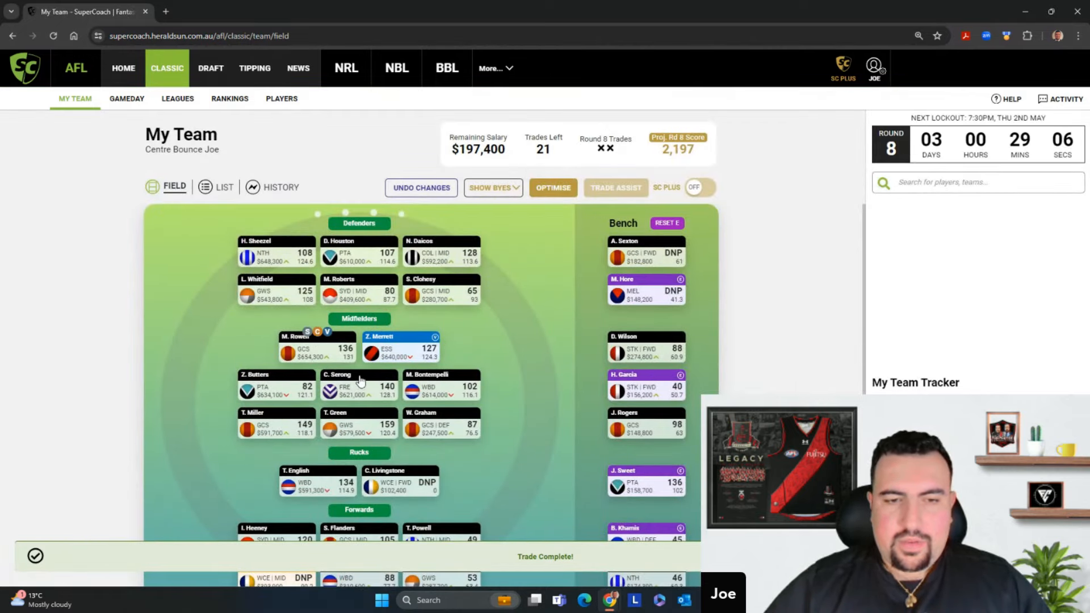
mouse_move(911, 257)
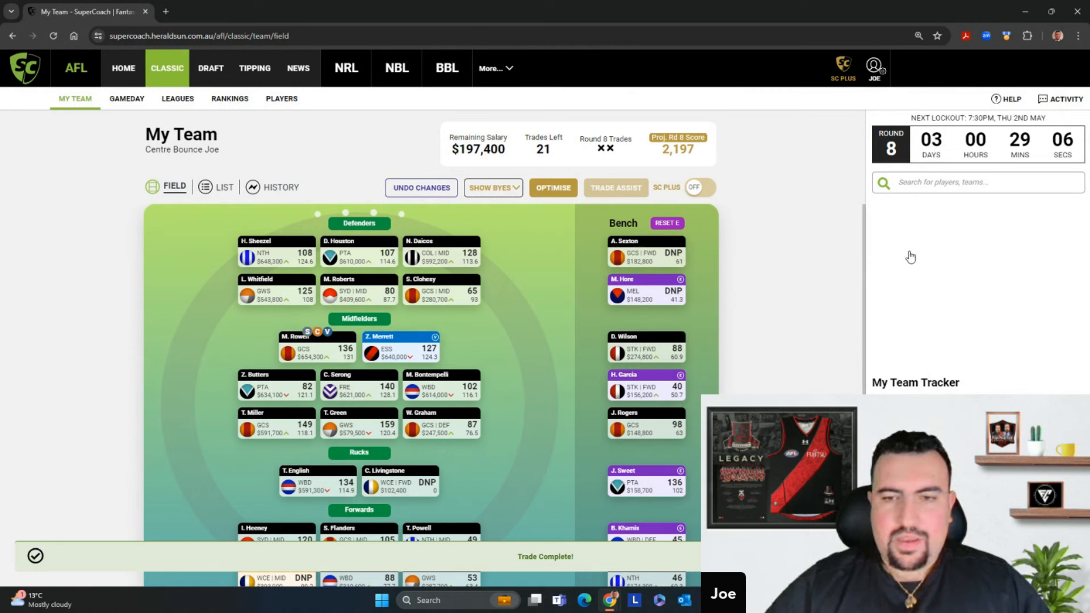
left_click(895, 123)
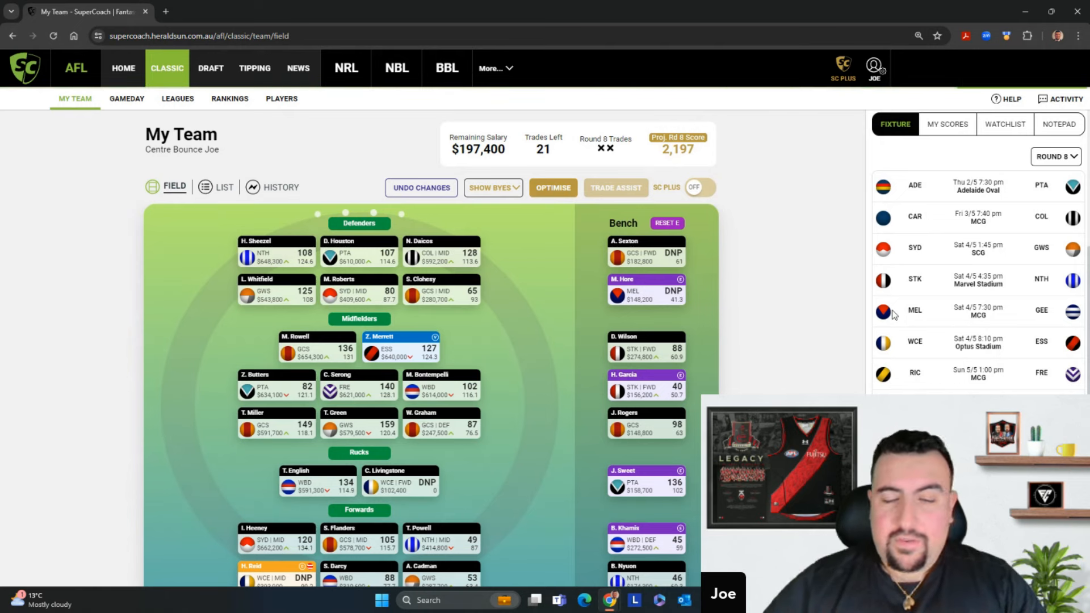
mouse_move(895, 312)
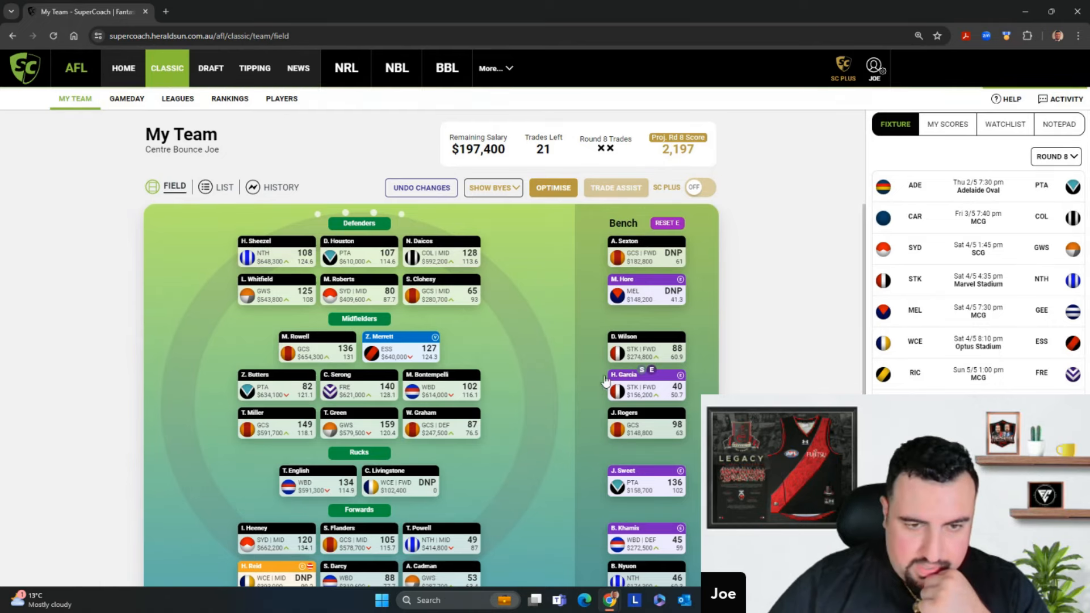
mouse_move(511, 399)
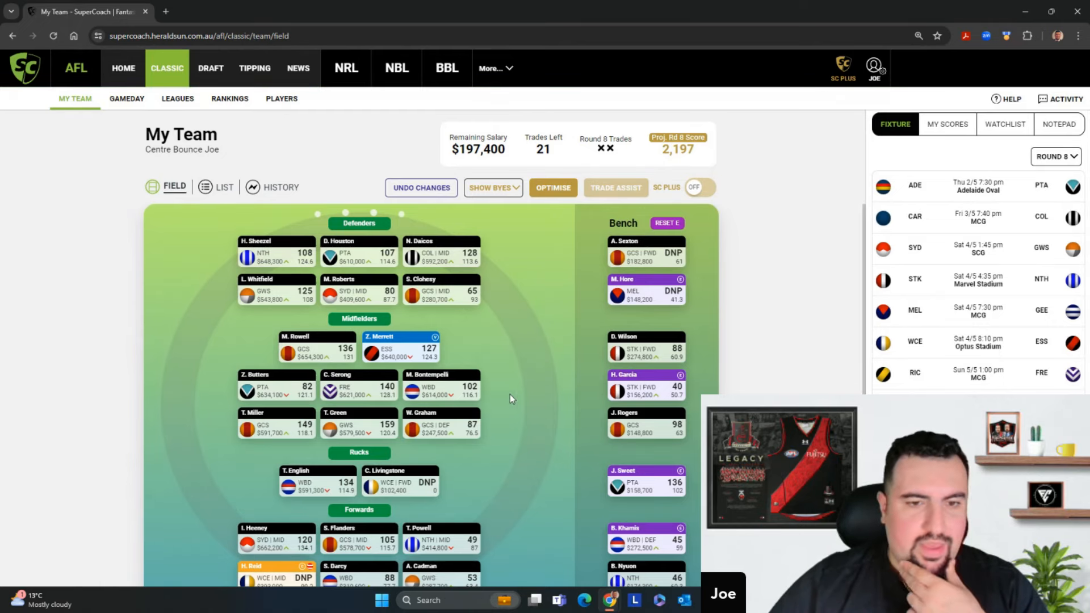
mouse_move(316, 334)
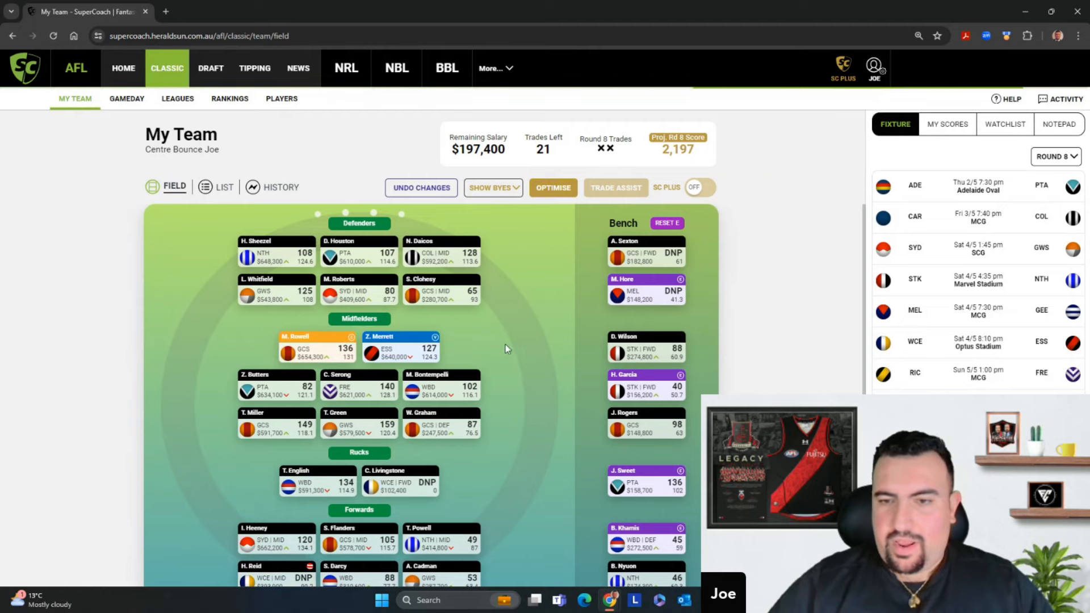
scroll("down", 3)
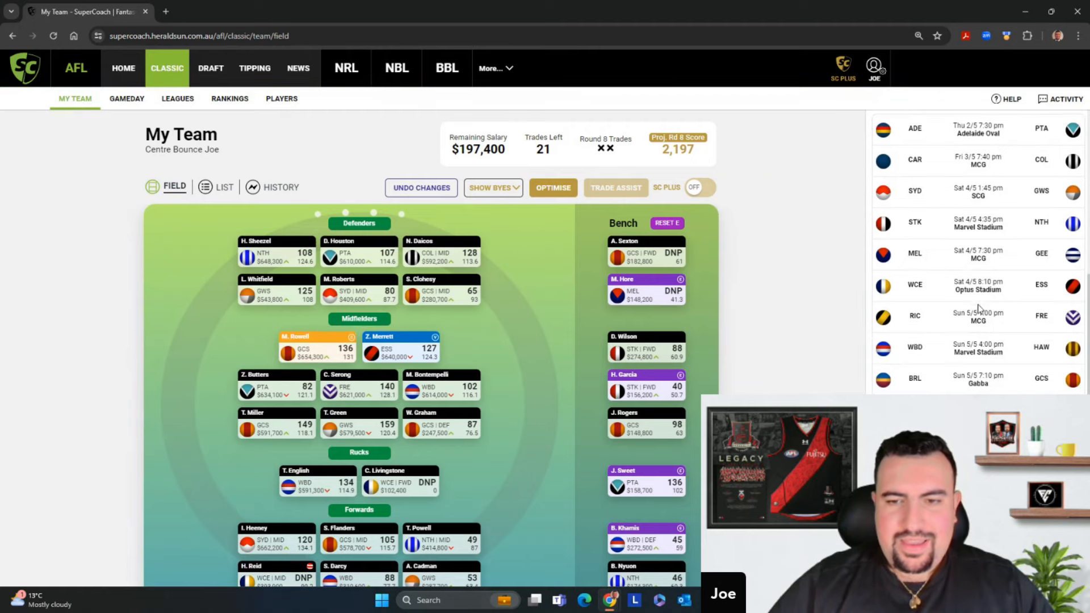
scroll("down", 3)
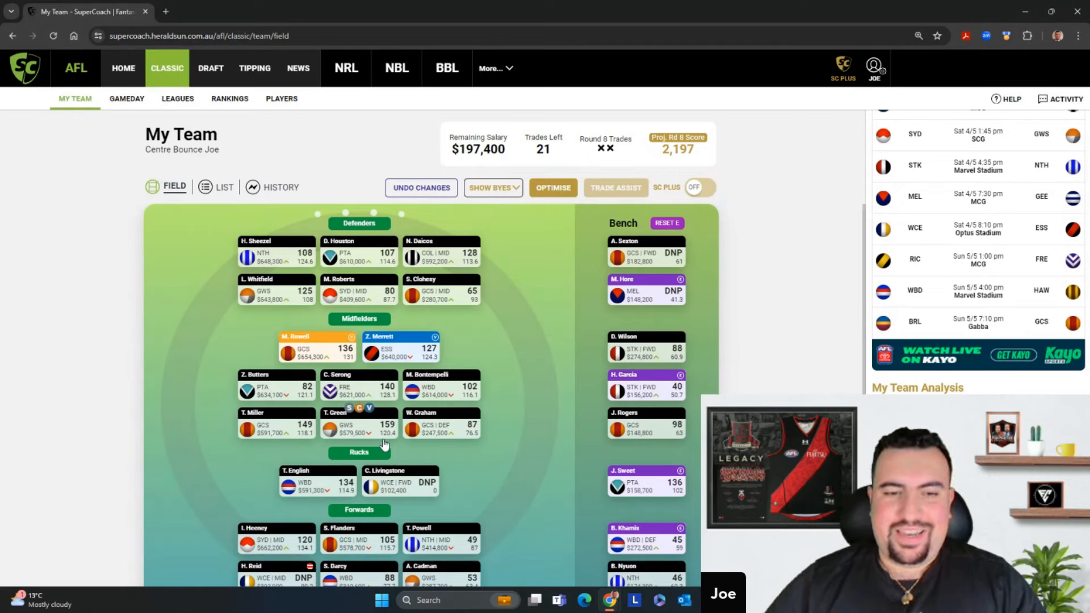
mouse_move(393, 449)
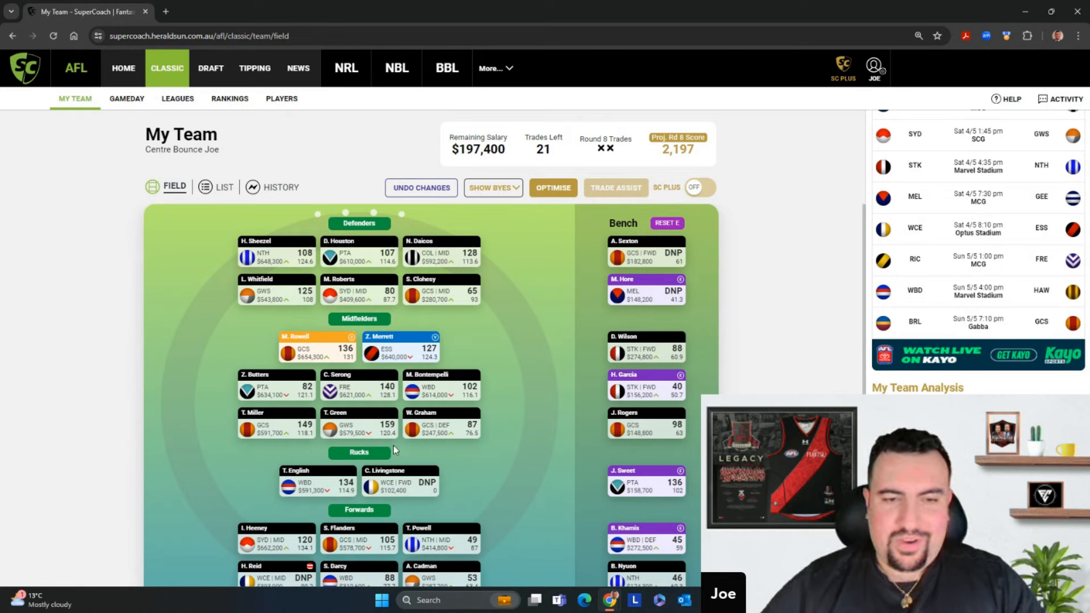
mouse_move(504, 376)
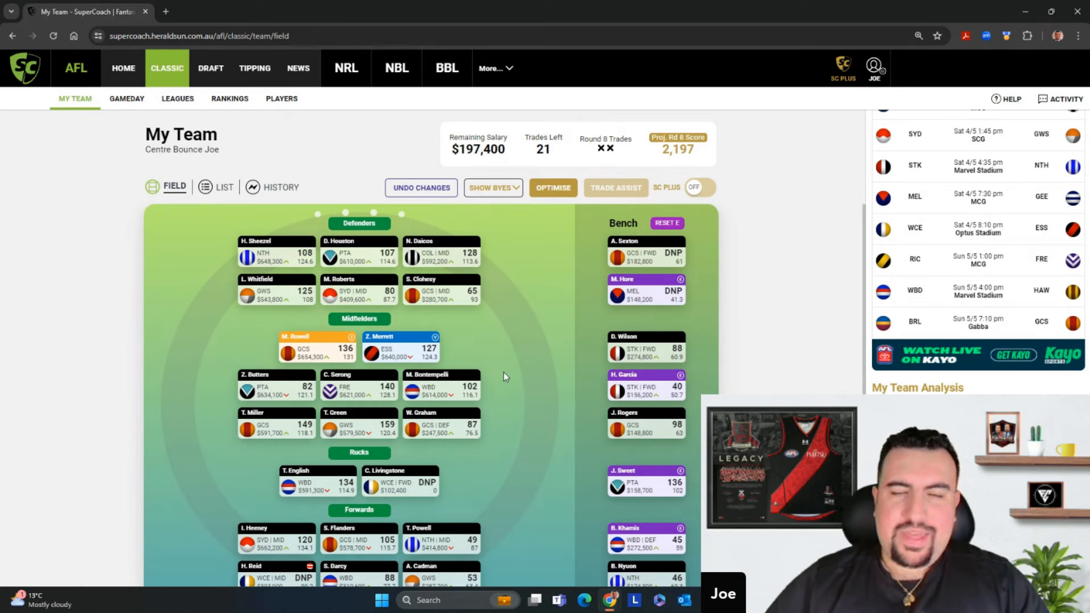
mouse_move(727, 276)
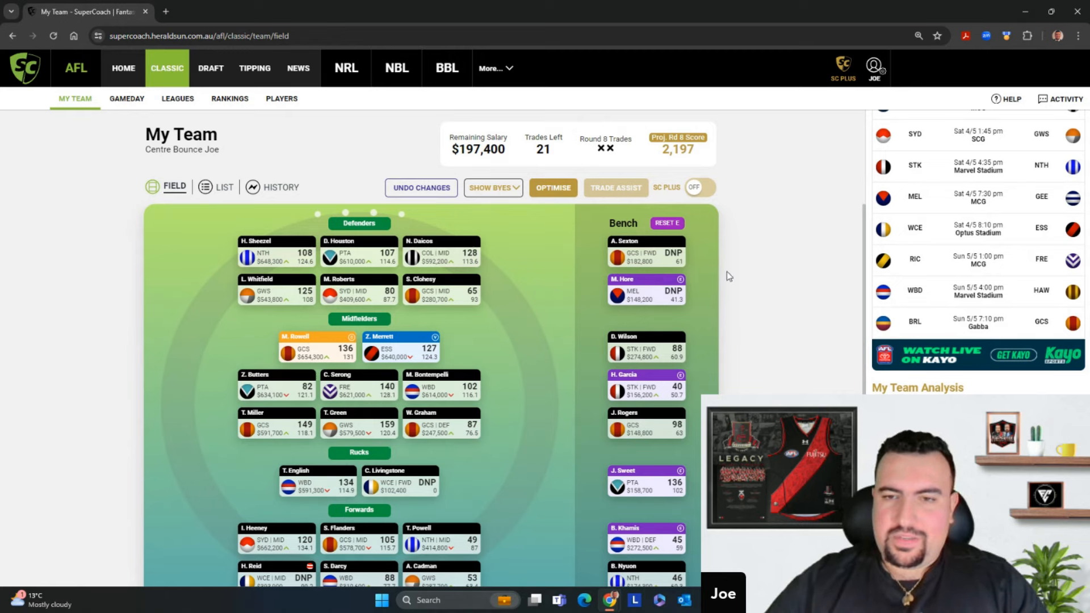
scroll("up", 3)
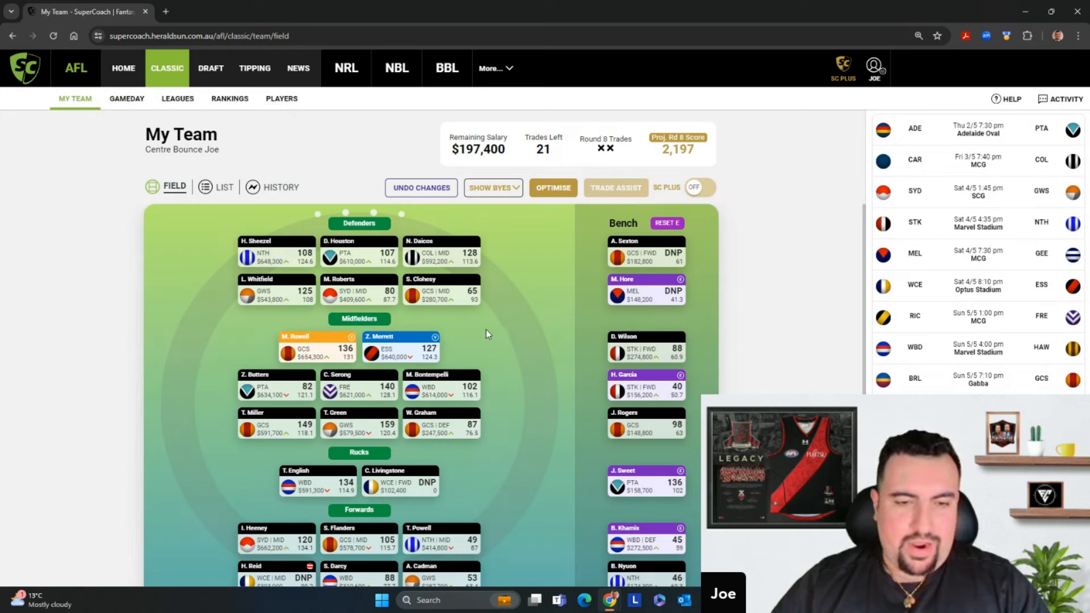
mouse_move(524, 480)
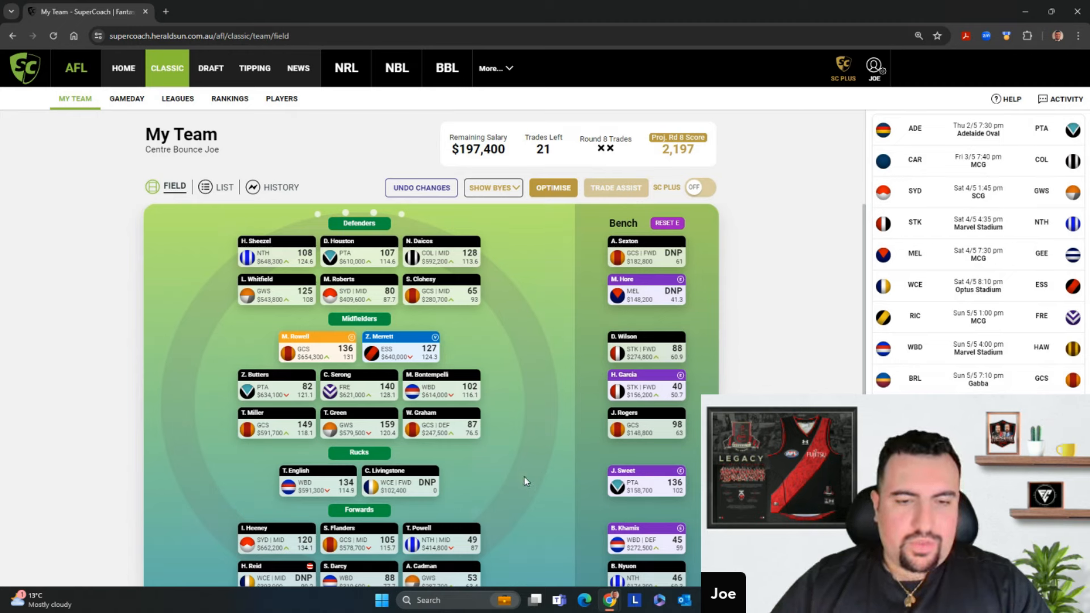
mouse_move(443, 148)
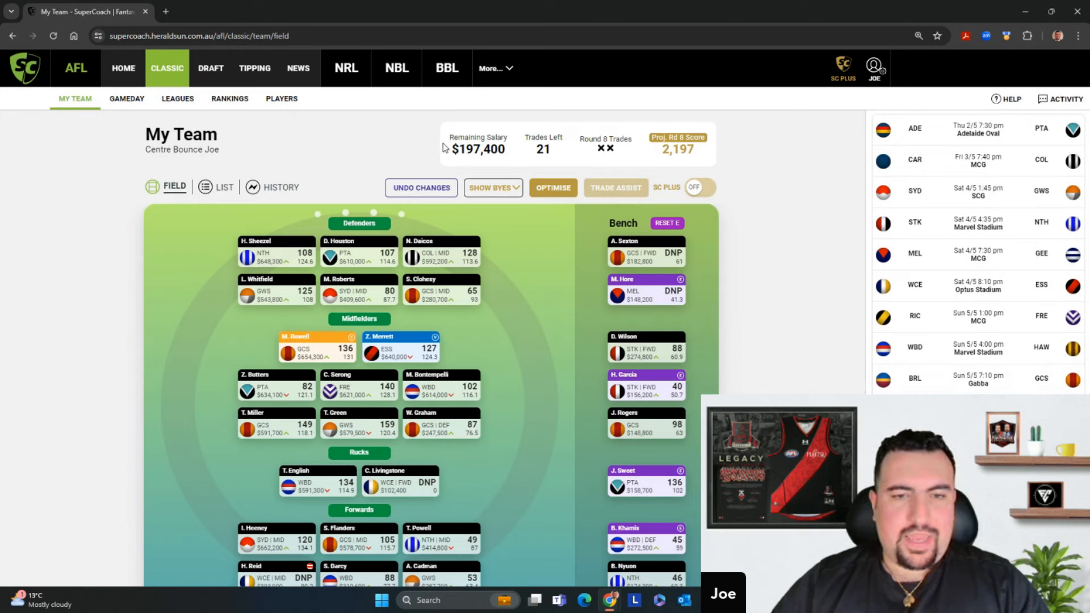
mouse_move(549, 299)
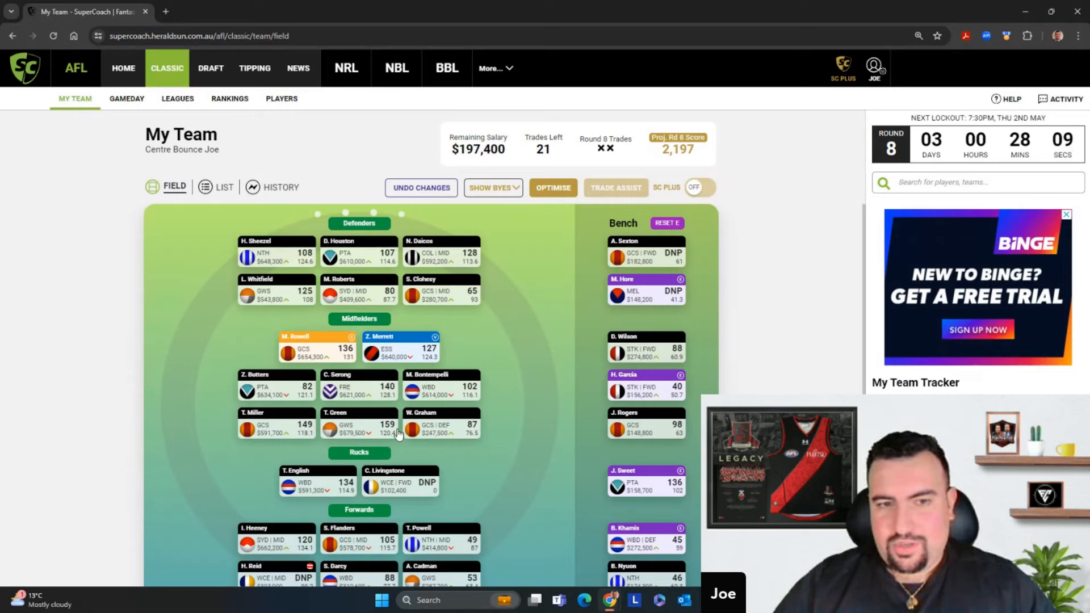
mouse_move(464, 450)
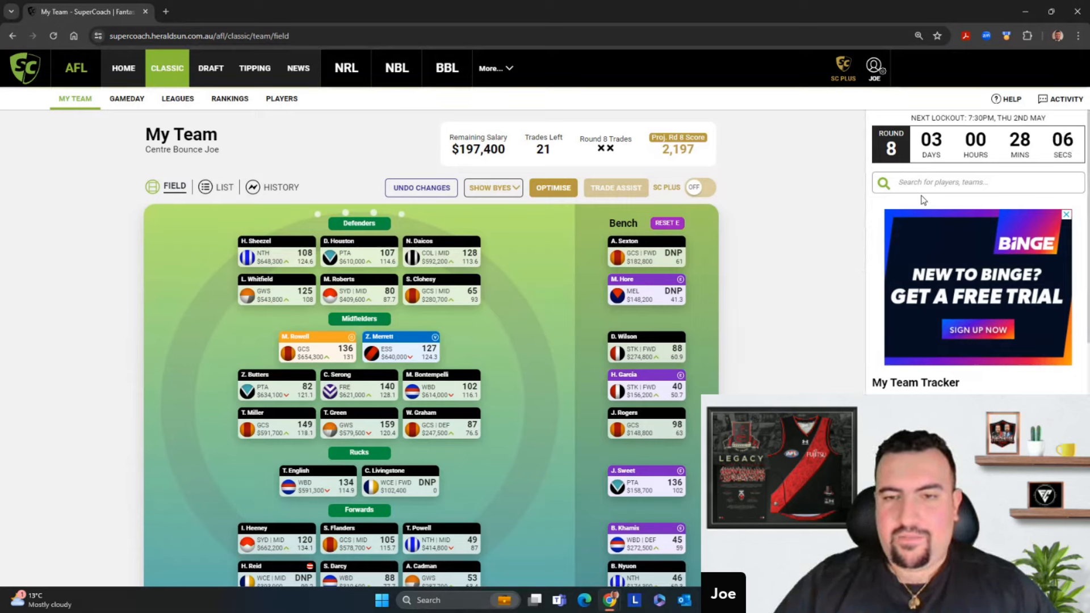
type("petrac")
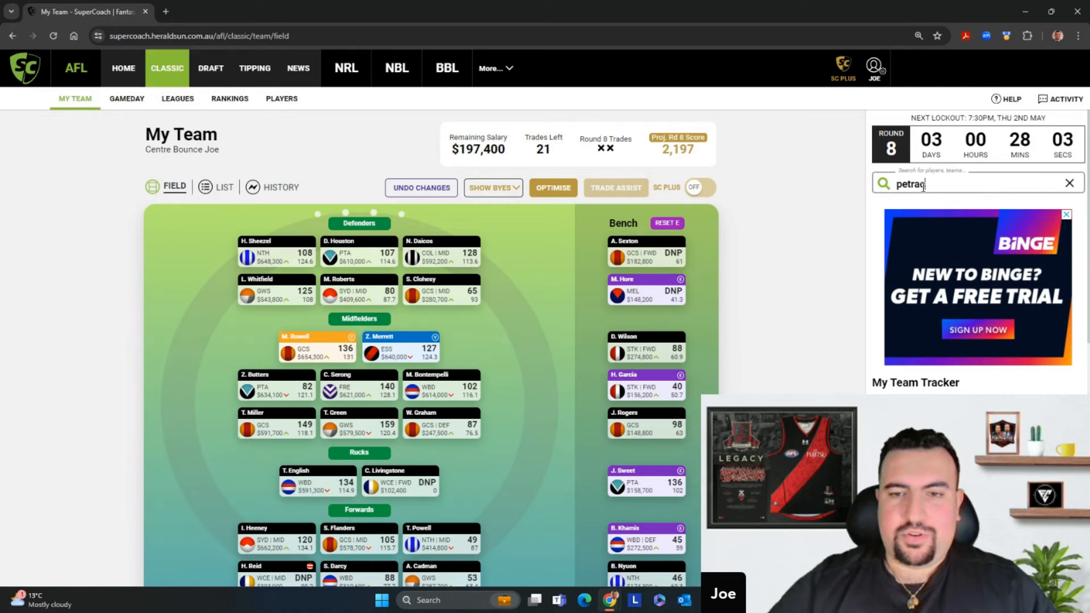
type("ca")
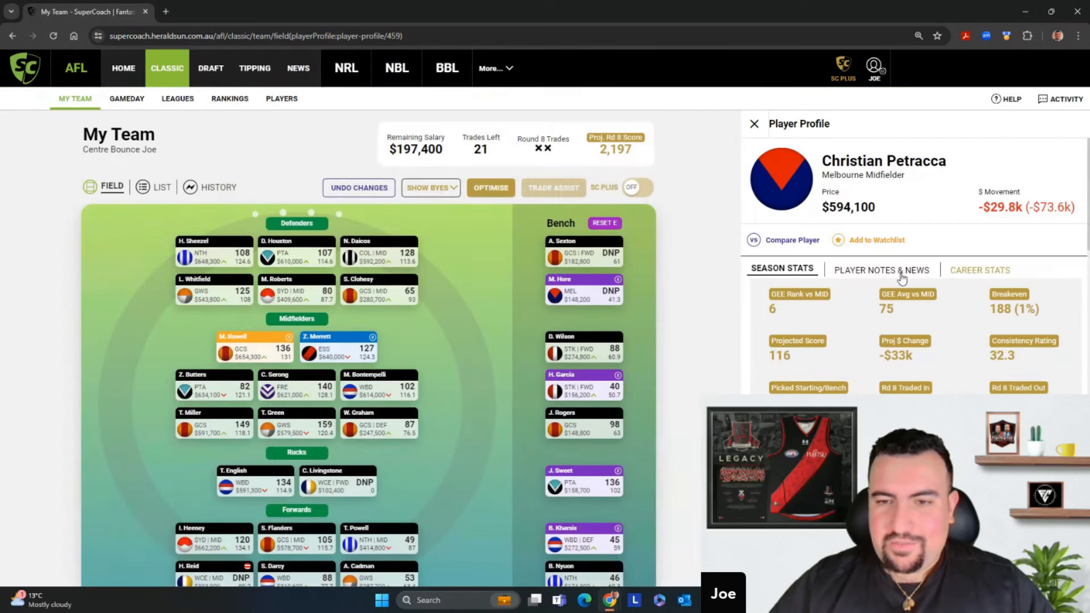
scroll("down", 3)
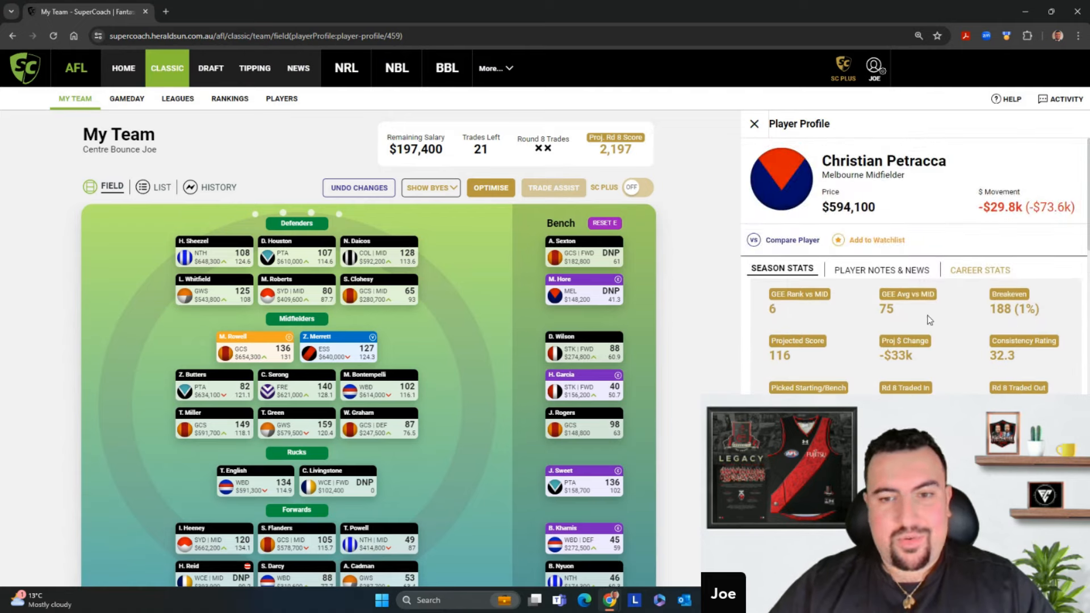
scroll("down", 3)
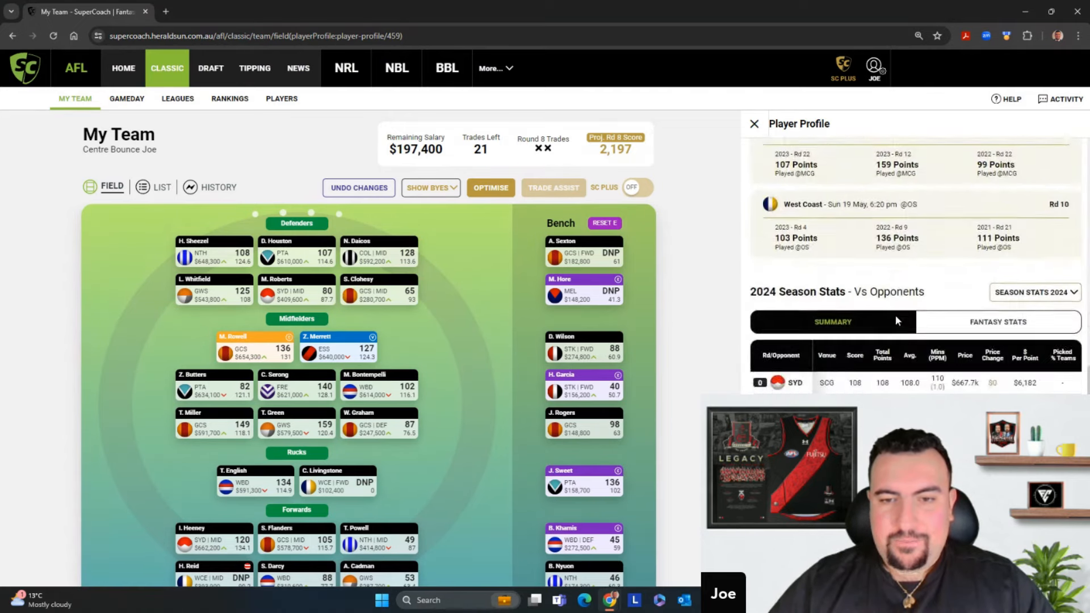
scroll("down", 3)
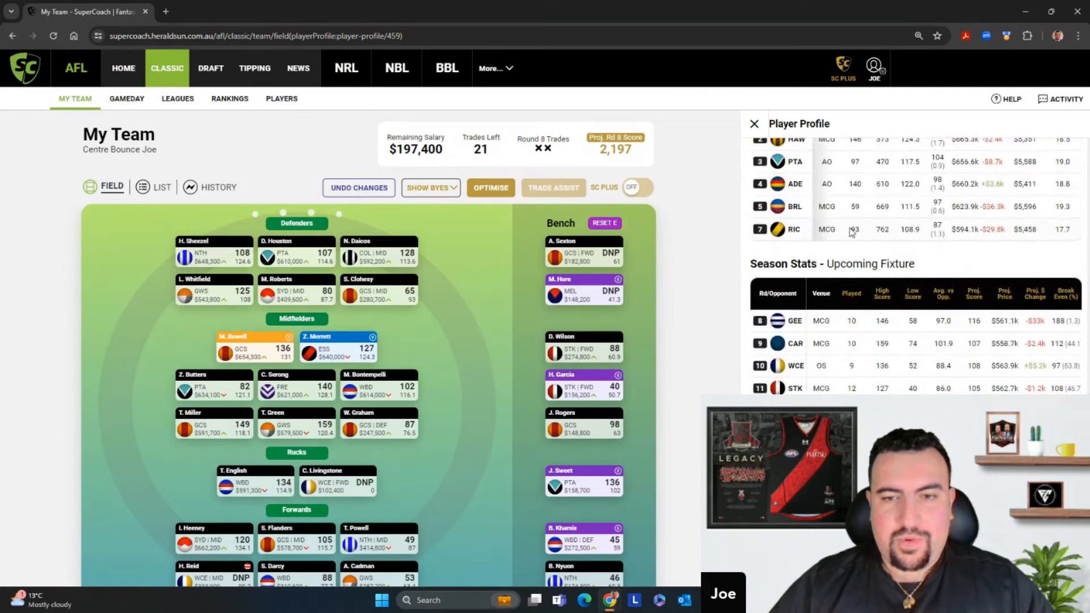
mouse_move(853, 241)
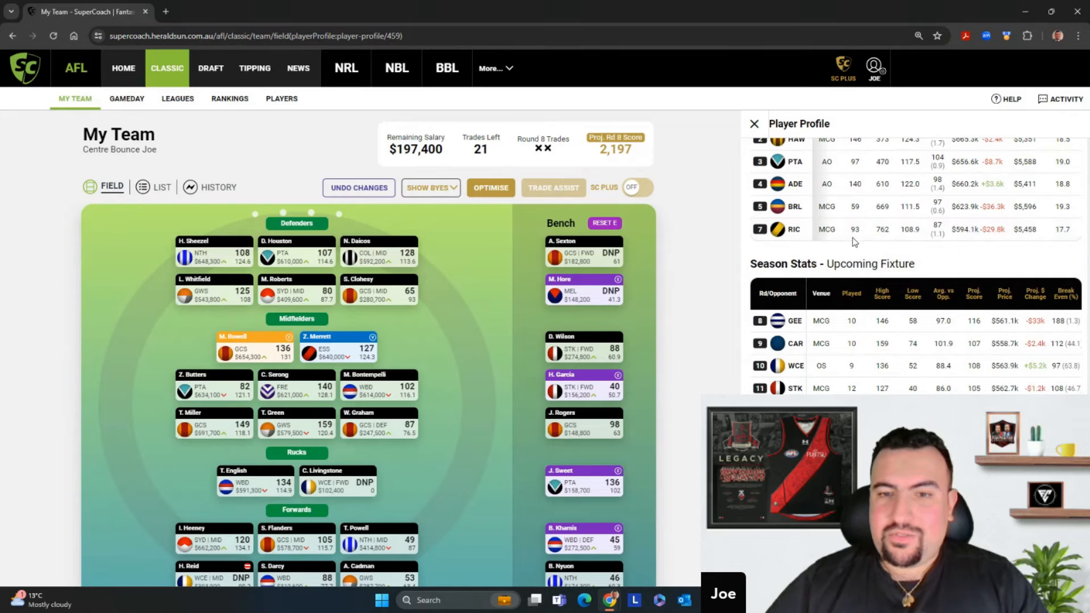
mouse_move(878, 215)
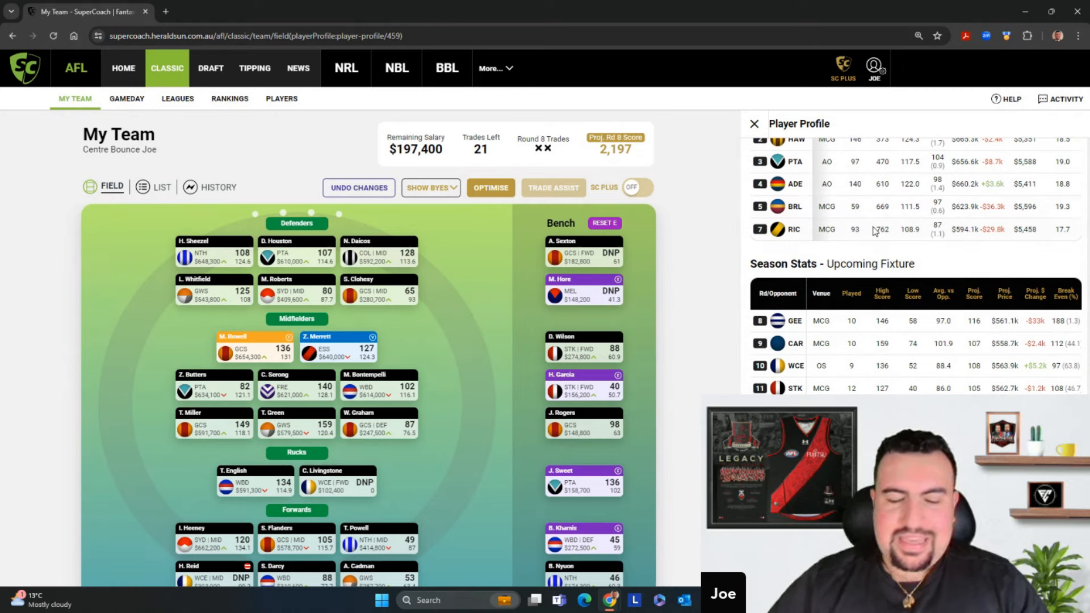
mouse_move(897, 280)
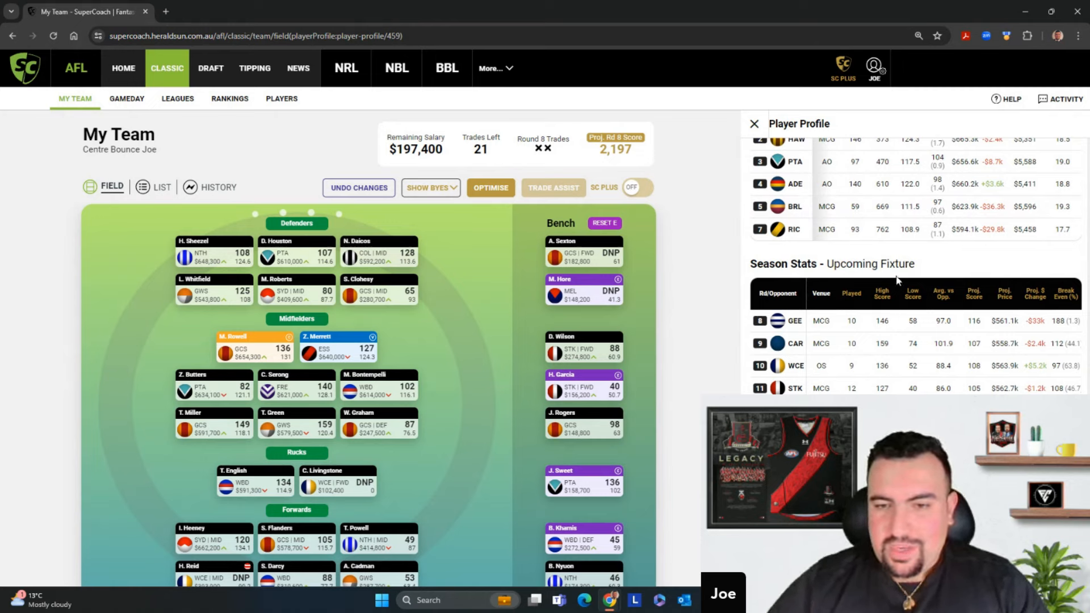
mouse_move(967, 336)
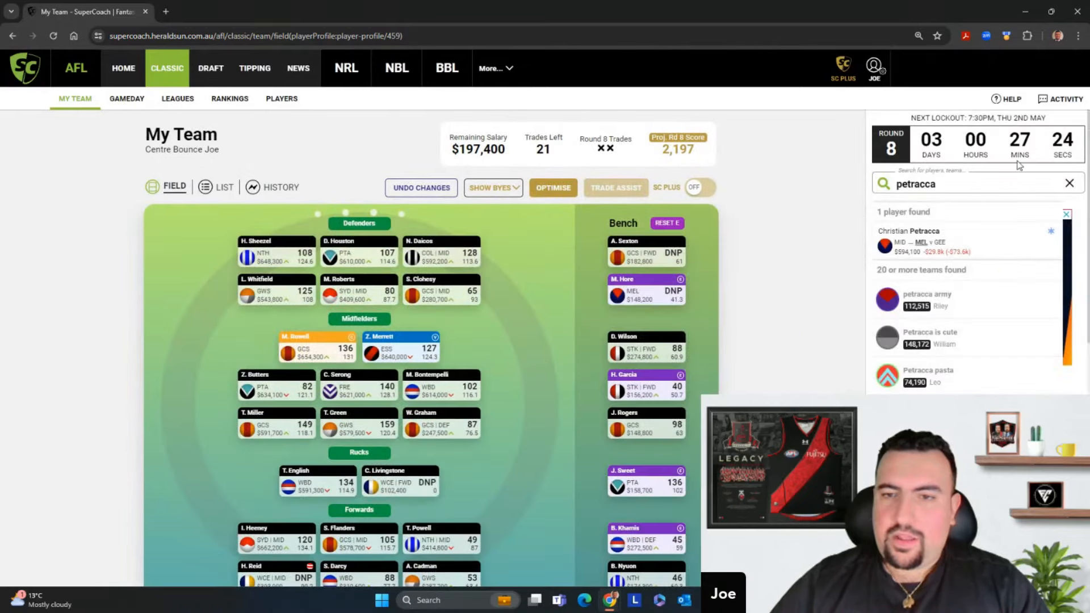
- Search 'stewart' and review Tom Stewart's season stats and upcoming fixture
left_click(1068, 183)
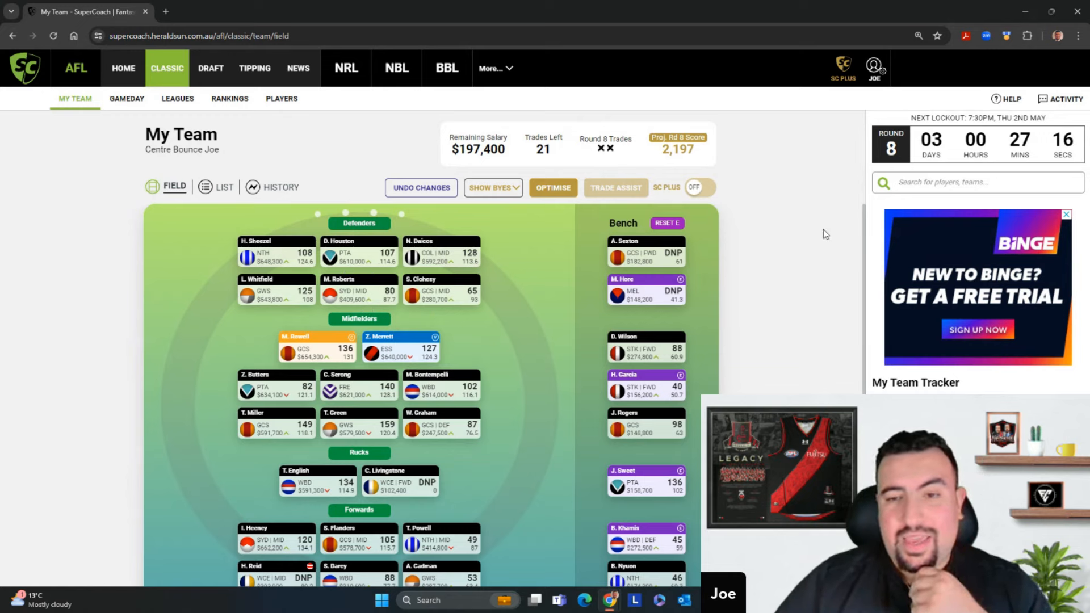
type("stewart")
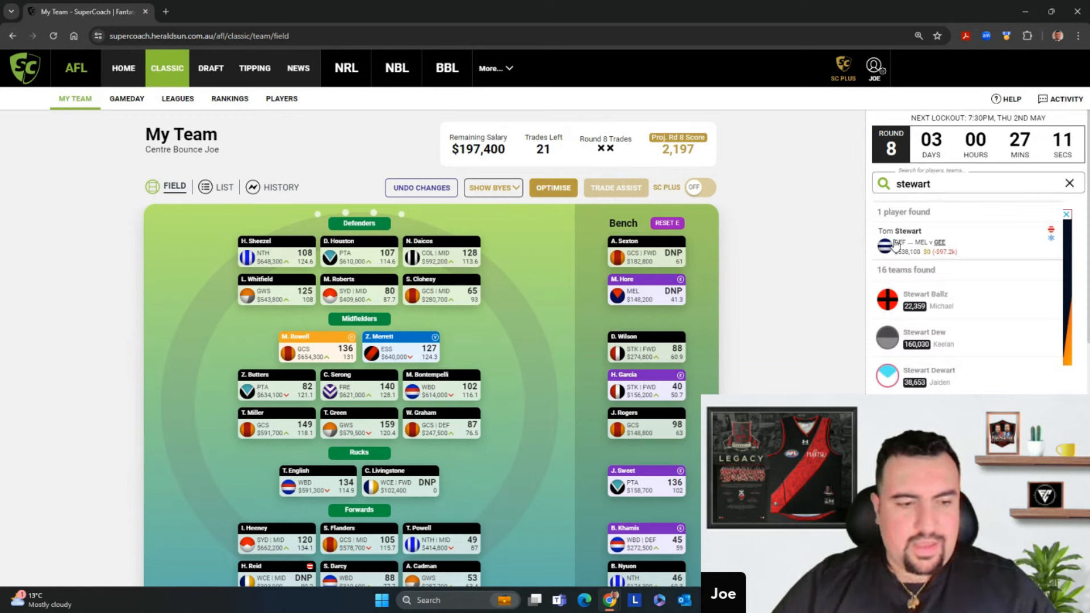
left_click(901, 242)
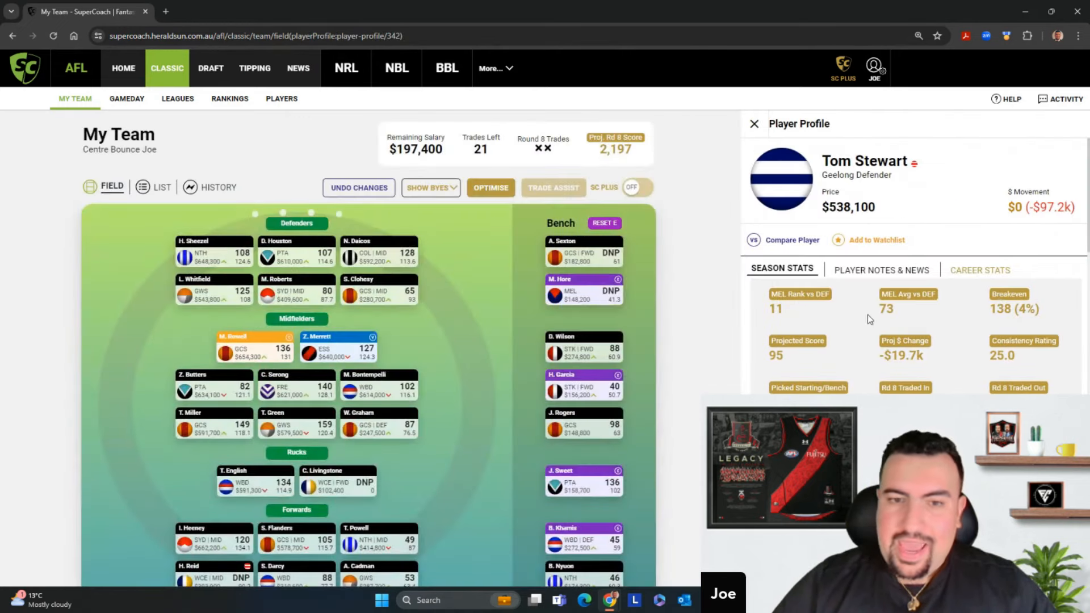
scroll("down", 3)
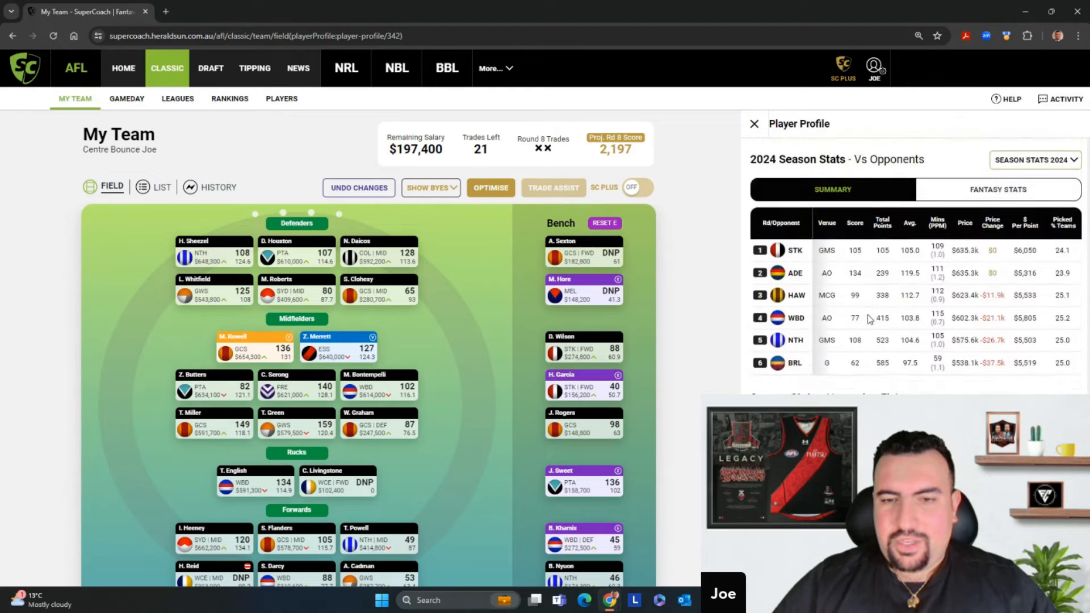
scroll("down", 3)
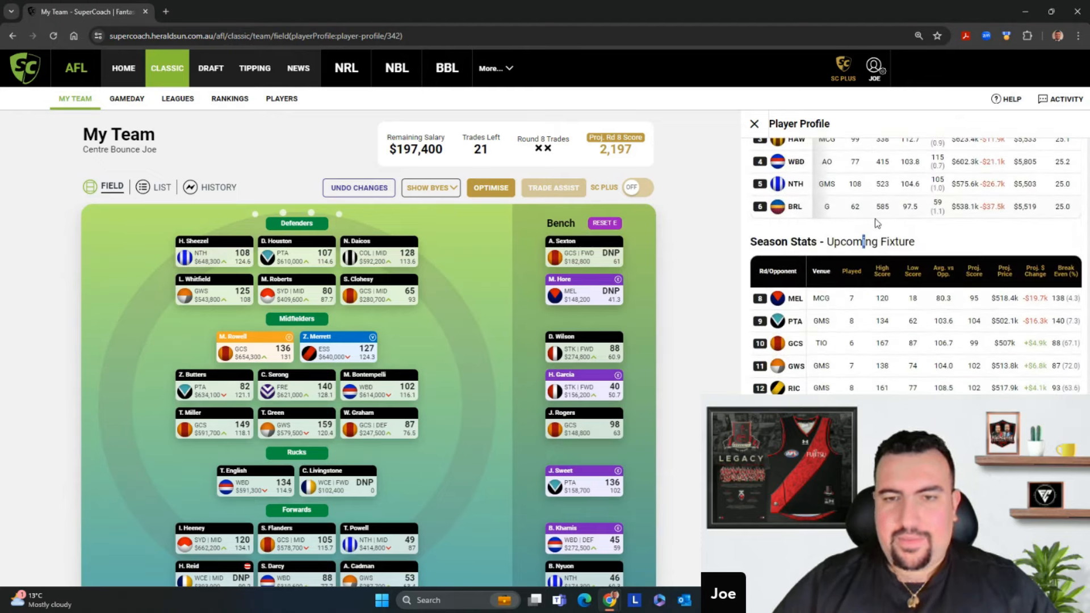
mouse_move(872, 225)
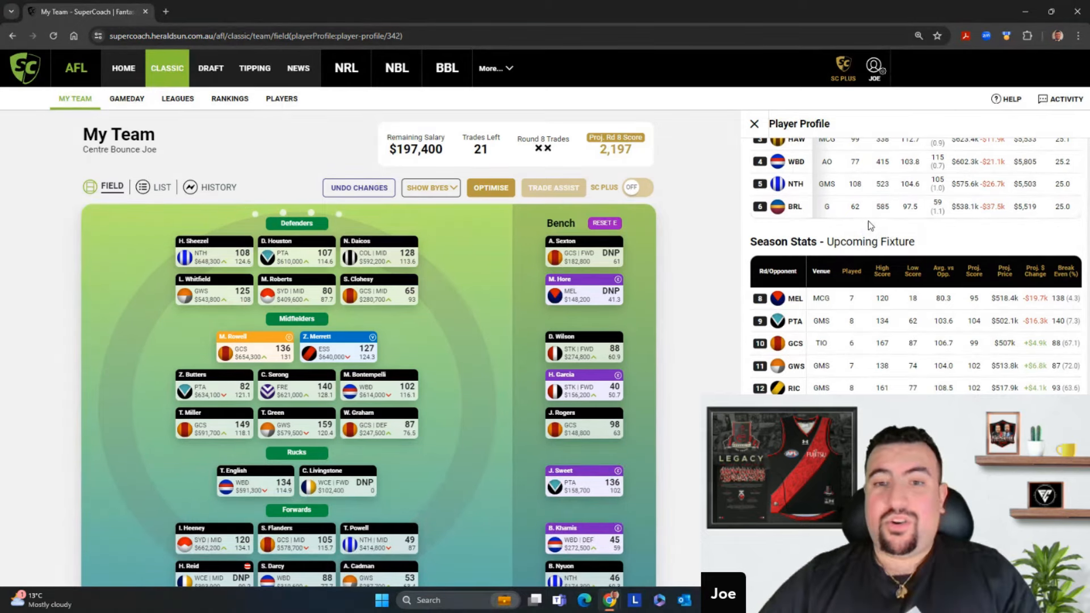
mouse_move(859, 215)
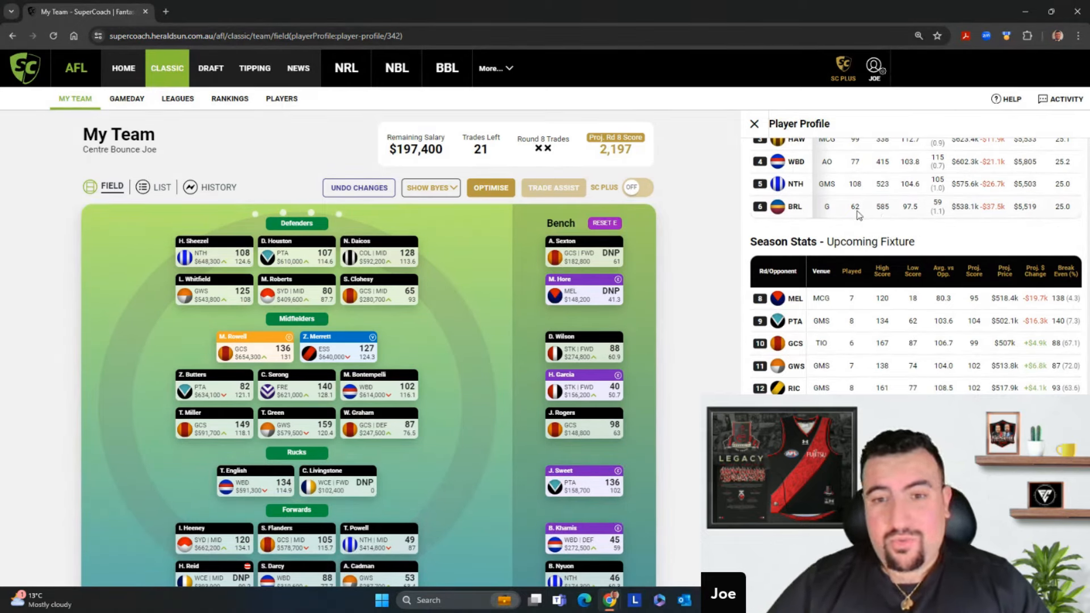
mouse_move(858, 232)
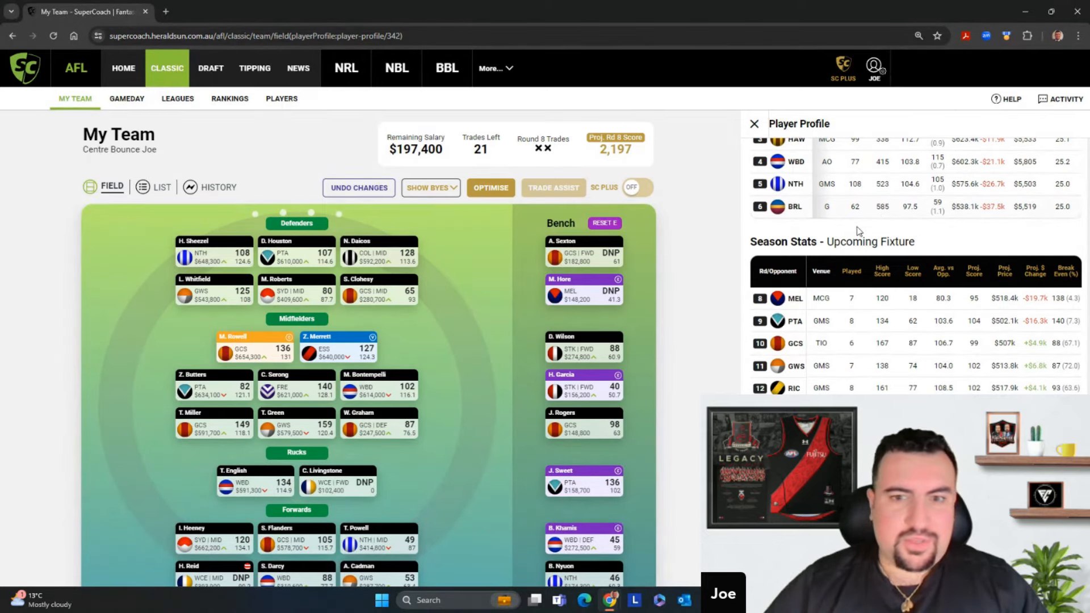
scroll("up", 3)
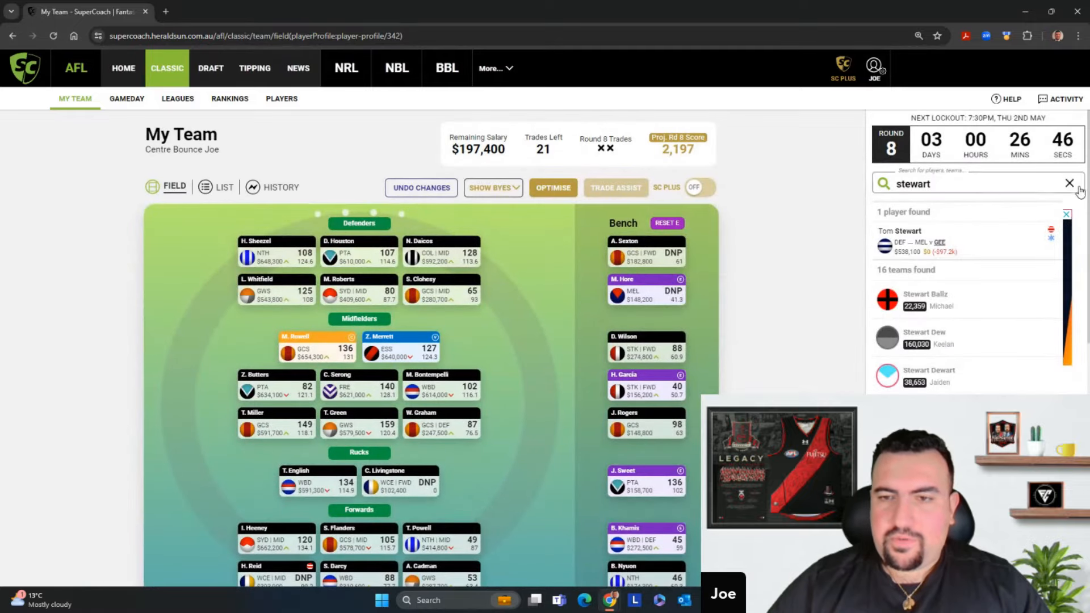
left_click(1069, 183)
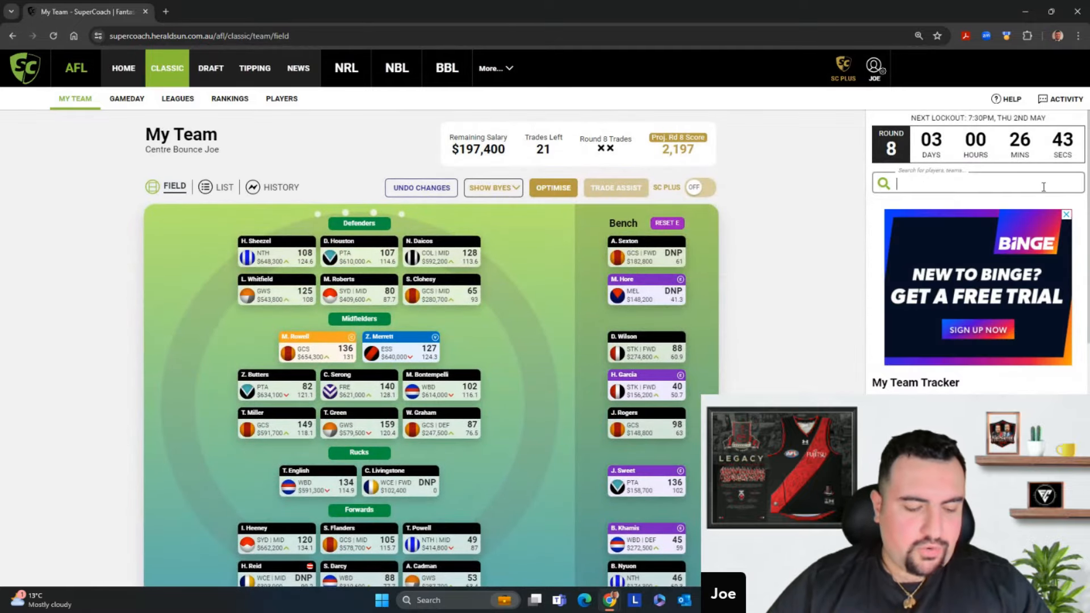
type("ryan")
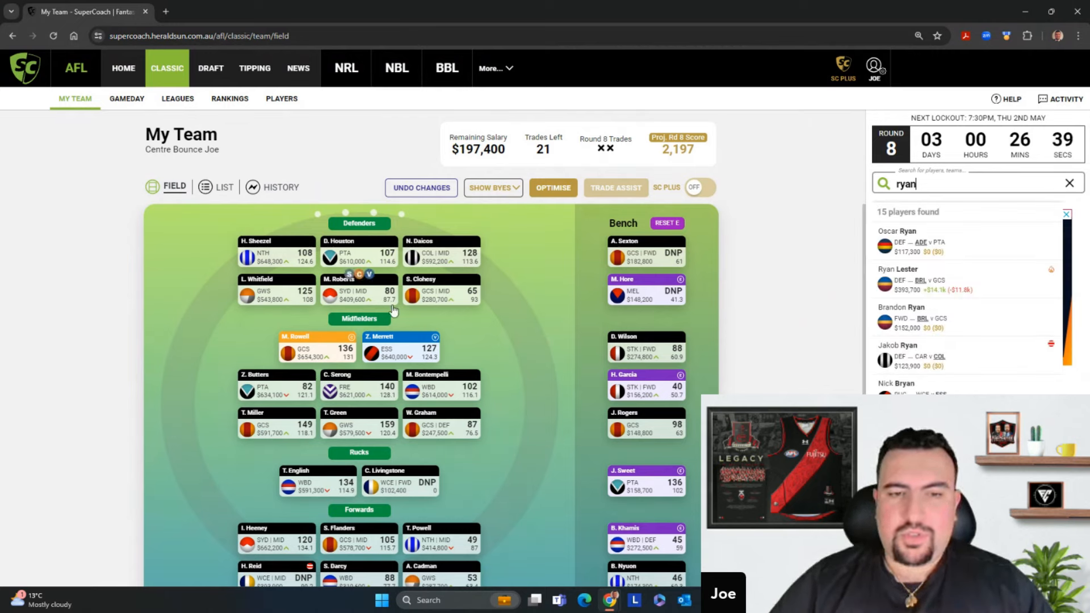
mouse_move(791, 324)
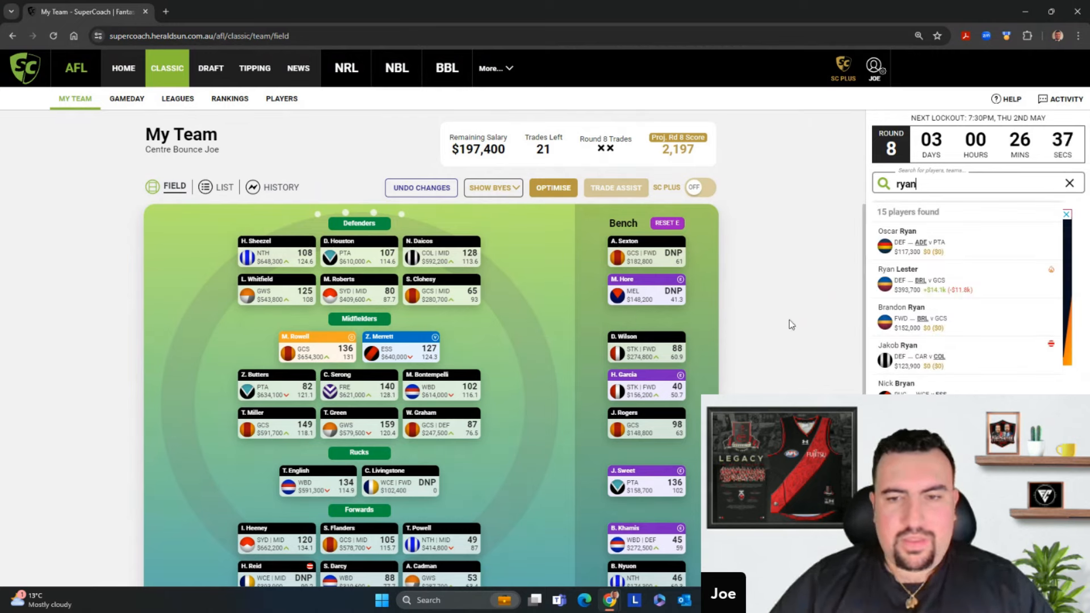
scroll("down", 3)
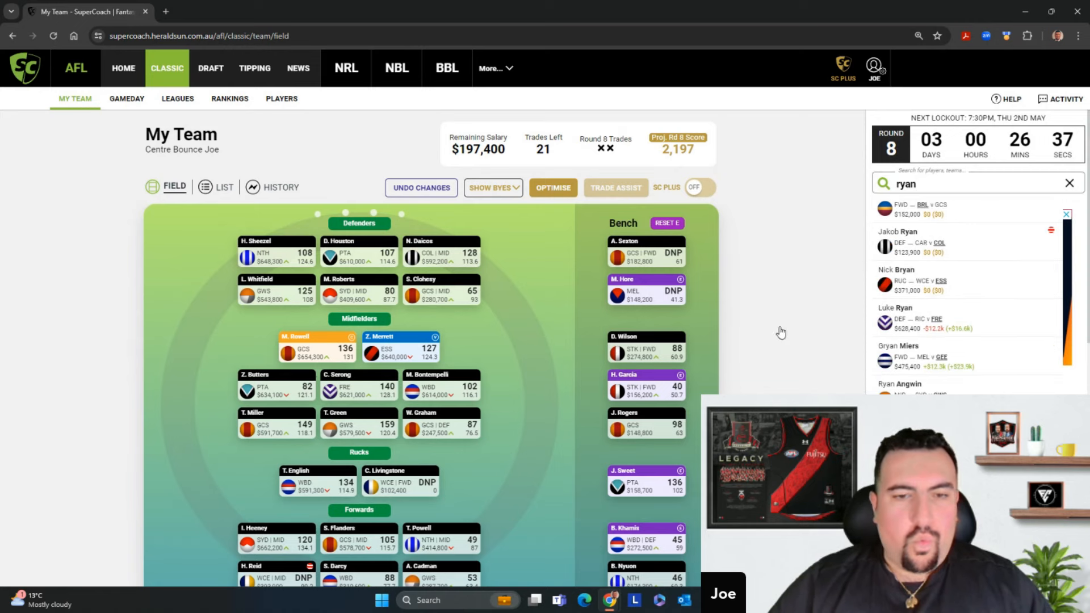
left_click(427, 279)
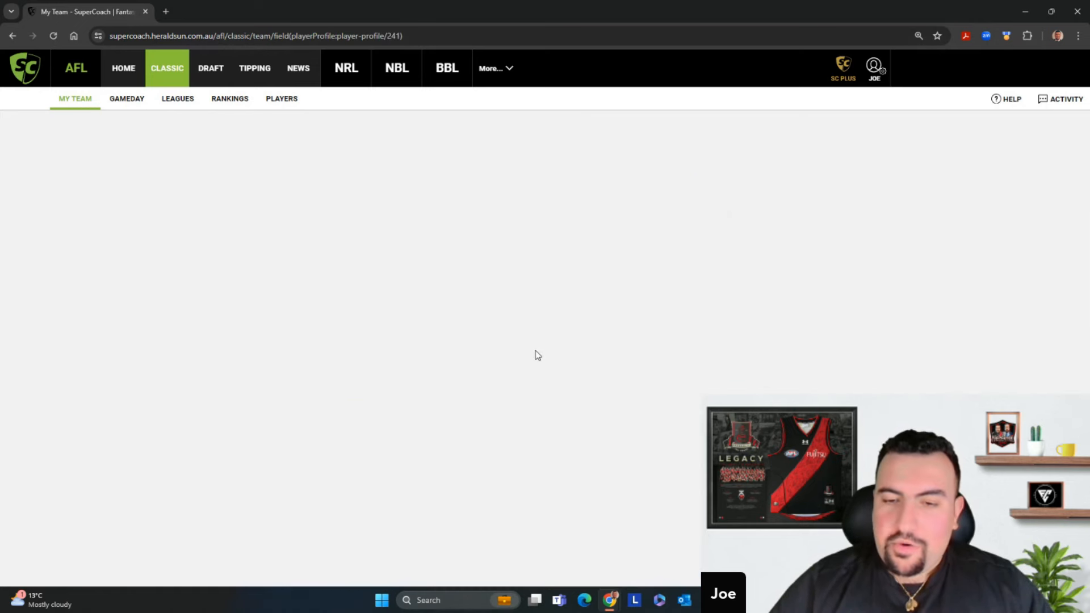
mouse_move(584, 366)
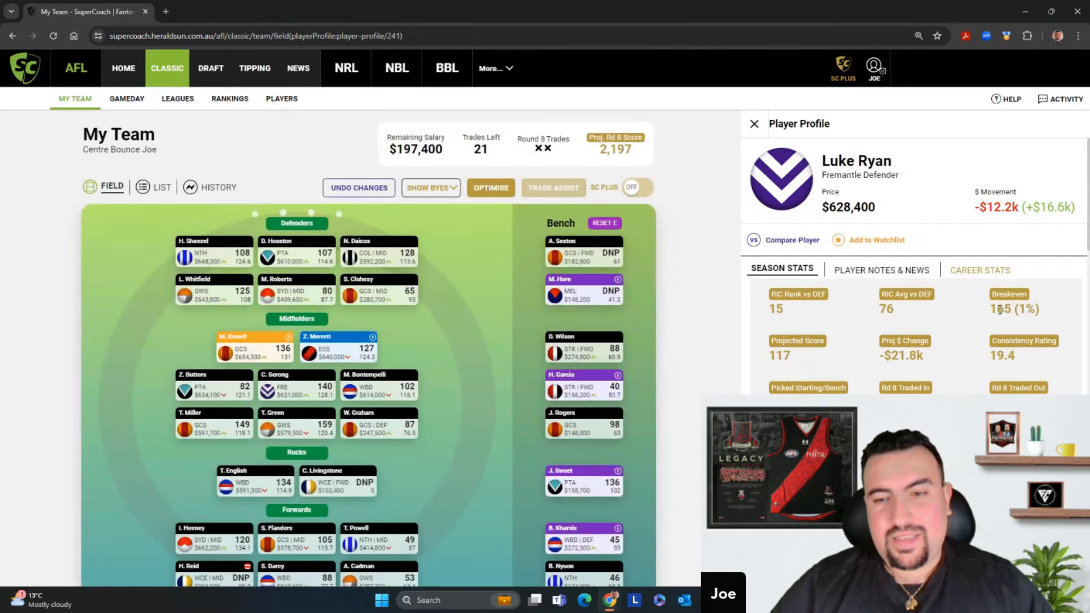
mouse_move(906, 219)
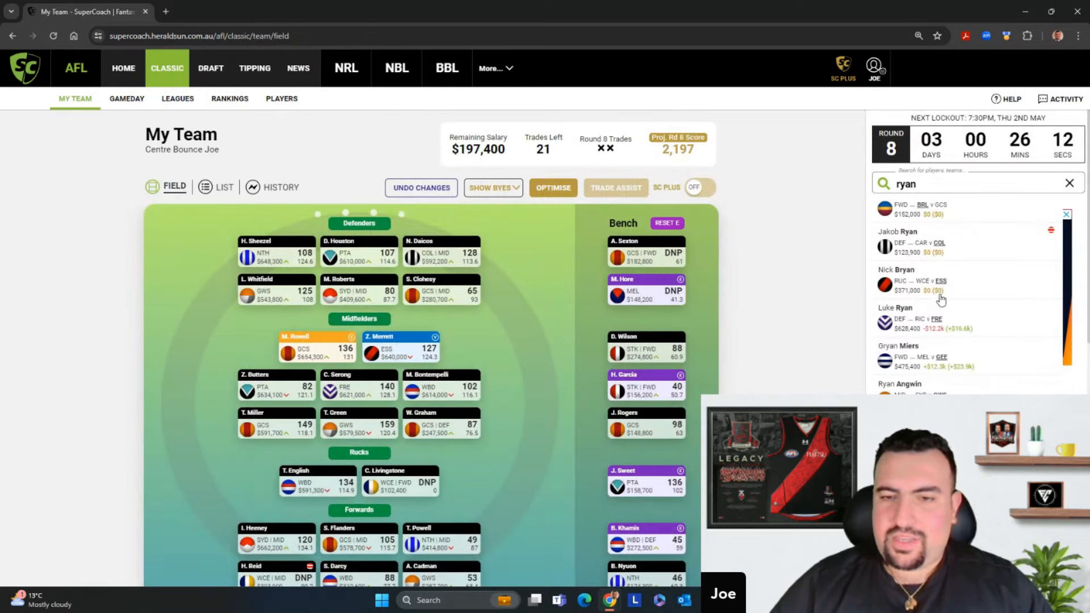
mouse_move(1061, 200)
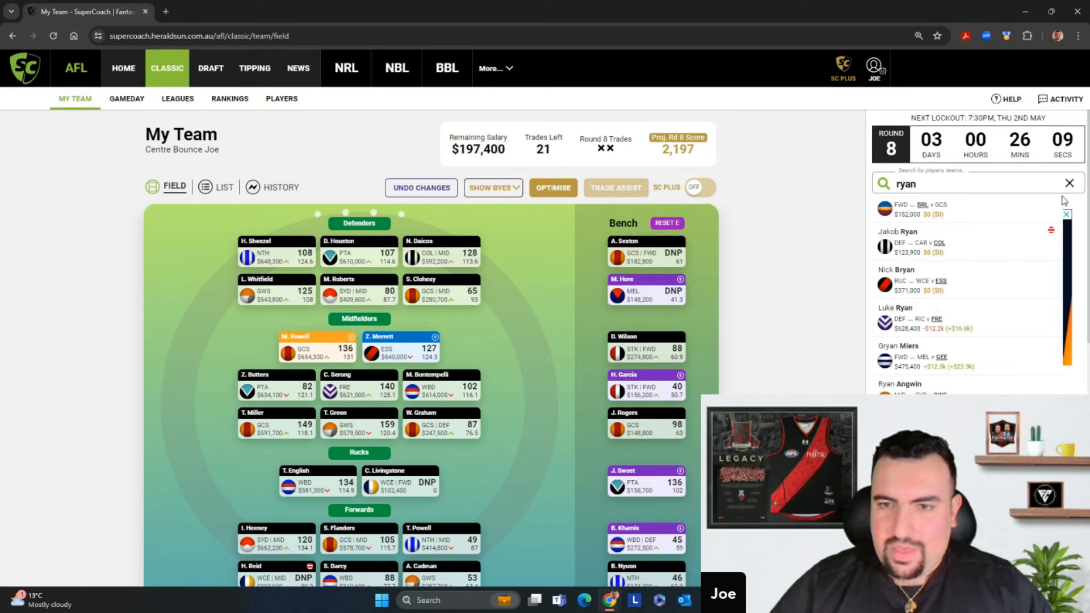
left_click(1069, 183)
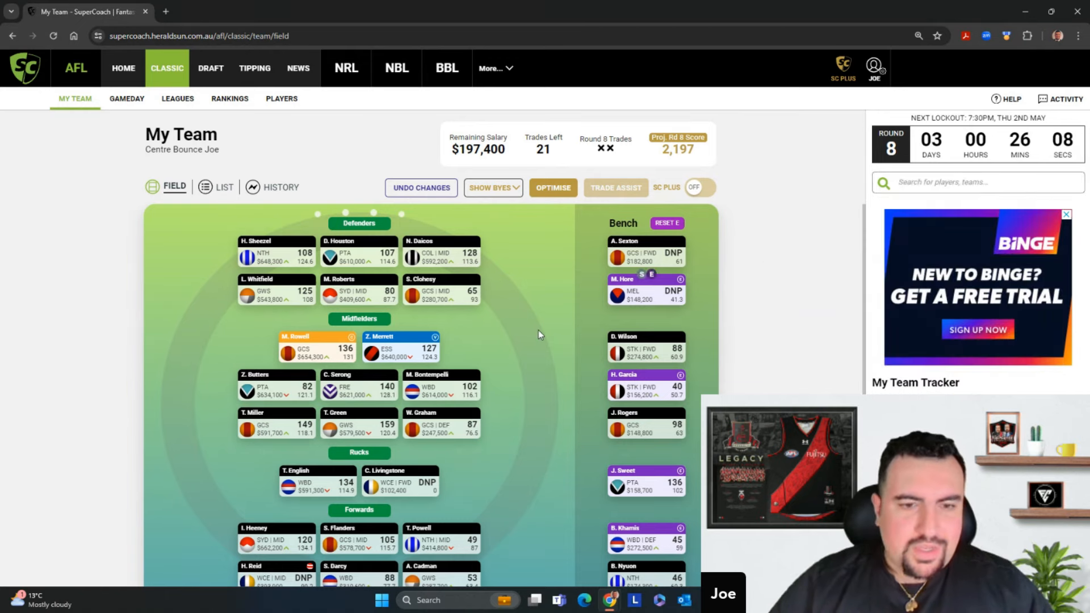
mouse_move(379, 304)
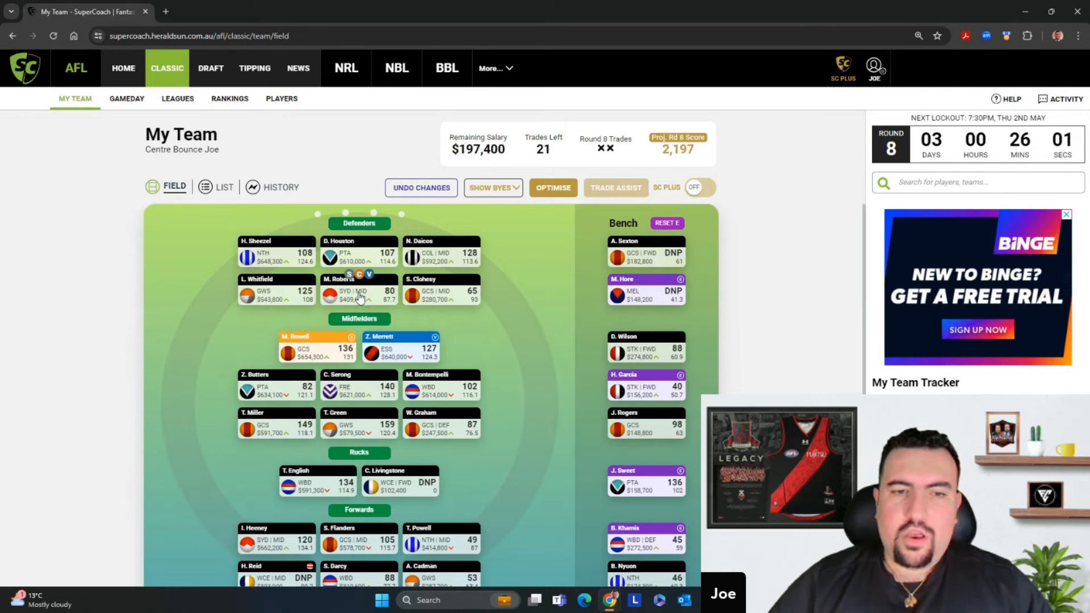
mouse_move(445, 301)
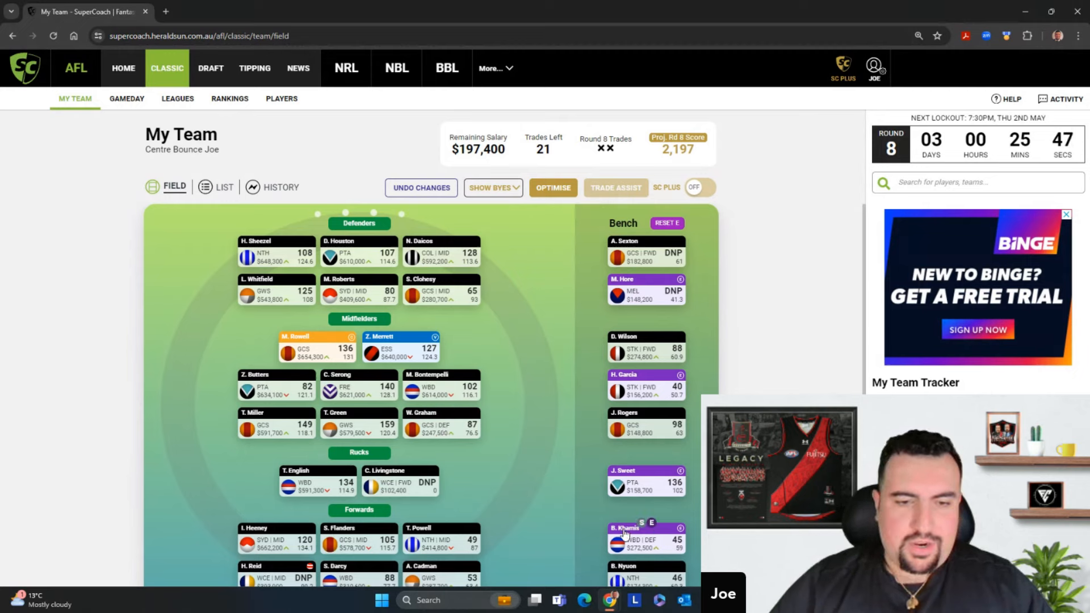
scroll("down", 3)
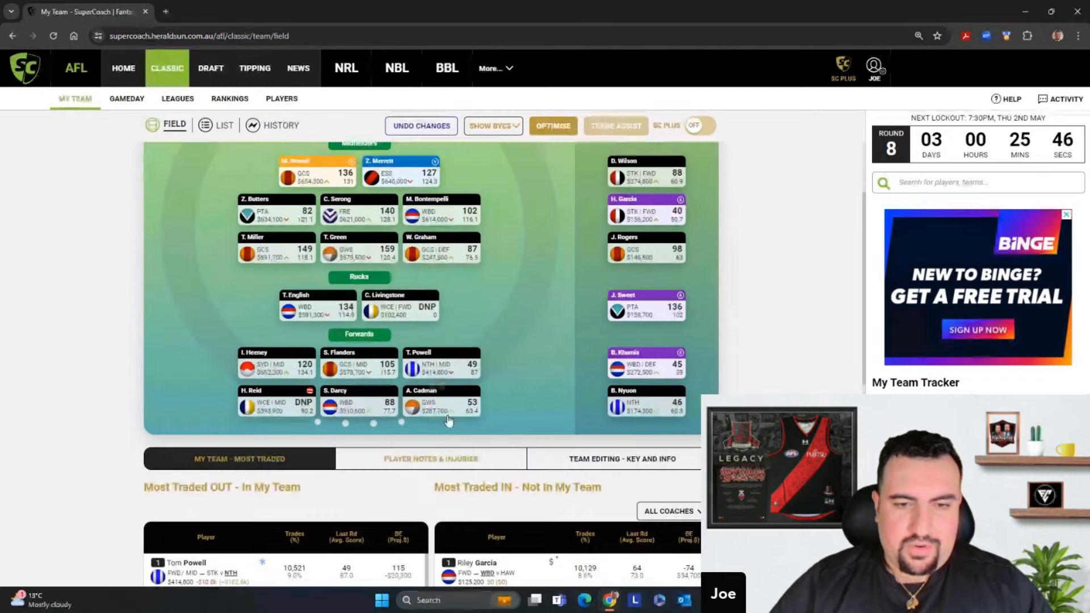
scroll("up", 3)
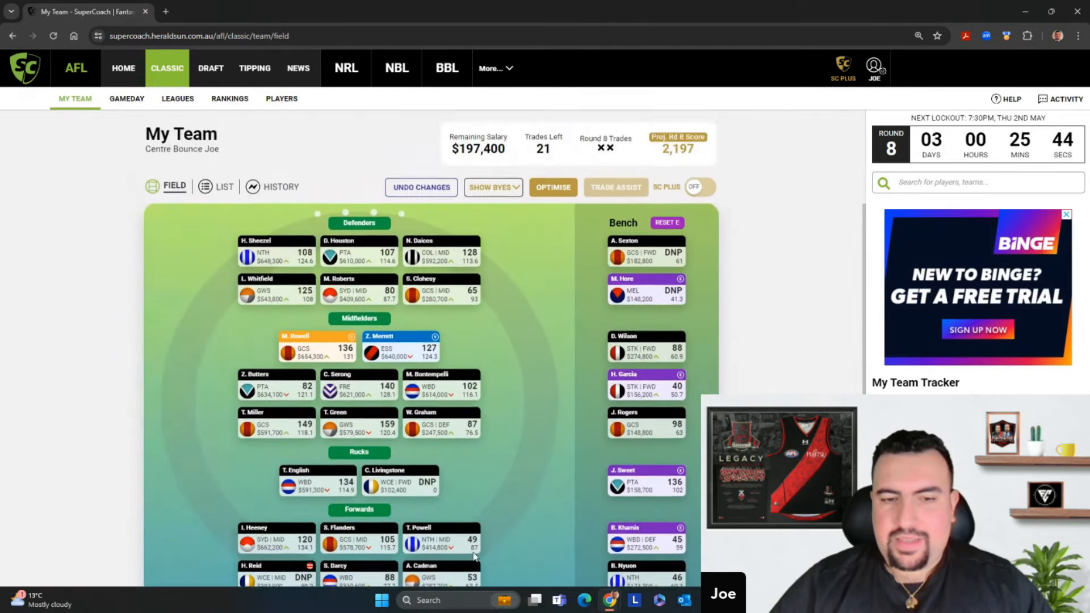
mouse_move(464, 320)
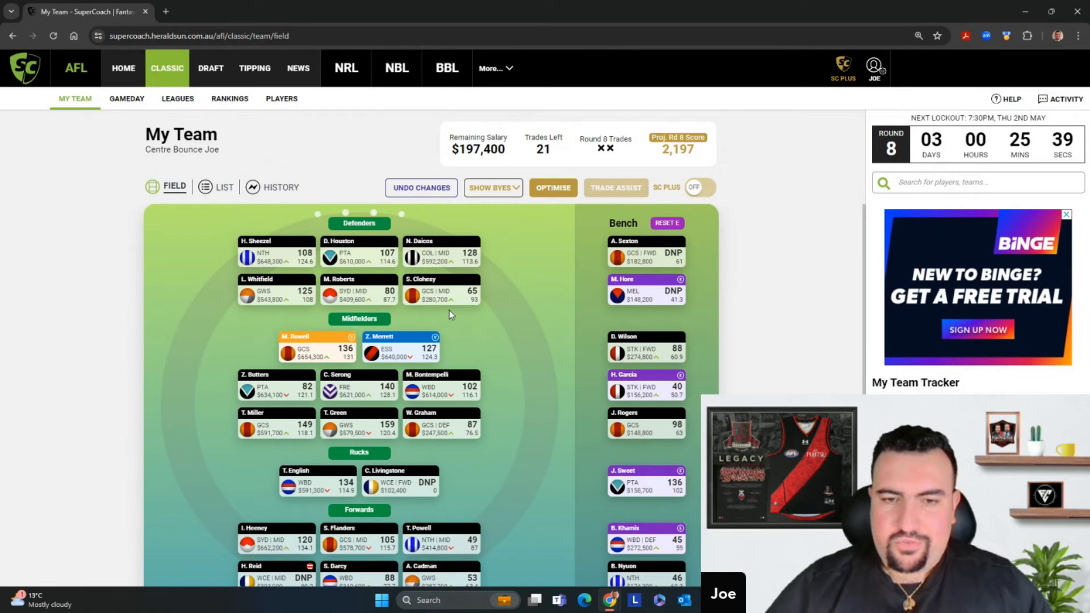
mouse_move(643, 320)
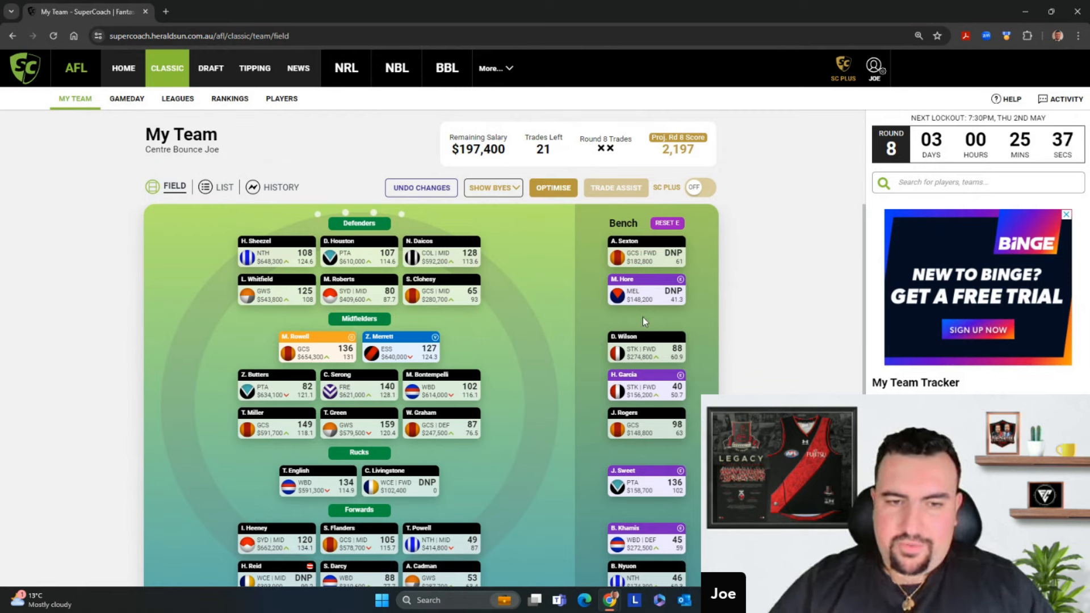
mouse_move(360, 307)
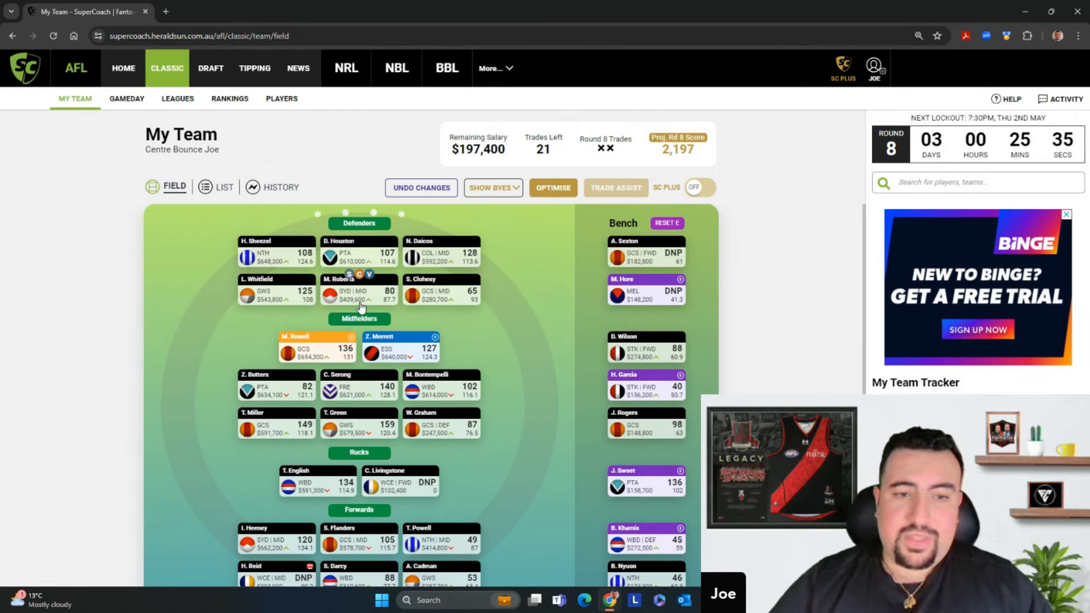
mouse_move(374, 306)
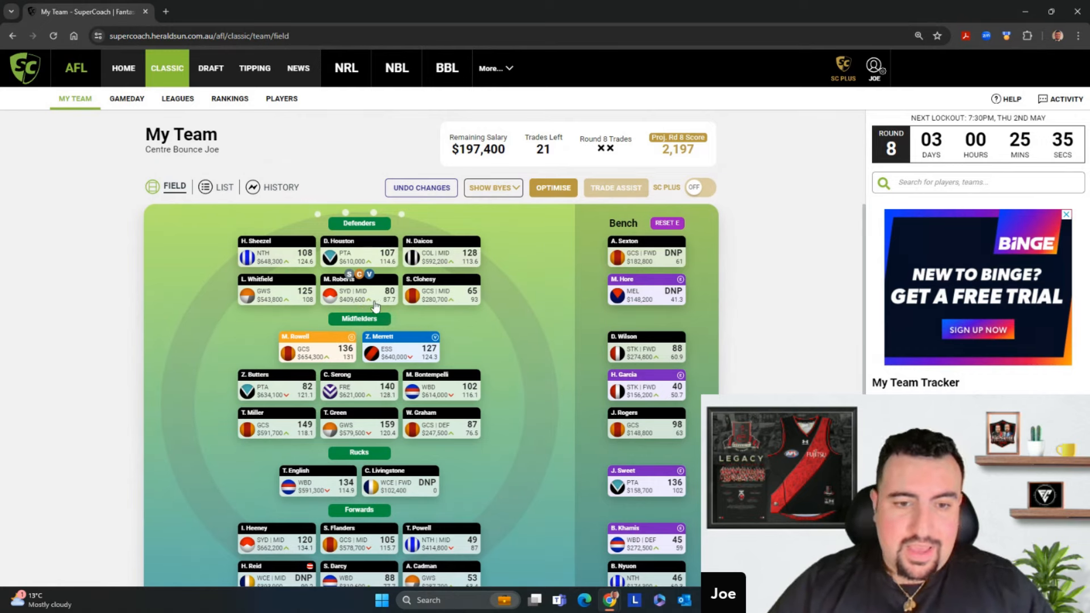
mouse_move(511, 400)
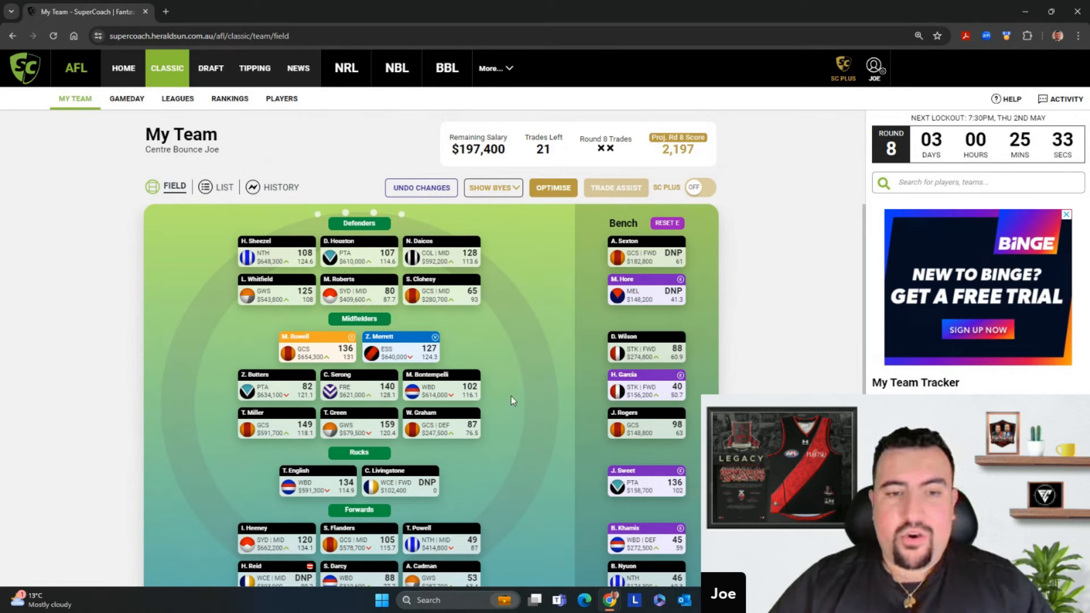
mouse_move(368, 305)
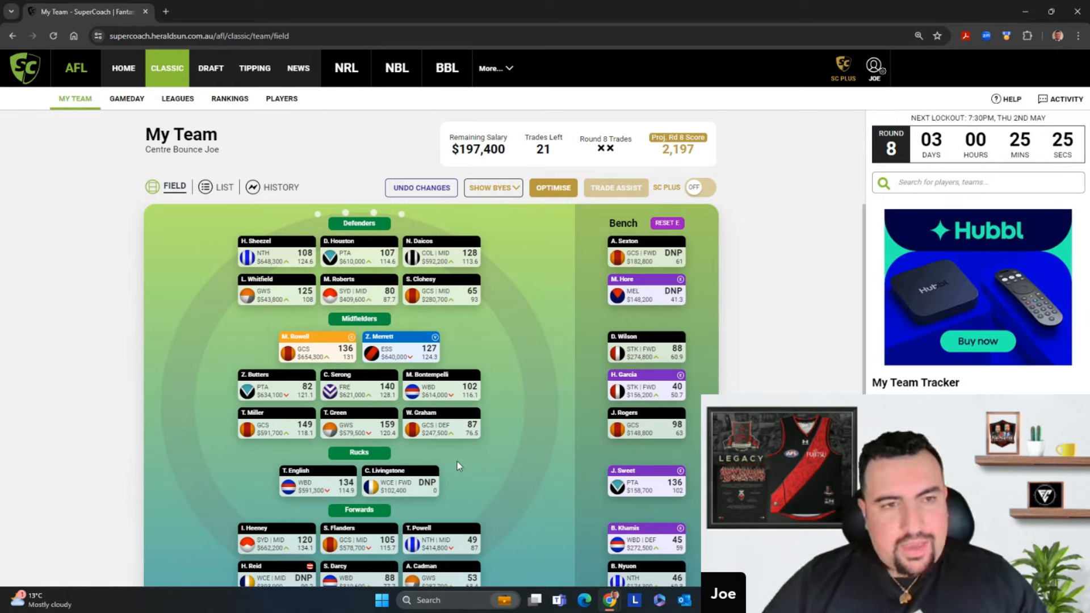
scroll("down", 3)
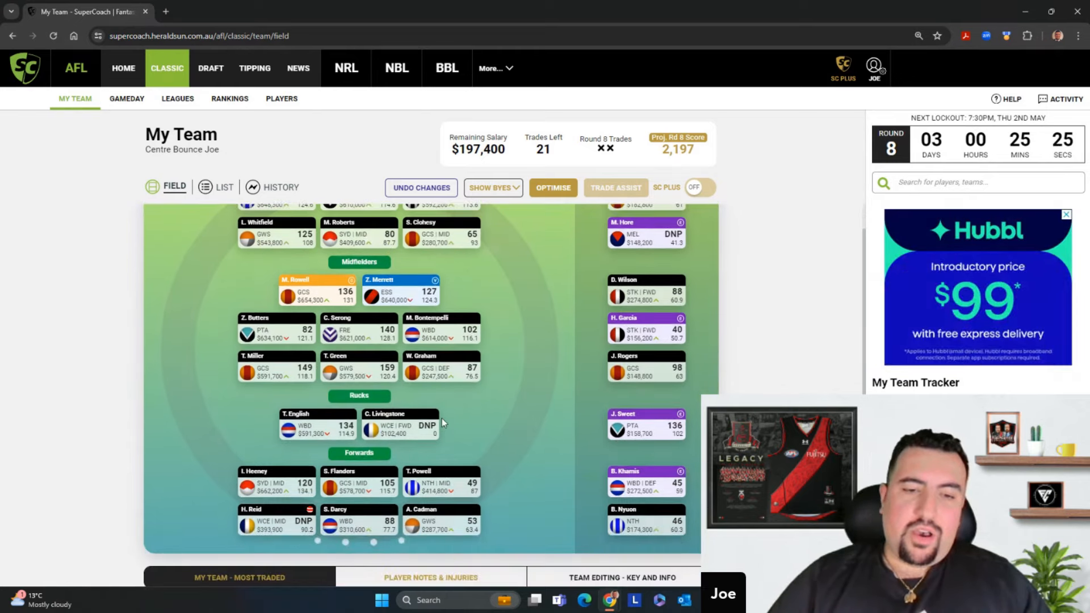
scroll("down", 3)
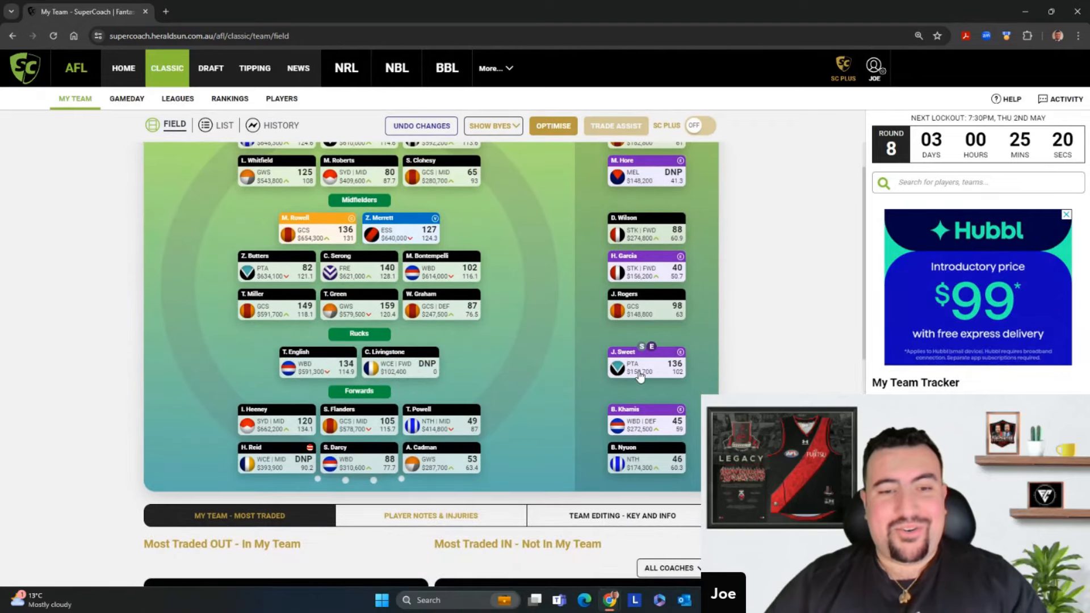
mouse_move(497, 450)
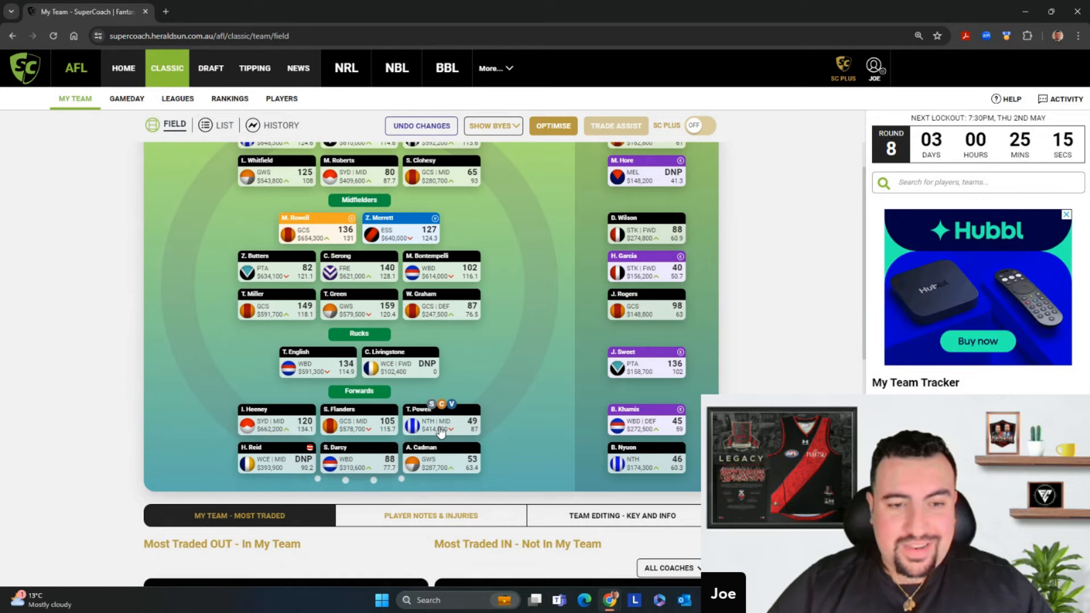
mouse_move(429, 484)
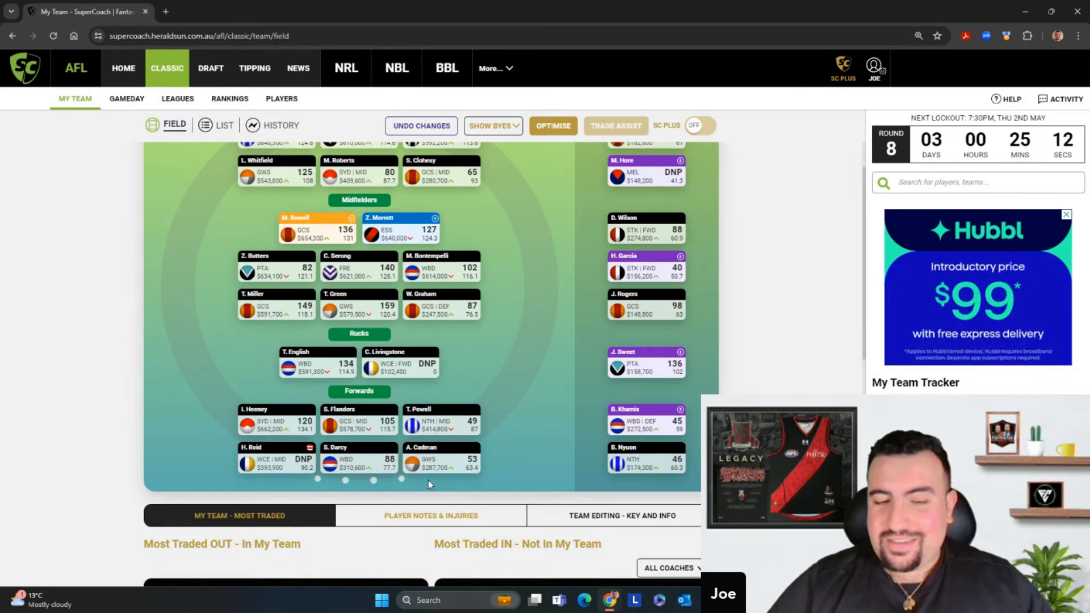
scroll("up", 3)
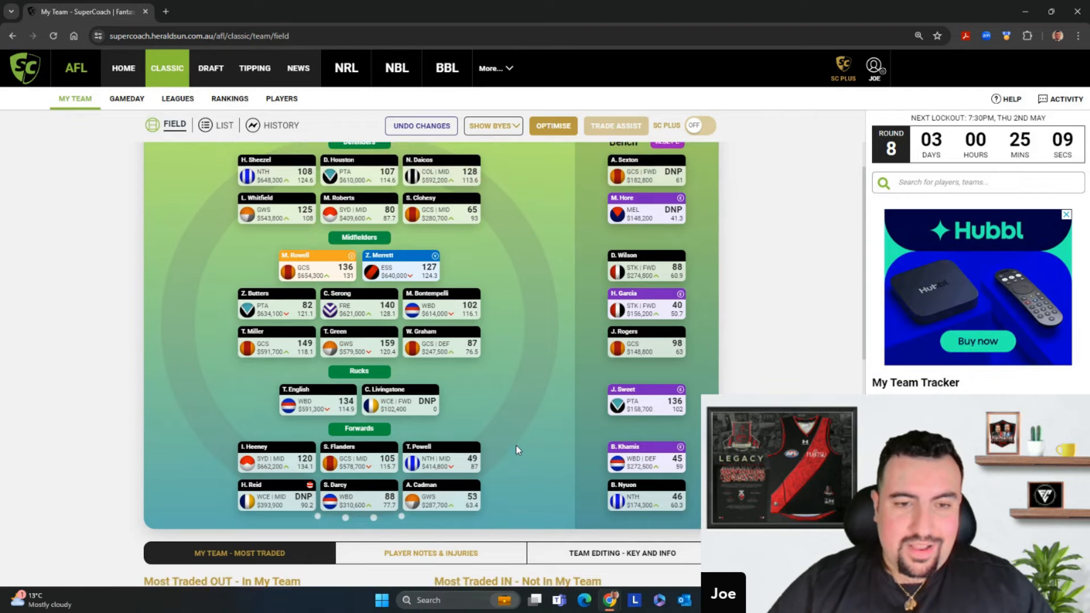
scroll("up", 3)
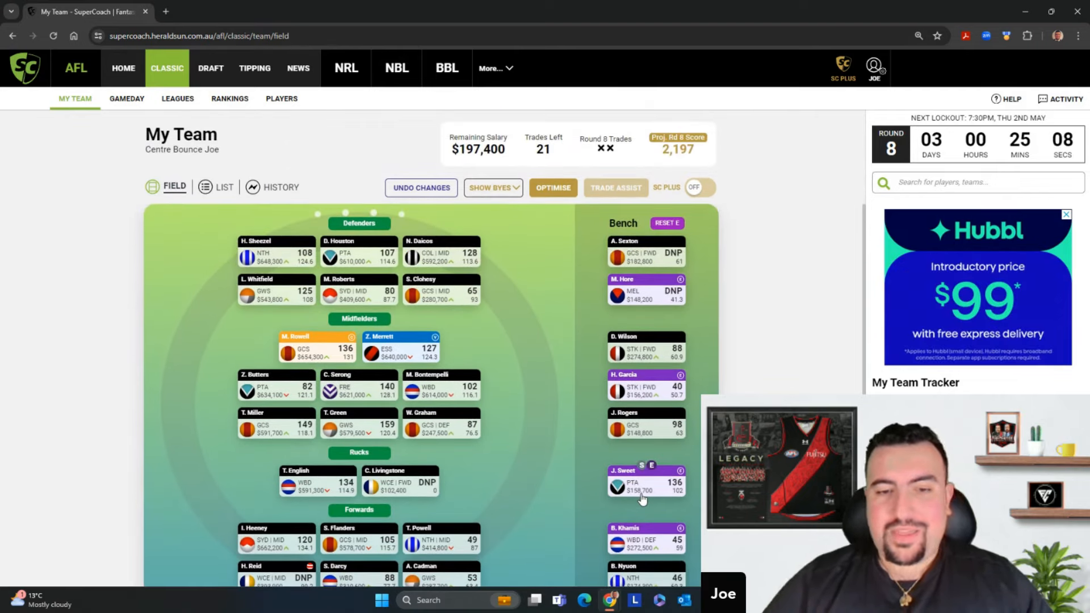
- Open J. Sweet's bench card to view his $158,700 price and season stats
left_click(643, 484)
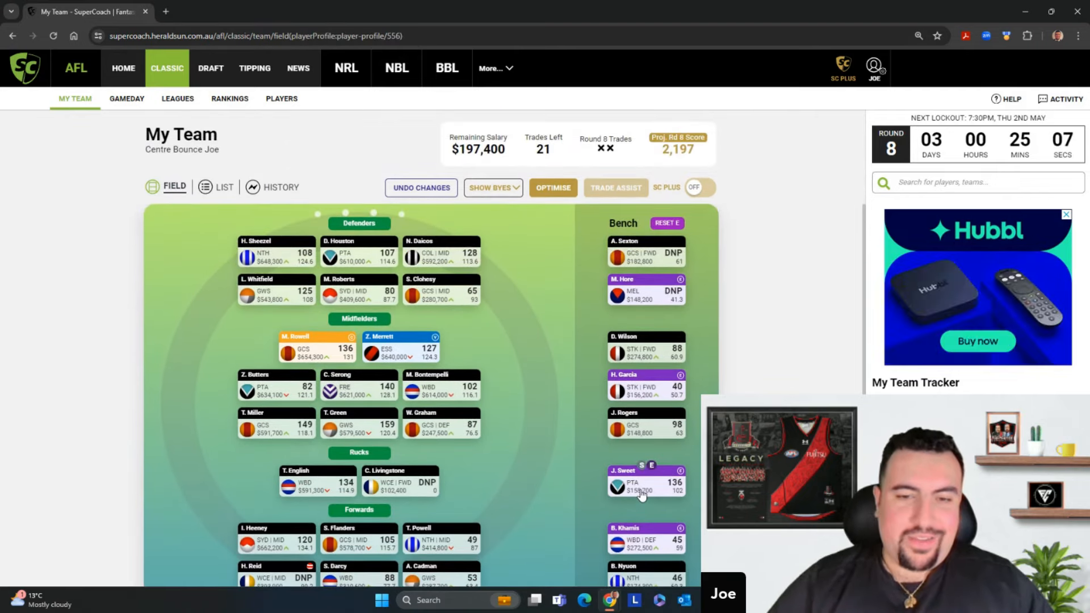
left_click(640, 483)
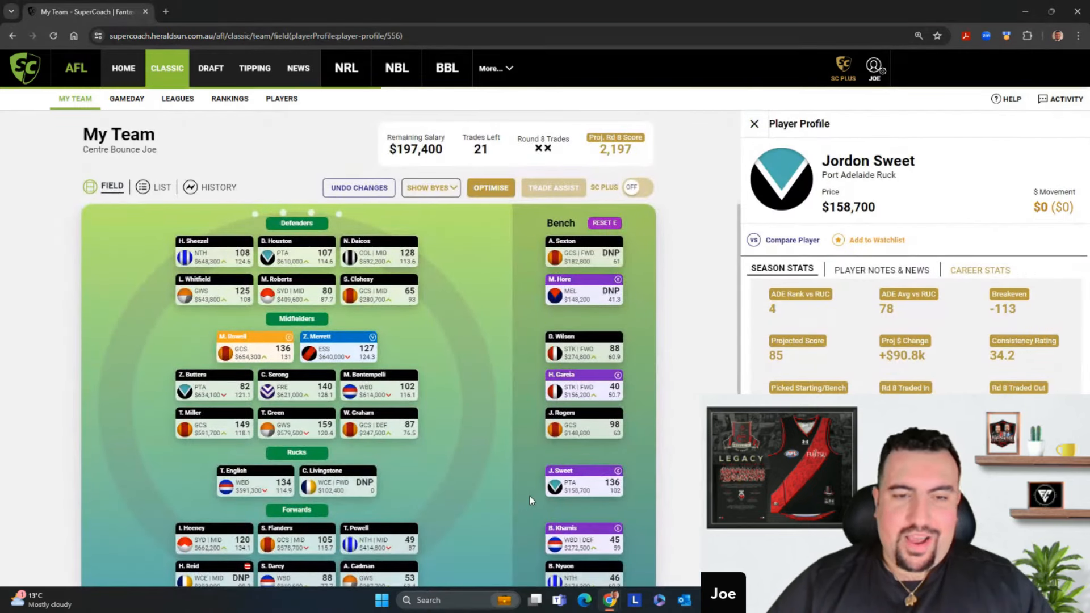
mouse_move(417, 476)
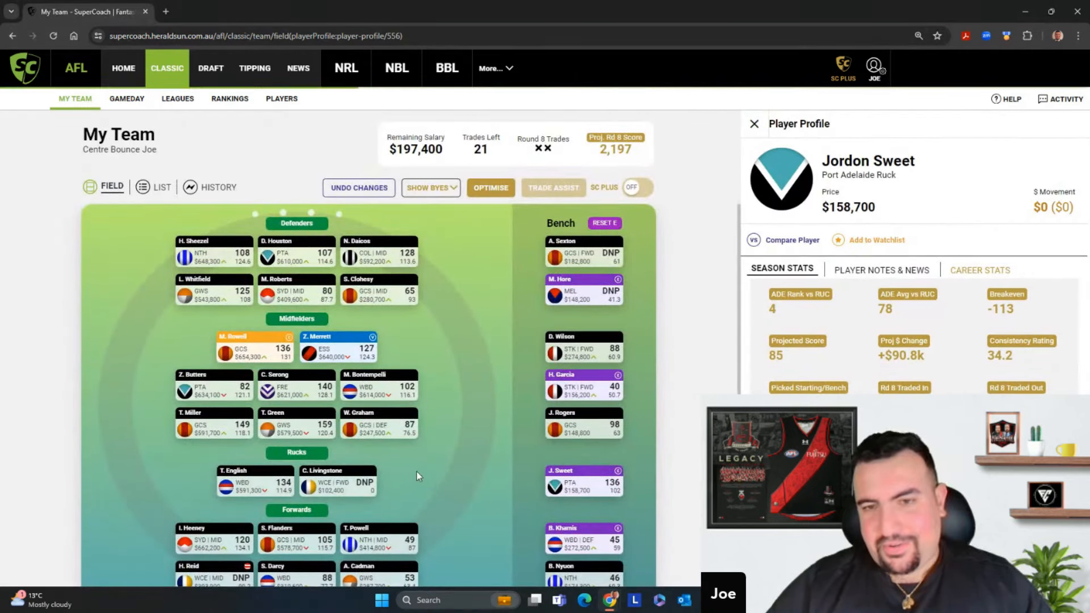
mouse_move(412, 293)
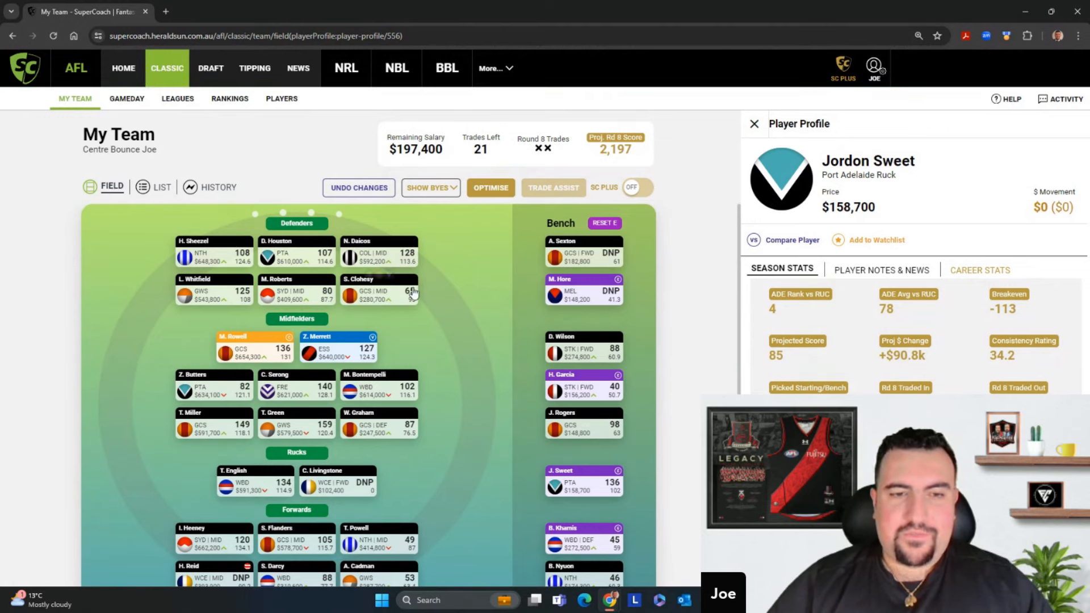
mouse_move(468, 410)
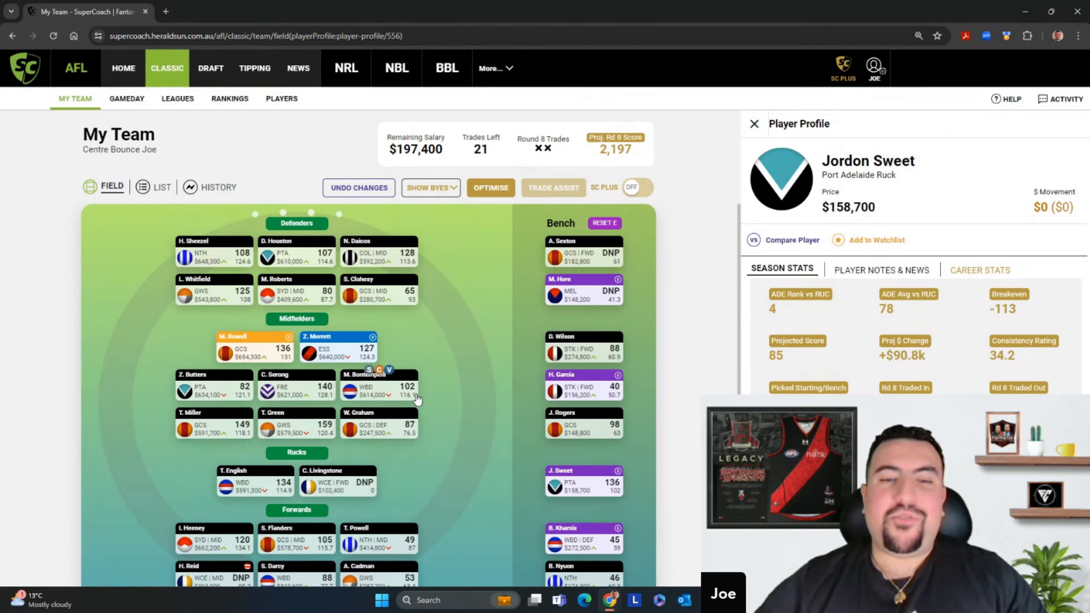
mouse_move(462, 377)
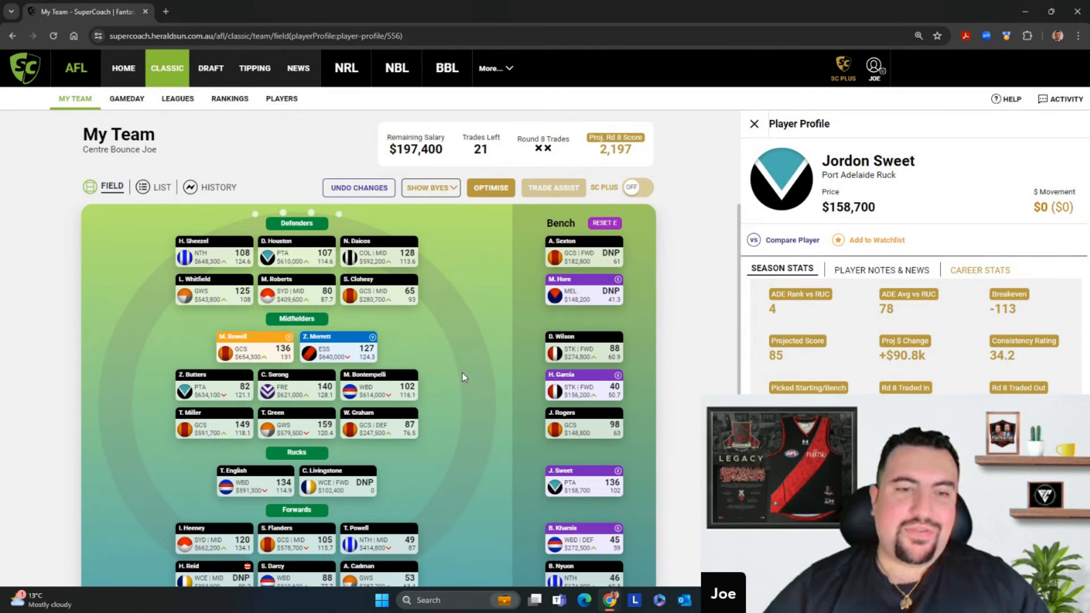
mouse_move(330, 394)
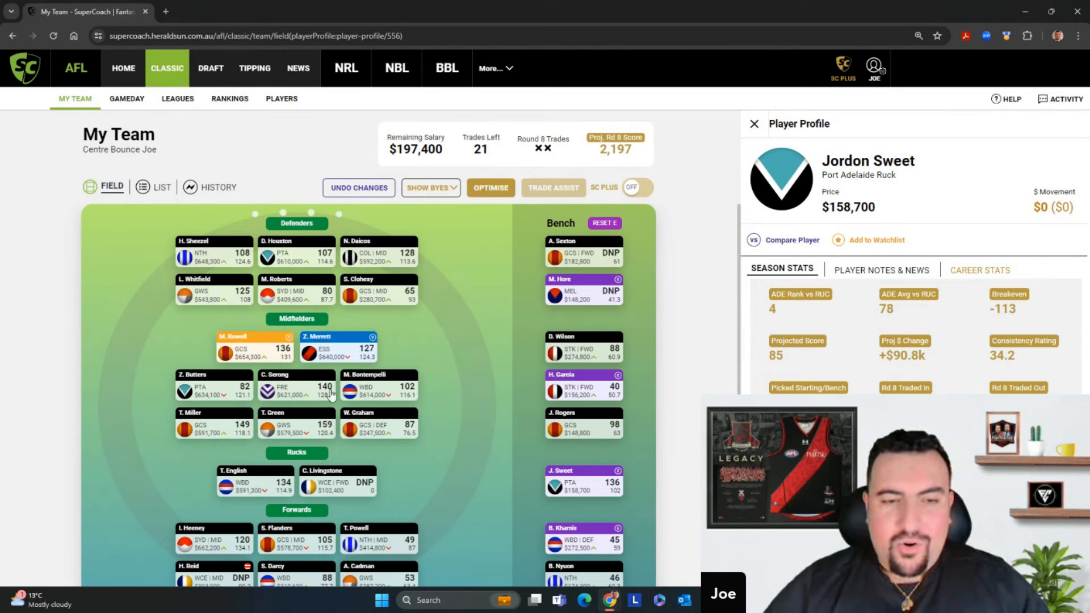
mouse_move(388, 311)
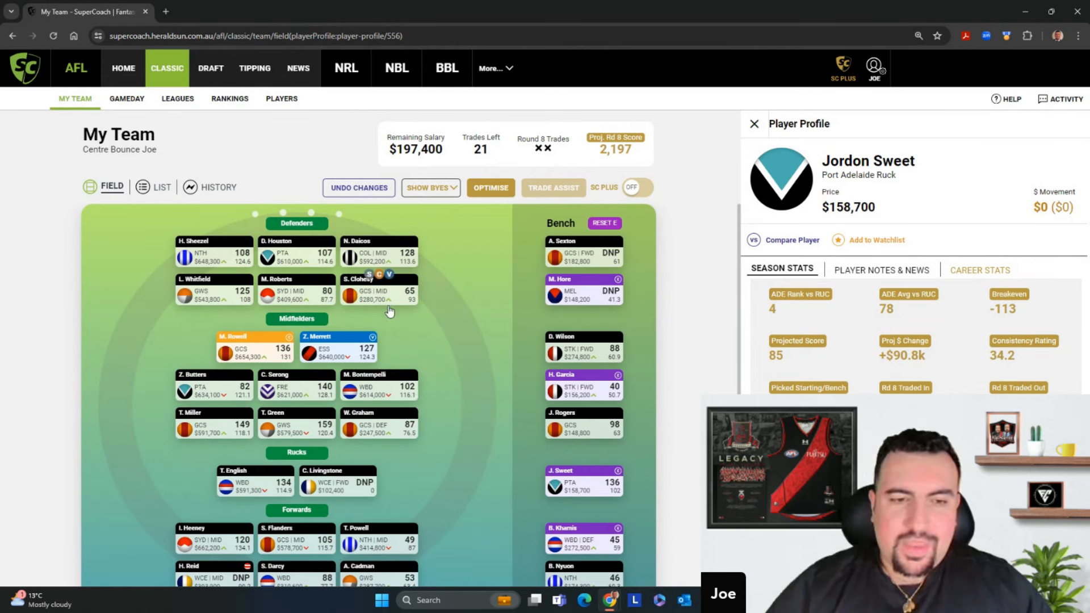
mouse_move(470, 353)
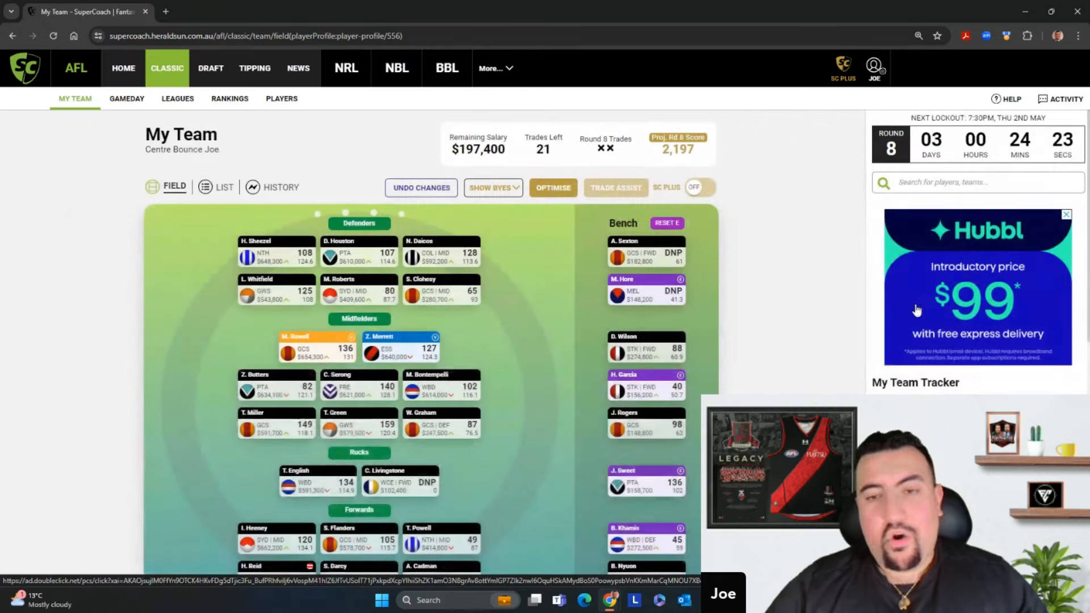
- Search 'max gawn' and open Max Gawn's $710,500 player profile
left_click(973, 182)
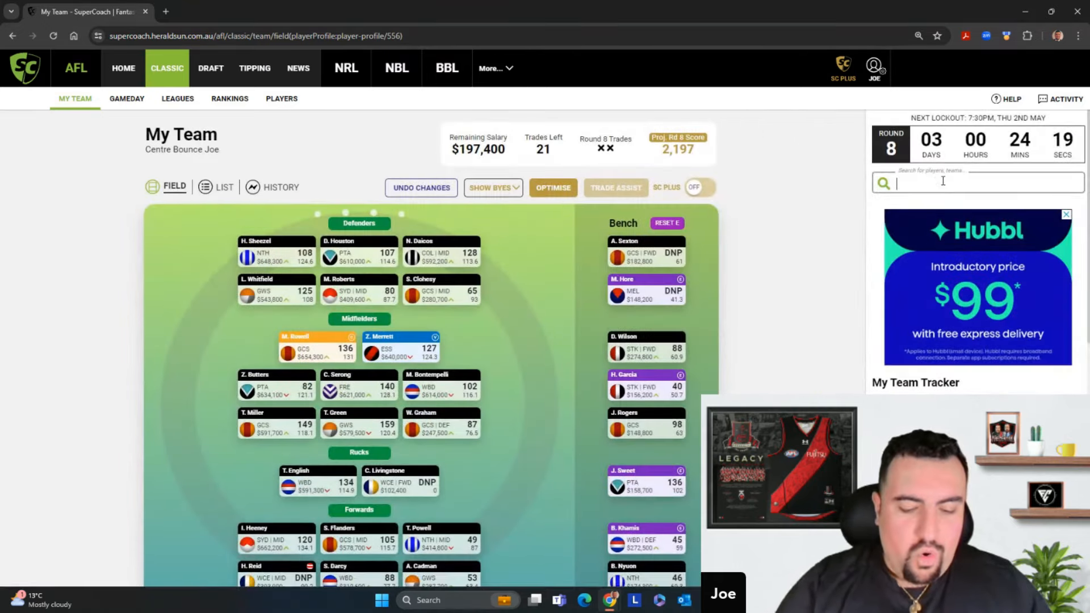
type("max gawn")
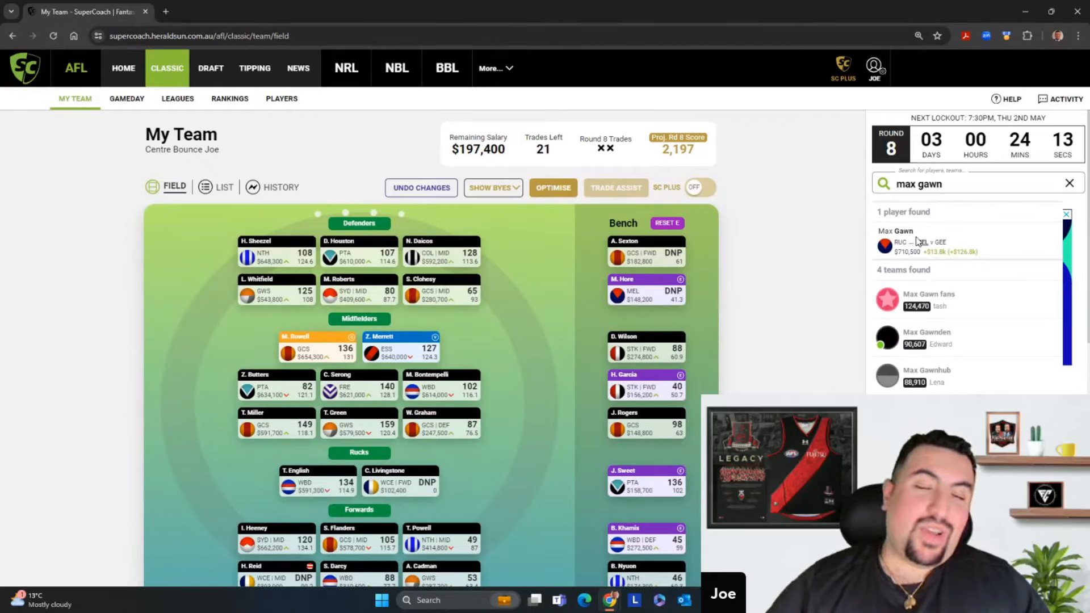
left_click(897, 241)
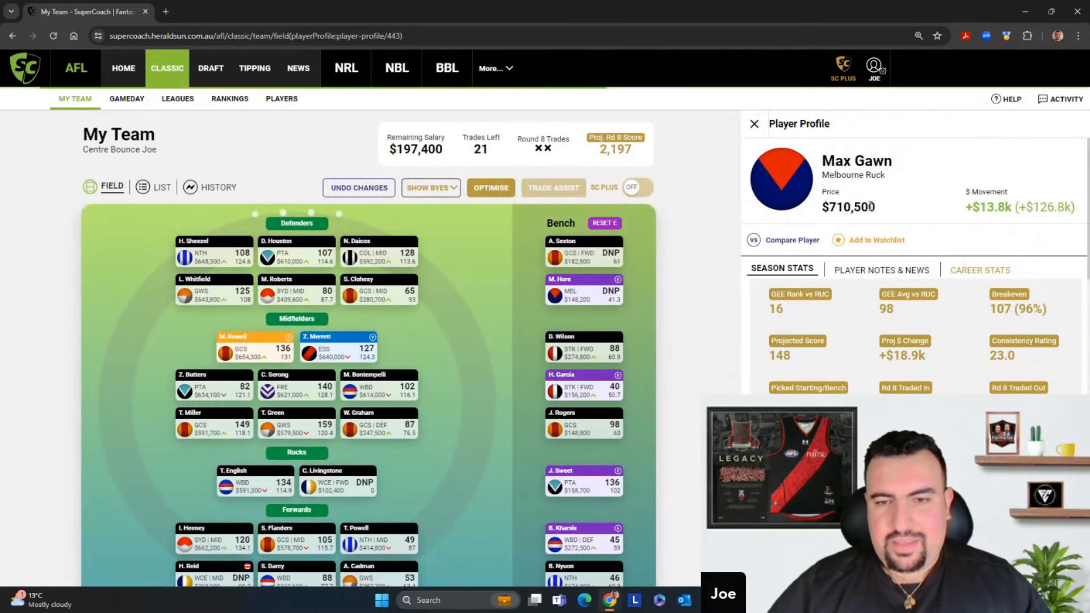
- Scroll through Max Gawn's Season Stats and Upcoming Fixture tables
scroll("down", 3)
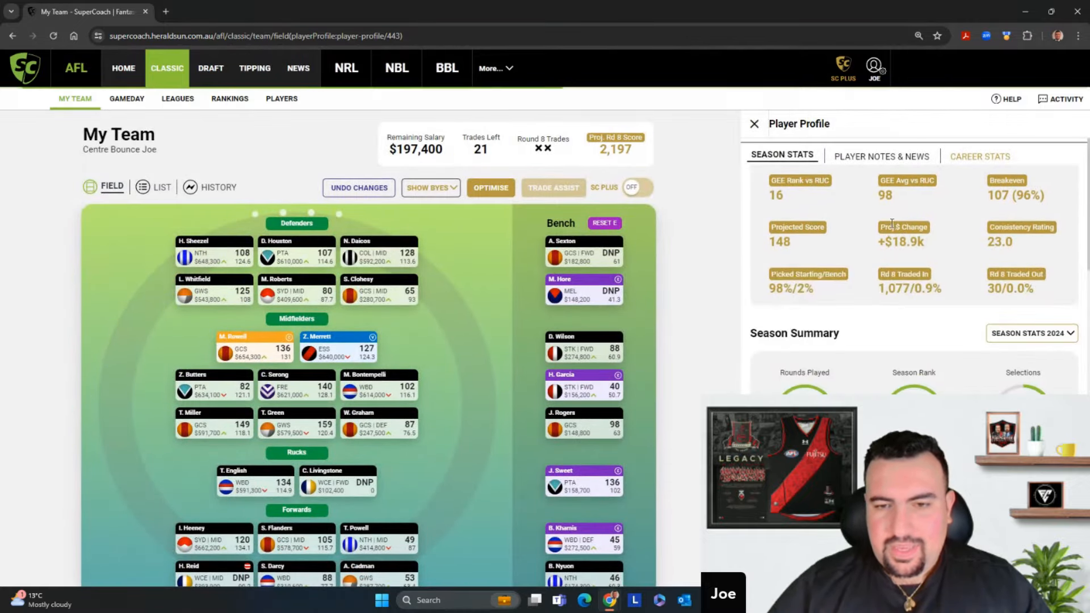
scroll("down", 3)
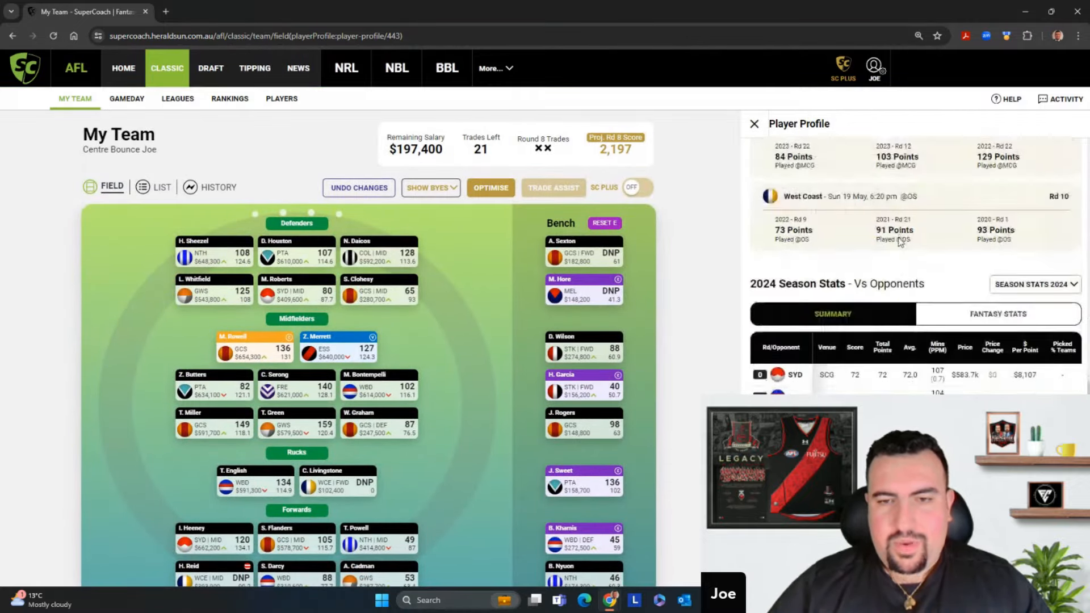
scroll("down", 3)
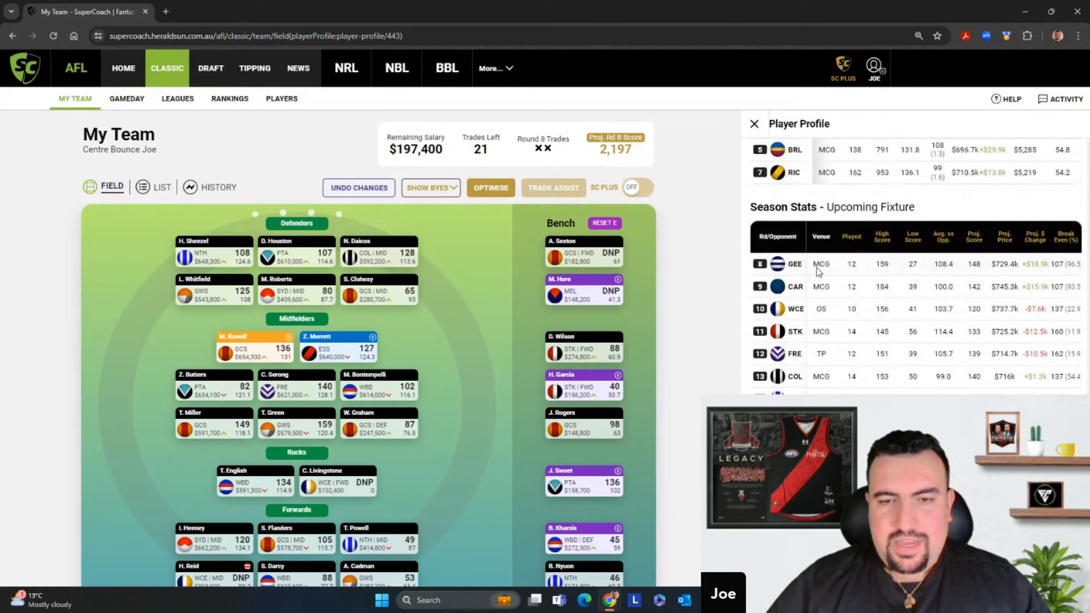
mouse_move(820, 269)
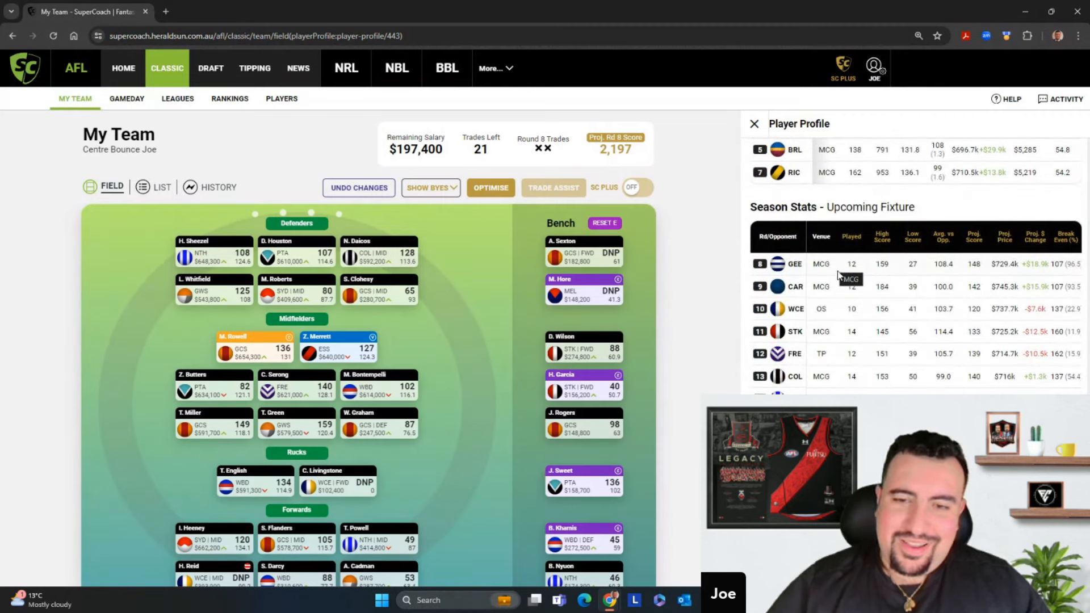
mouse_move(831, 319)
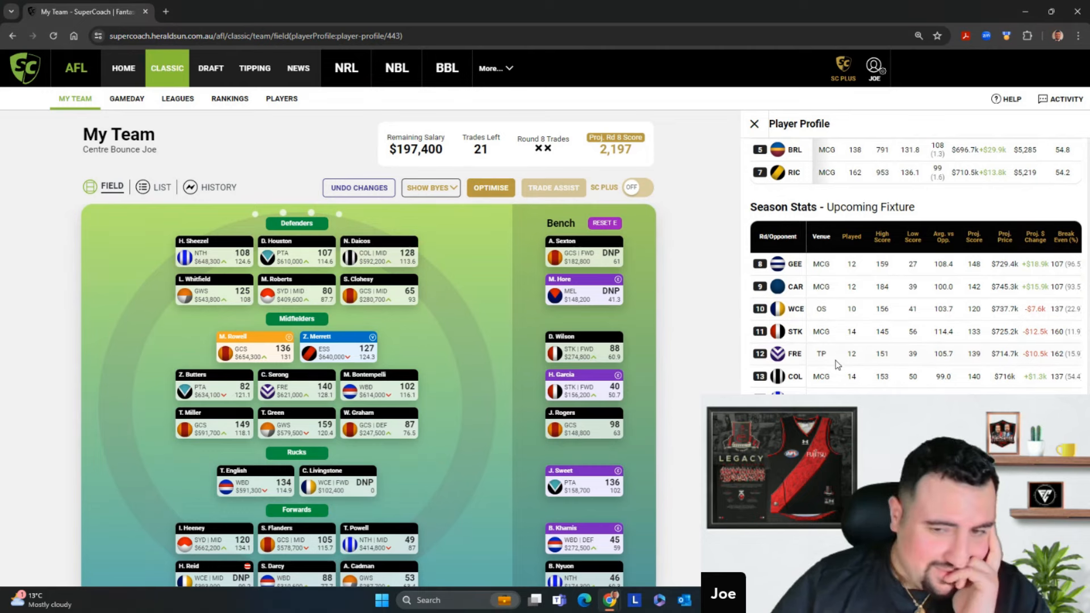
mouse_move(803, 353)
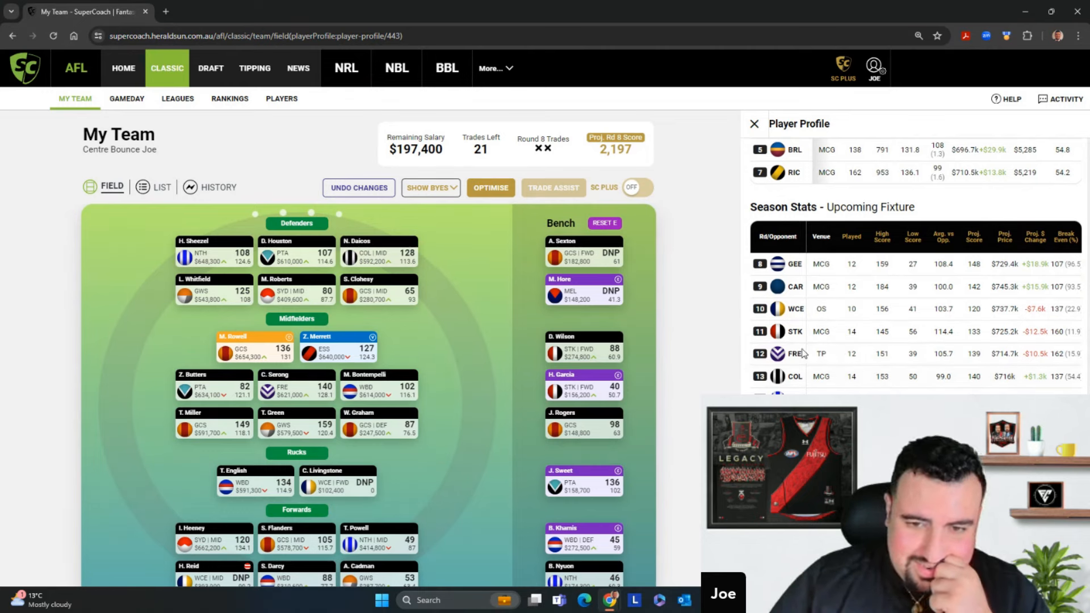
mouse_move(843, 359)
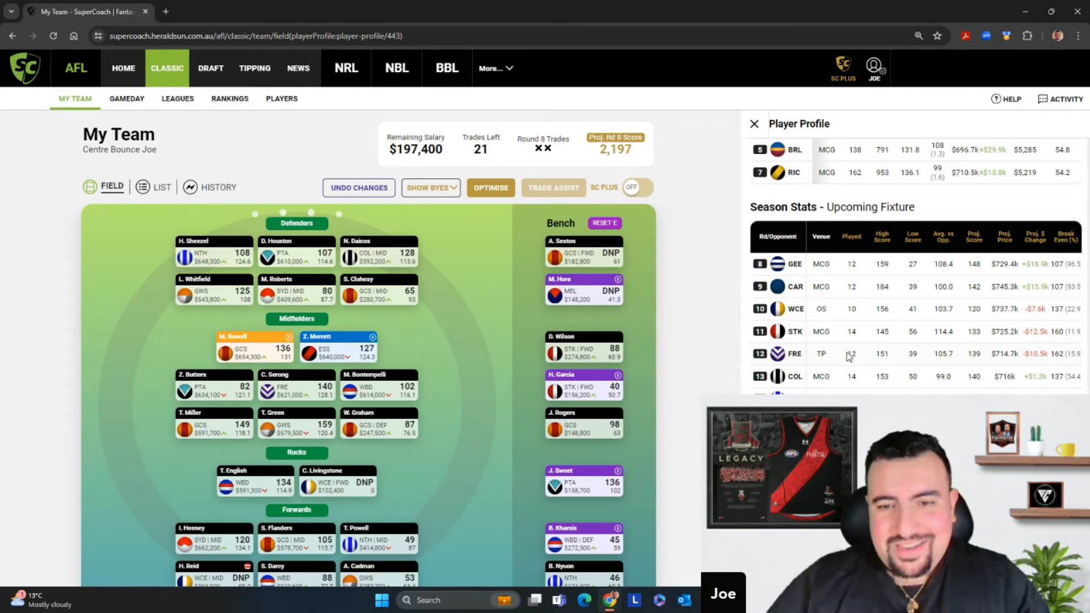
scroll("down", 3)
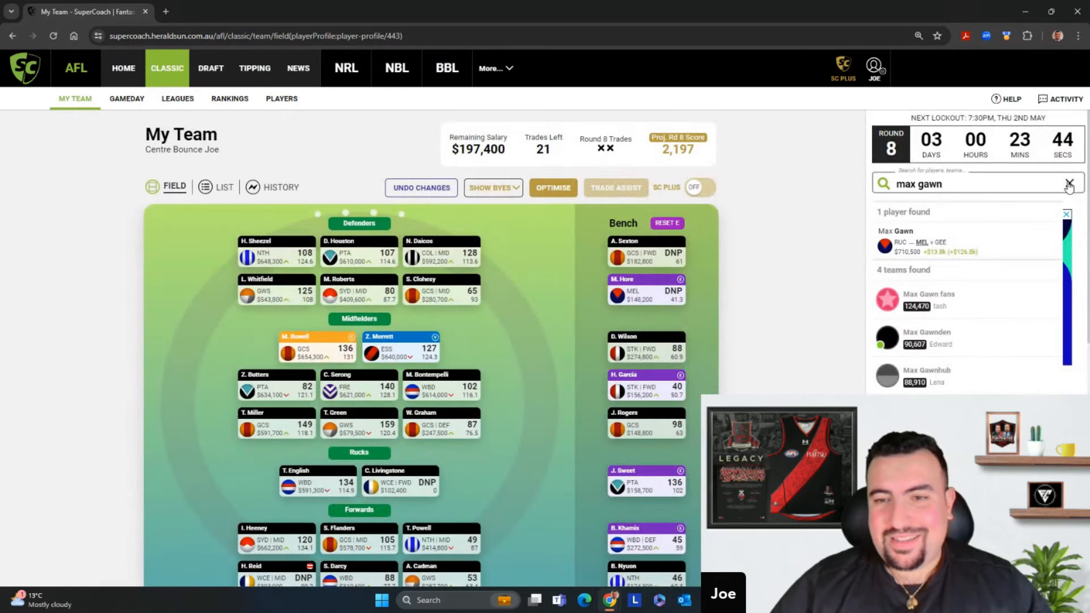
- Clear the Gawn search and zoom the browser out to show the full team
left_click(1068, 184)
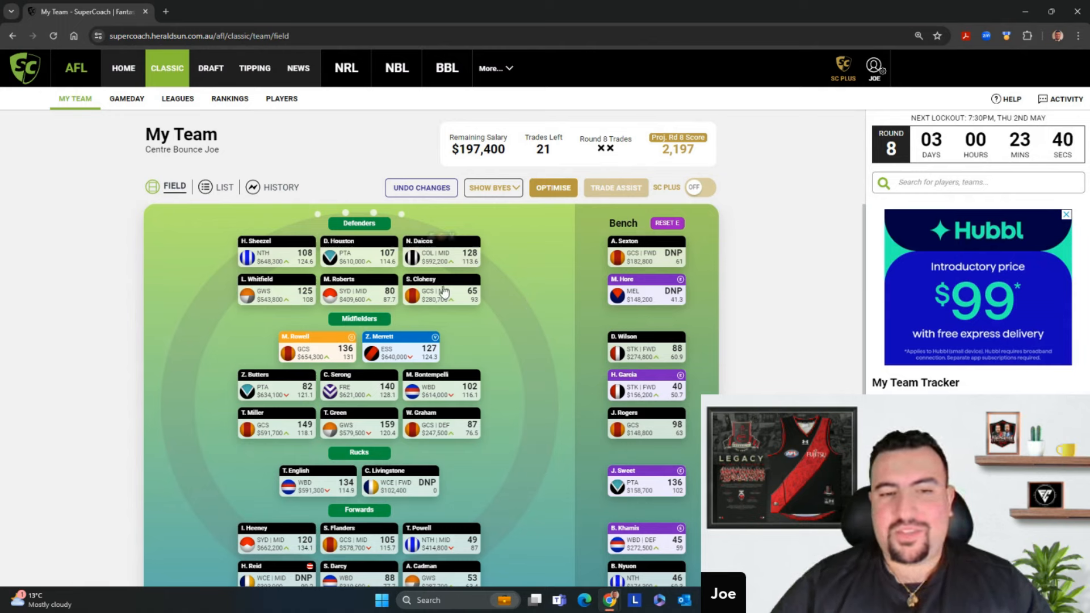
mouse_move(391, 256)
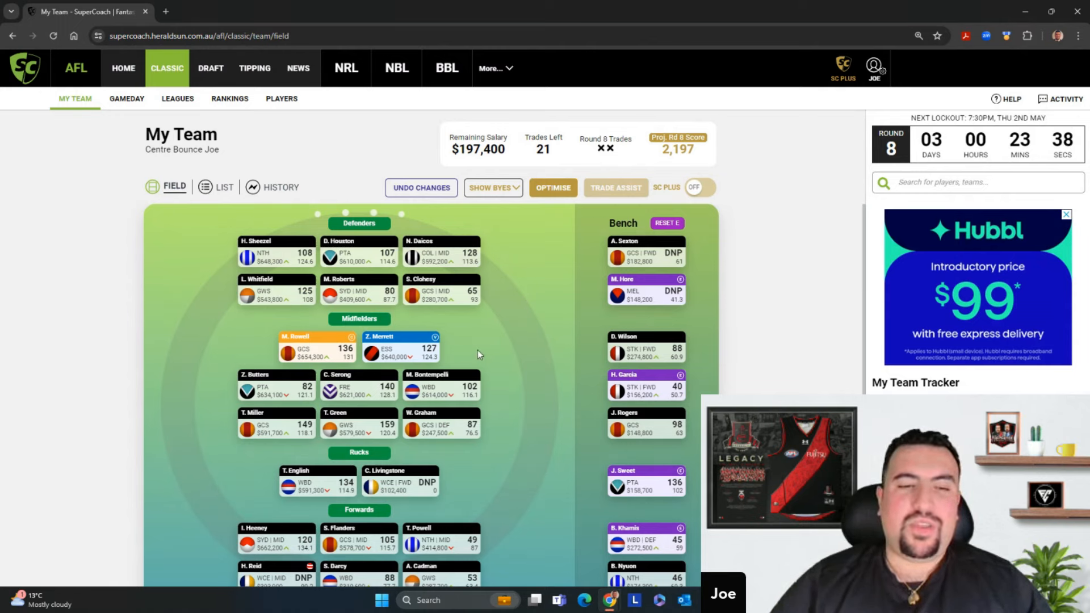
mouse_move(561, 375)
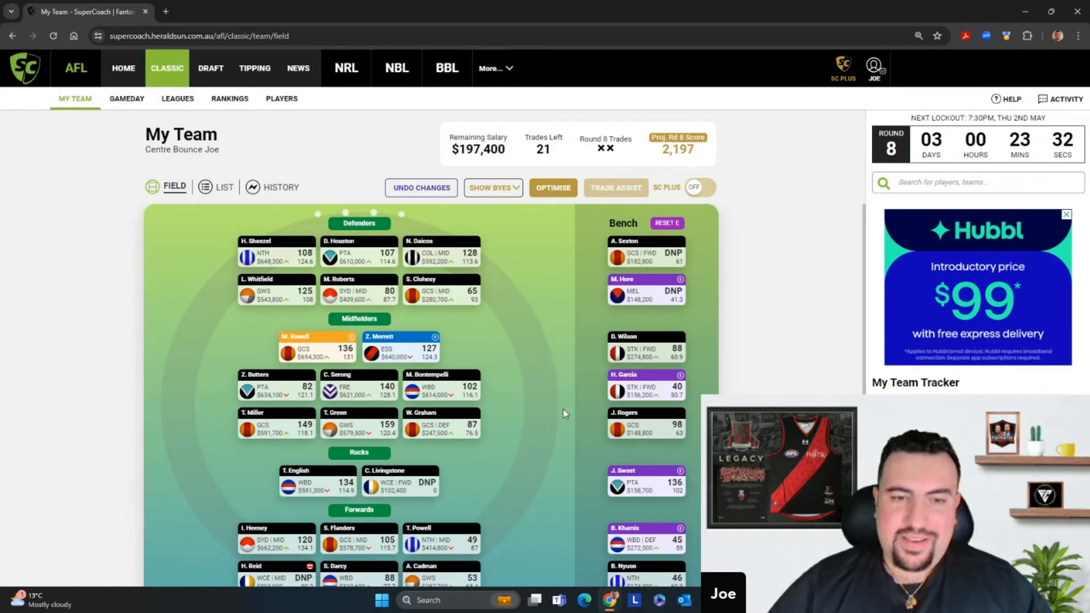
mouse_move(320, 294)
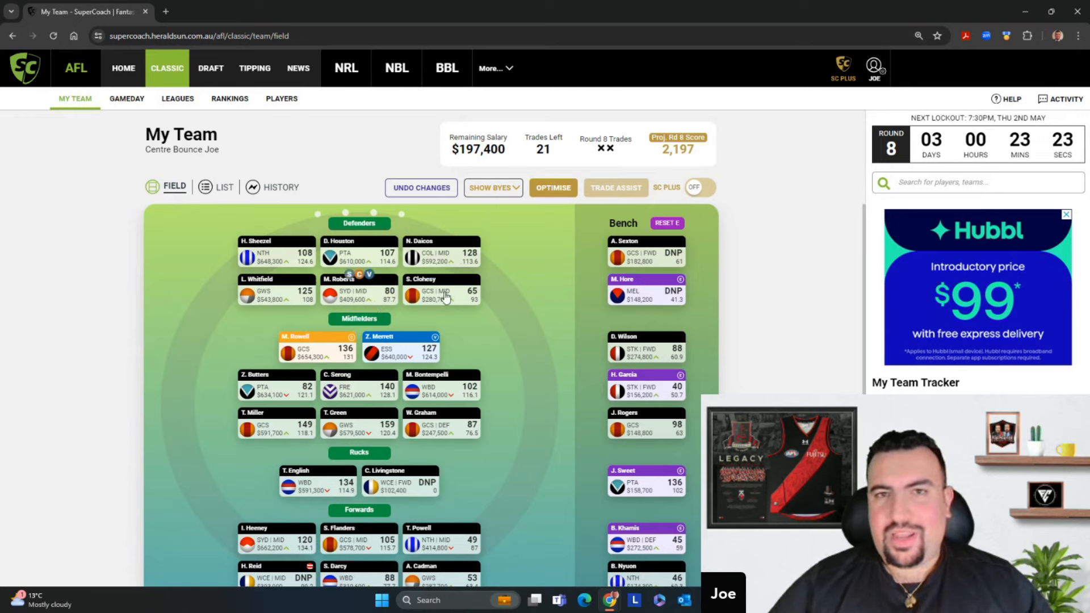
mouse_move(514, 378)
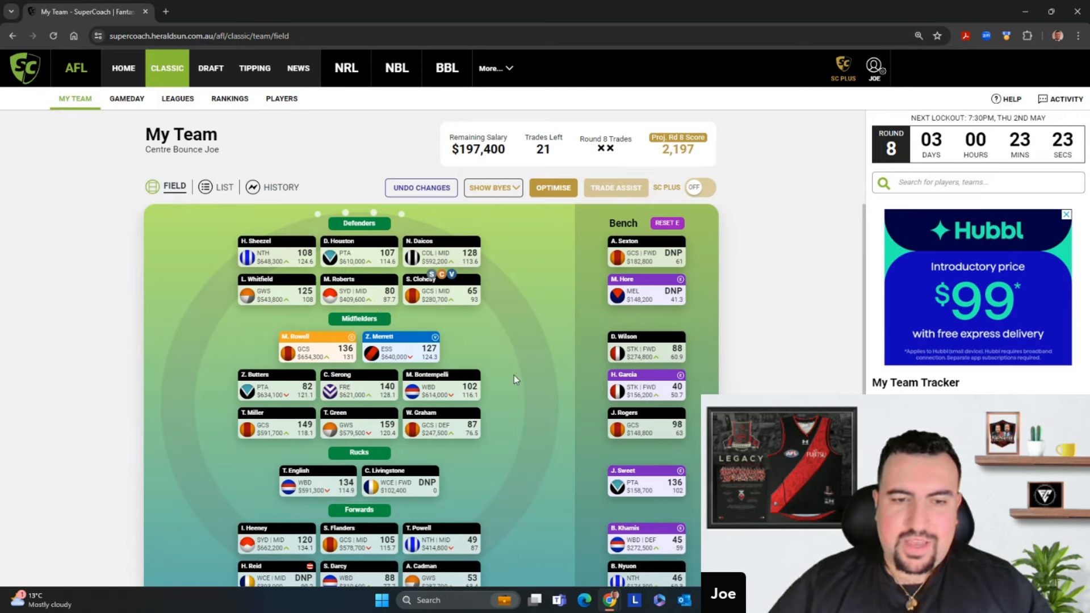
mouse_move(414, 355)
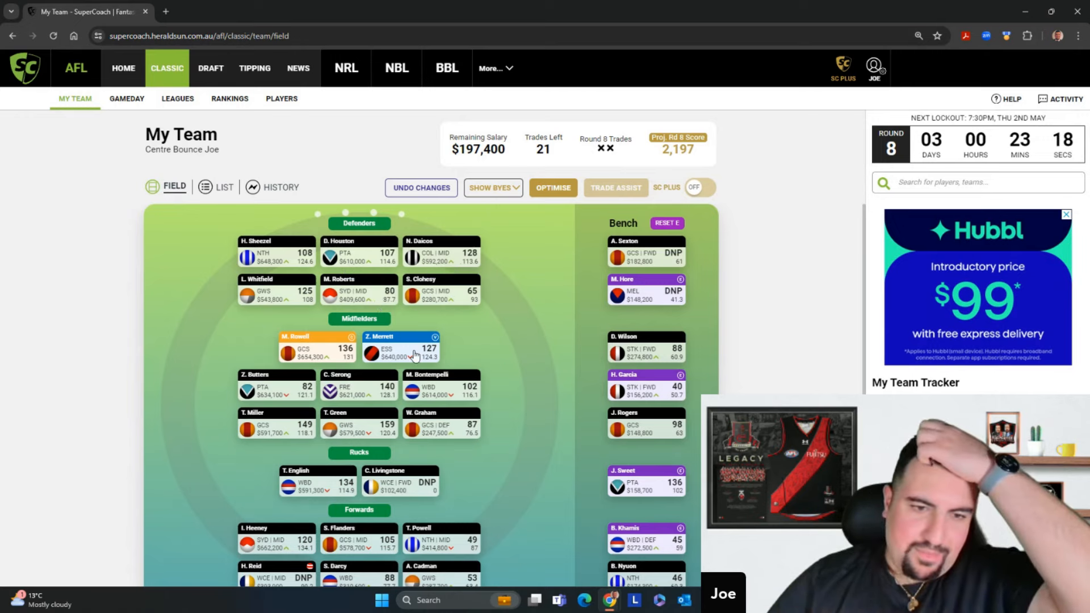
mouse_move(508, 391)
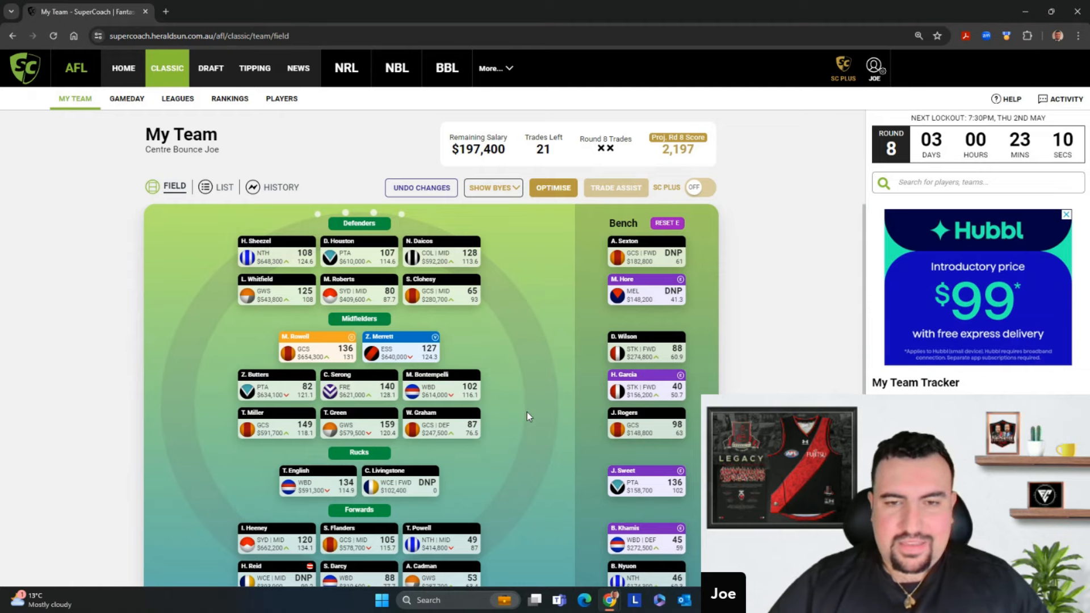
key("ctrl+minus")
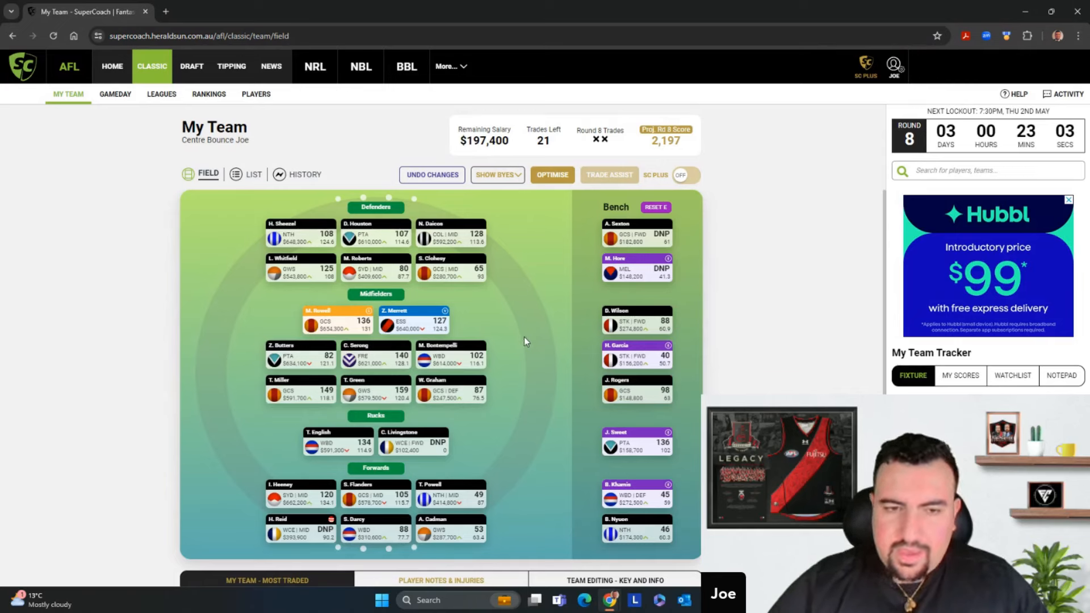
mouse_move(532, 347)
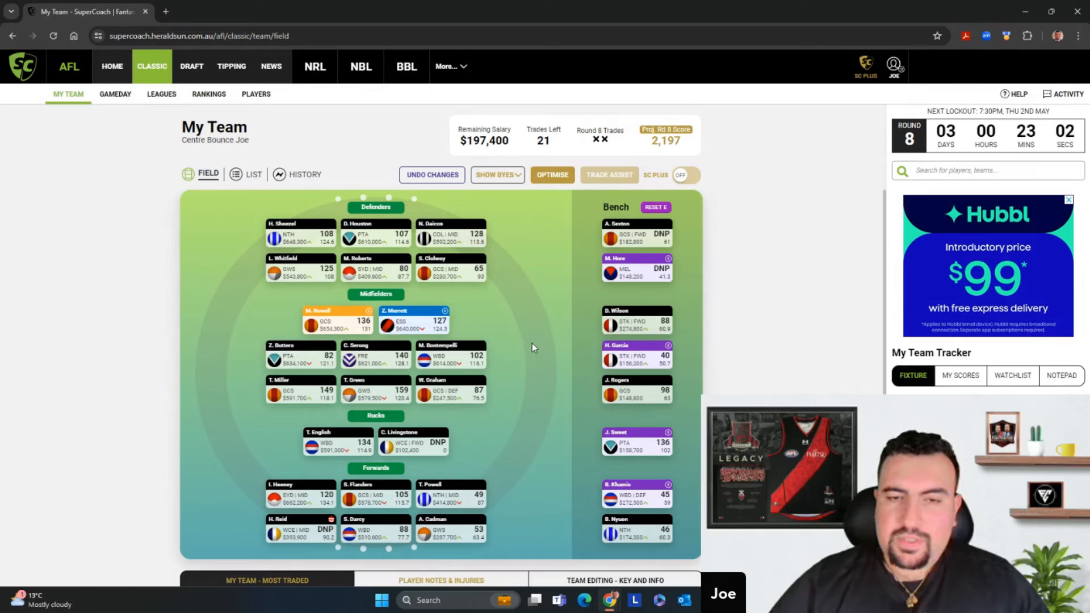
mouse_move(535, 350)
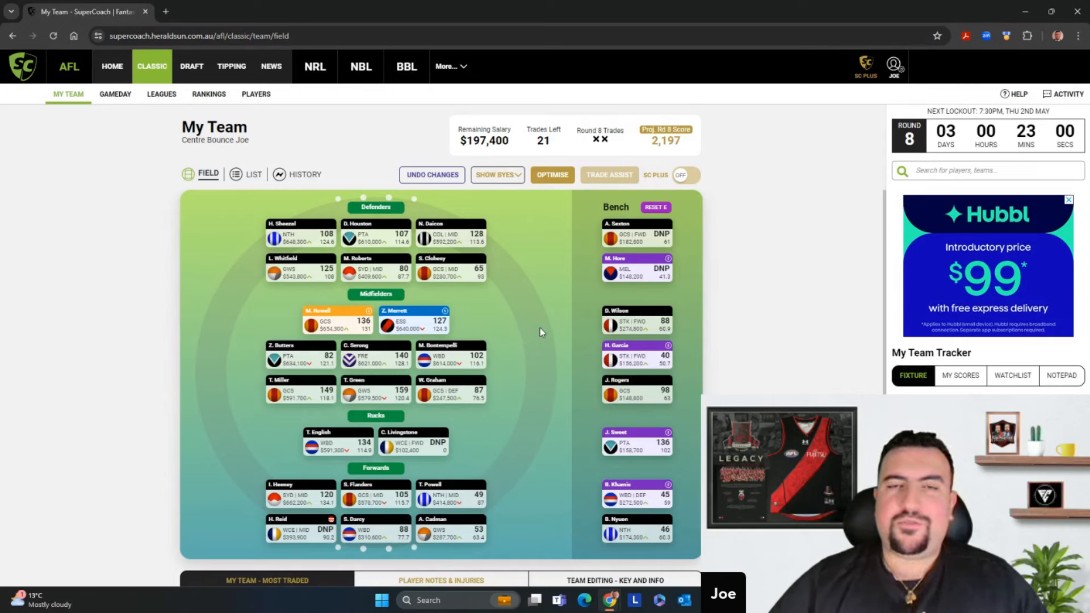